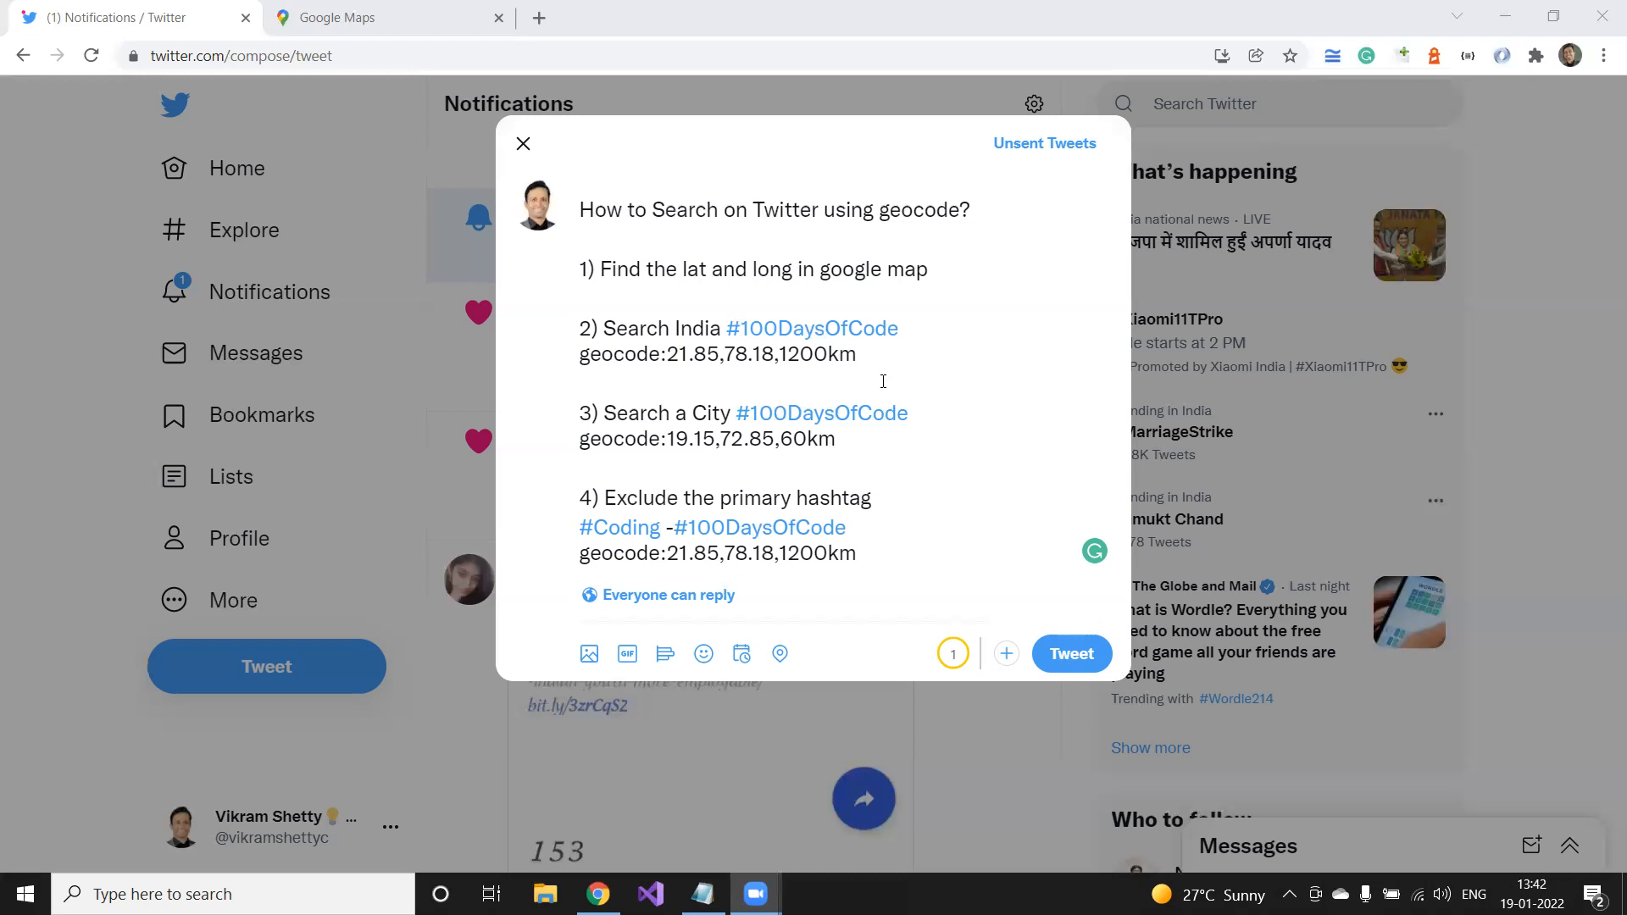
mouse_move(807, 358)
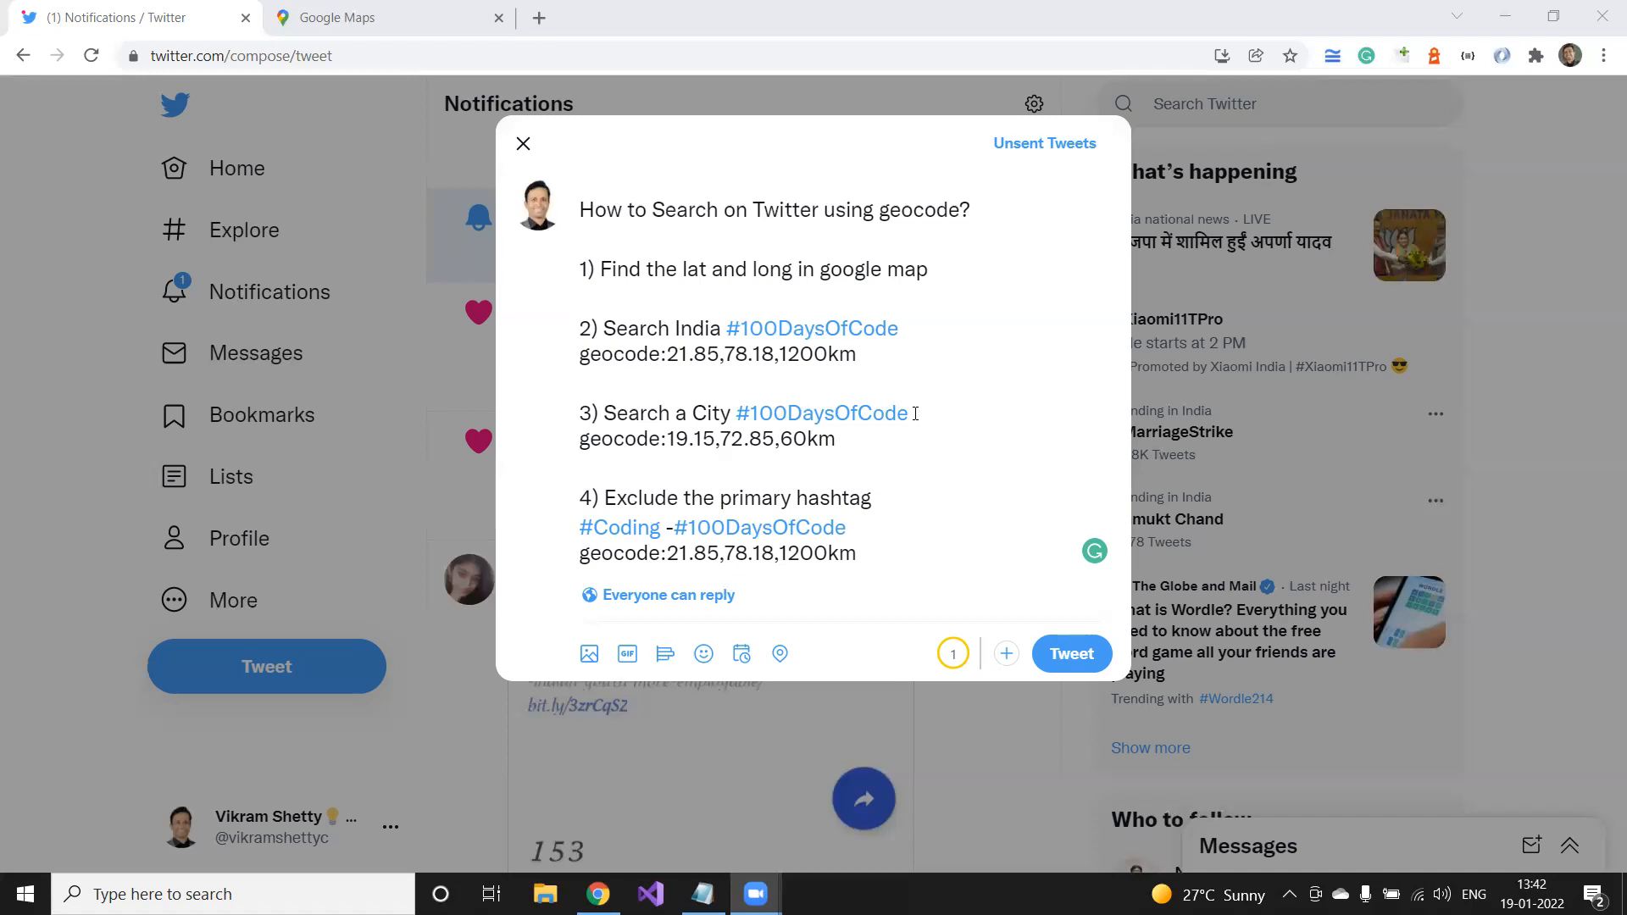
mouse_move(841, 376)
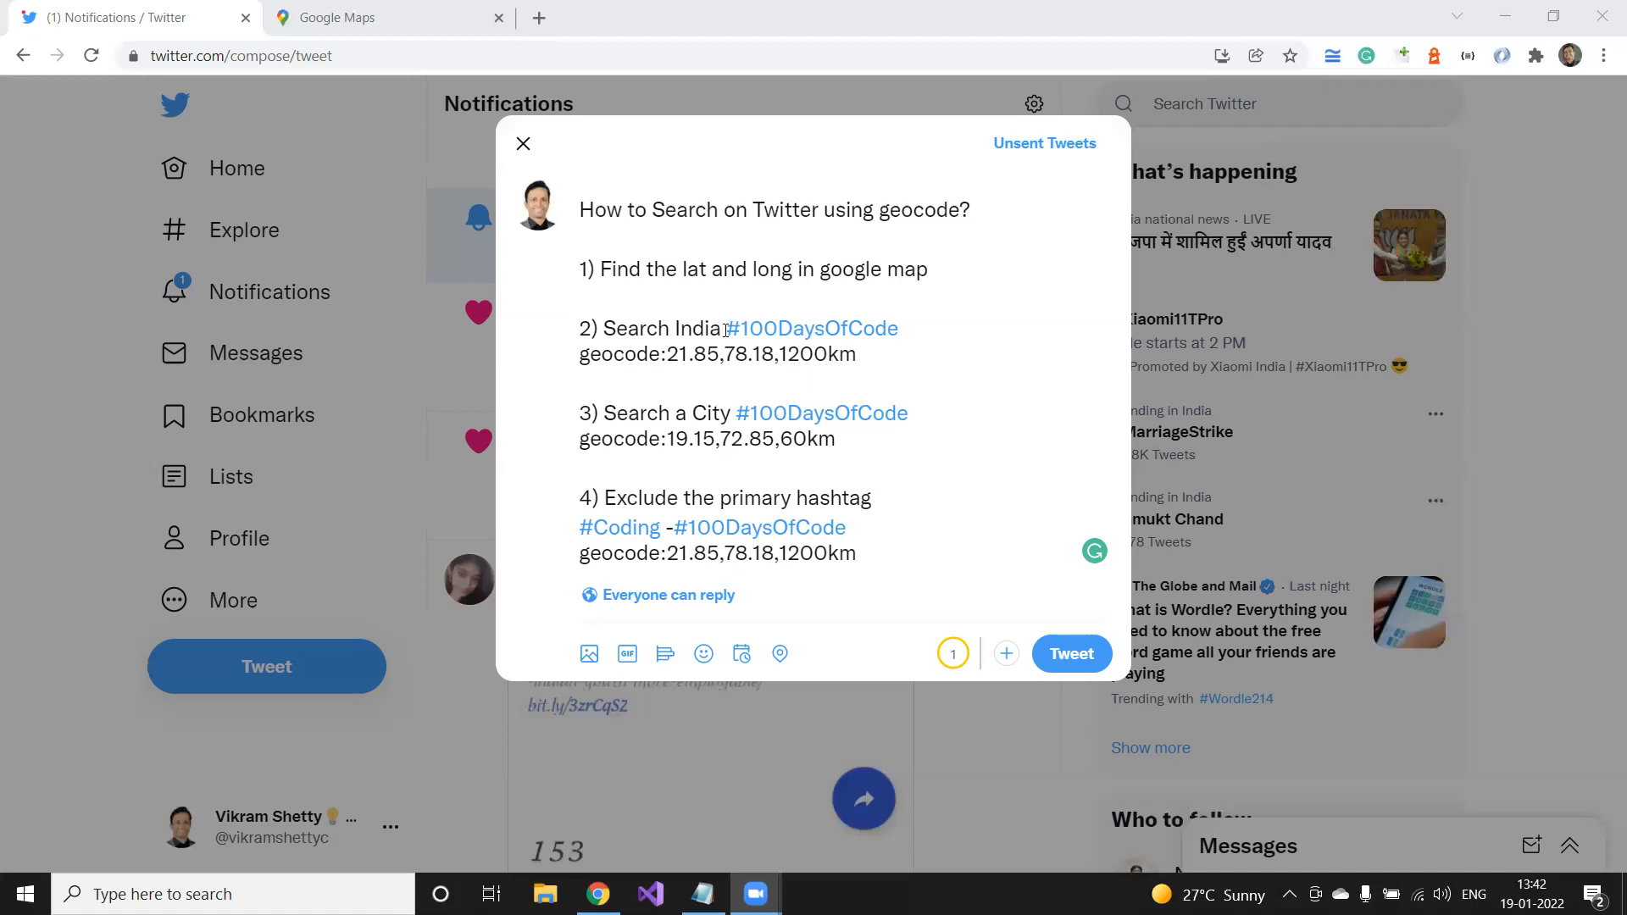
- Select the India #100DaysOfCode geocode line in the how-to draft
left_click_drag(728, 327, 857, 354)
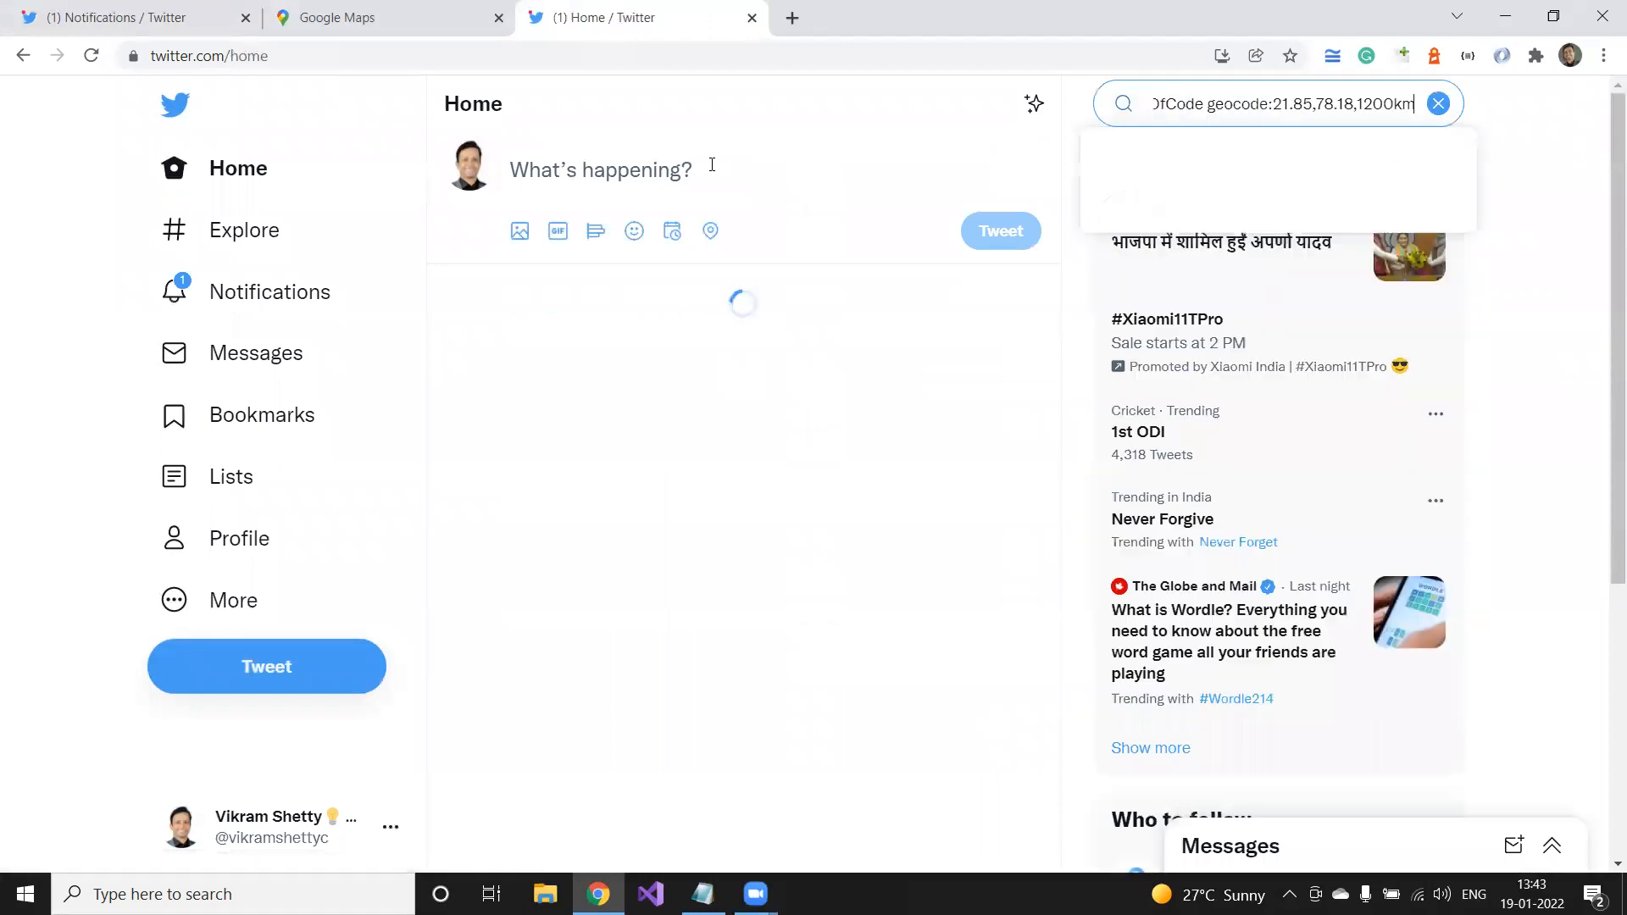
- Run the India geocode search and review the Latest #100DaysOfCode tweets
key("Enter")
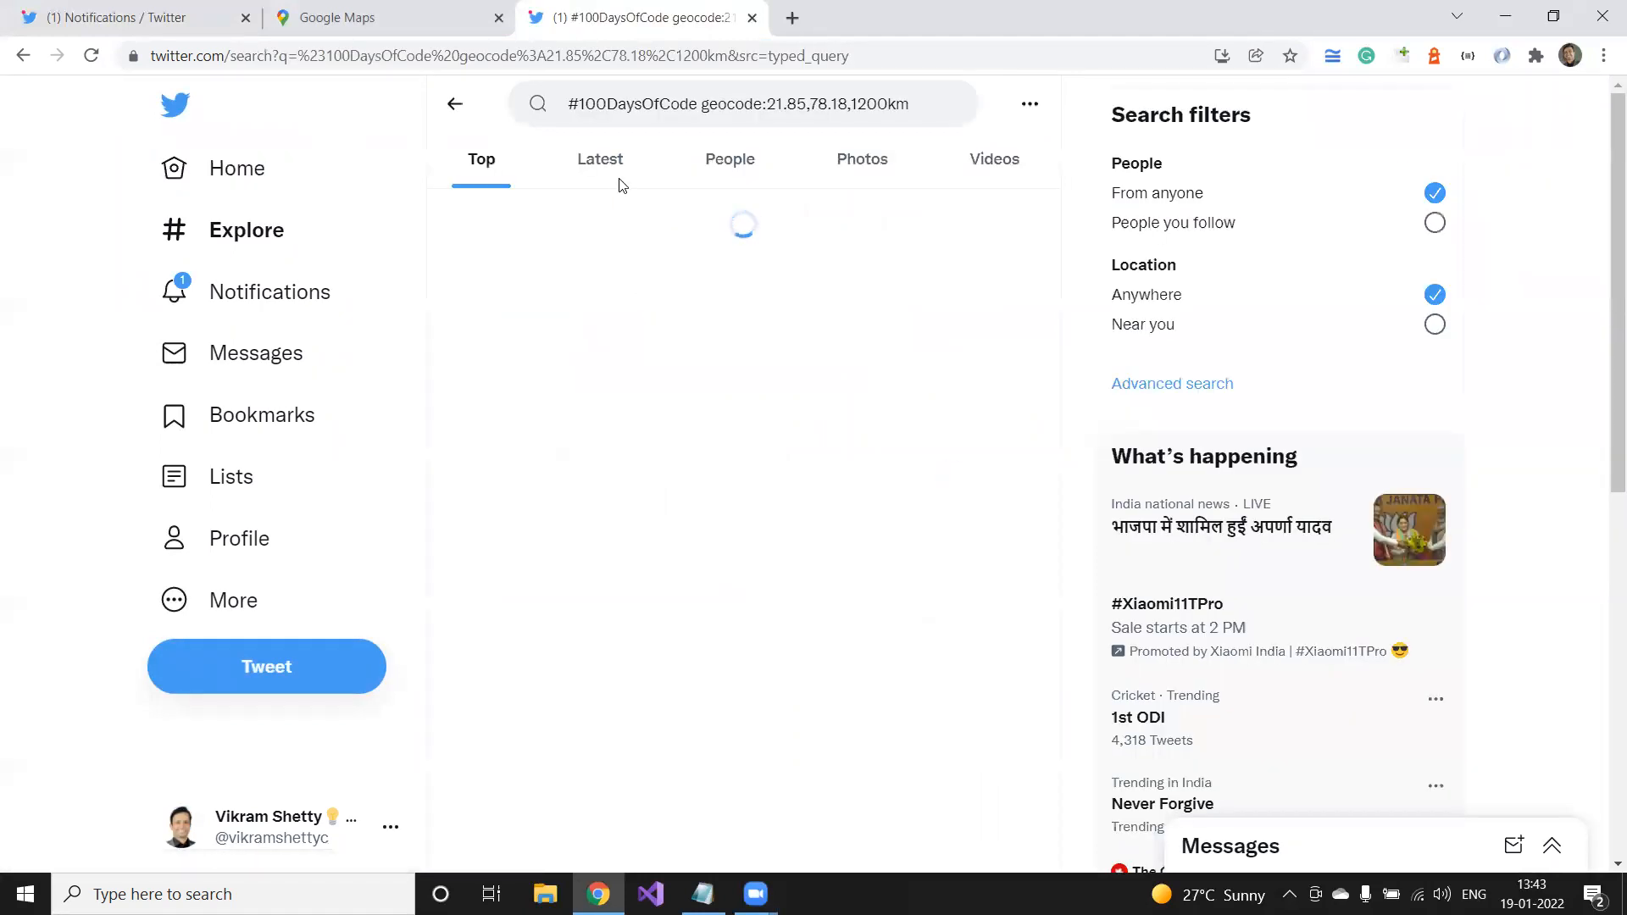
left_click(598, 159)
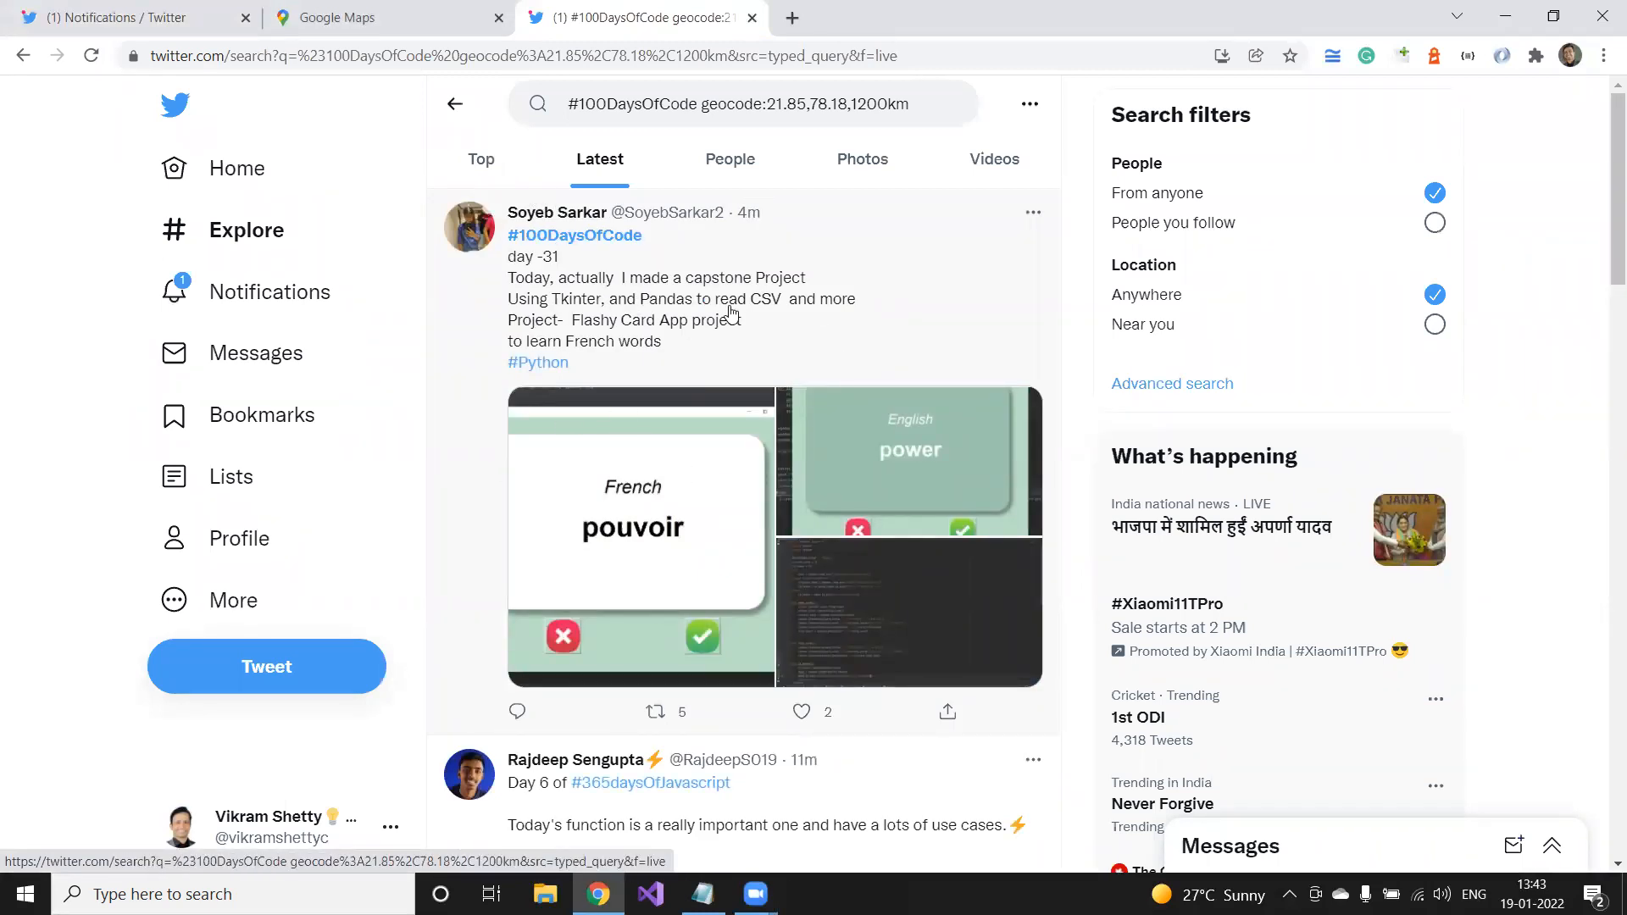
scroll("down", 3)
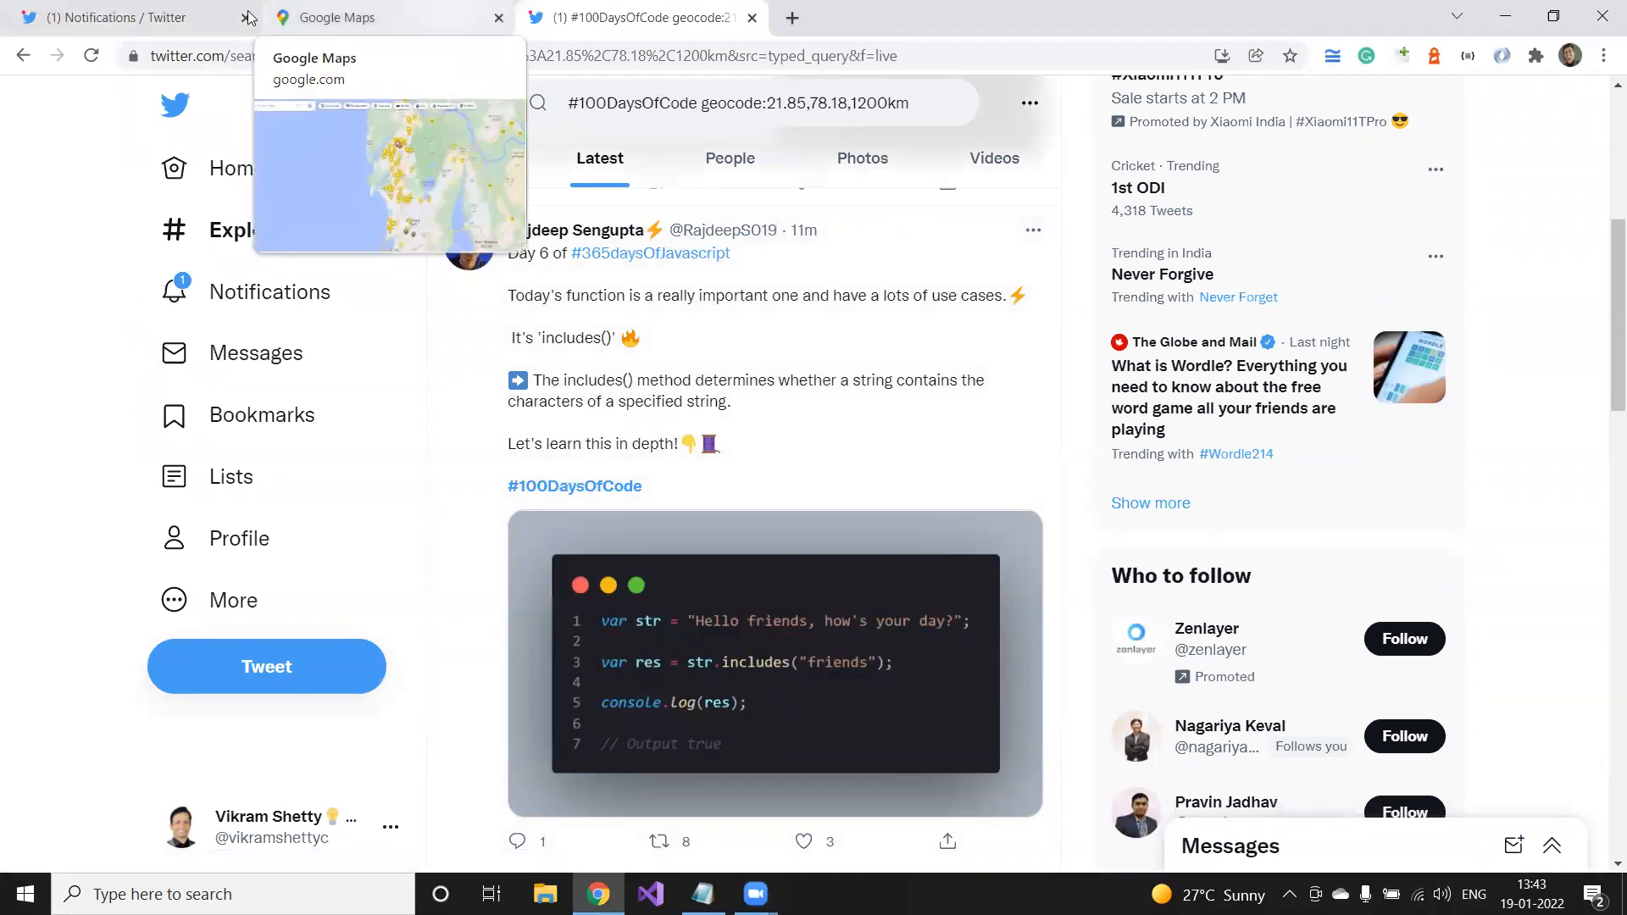
- Check the India coordinates in the how-to draft, then head to Google Maps
left_click(266, 666)
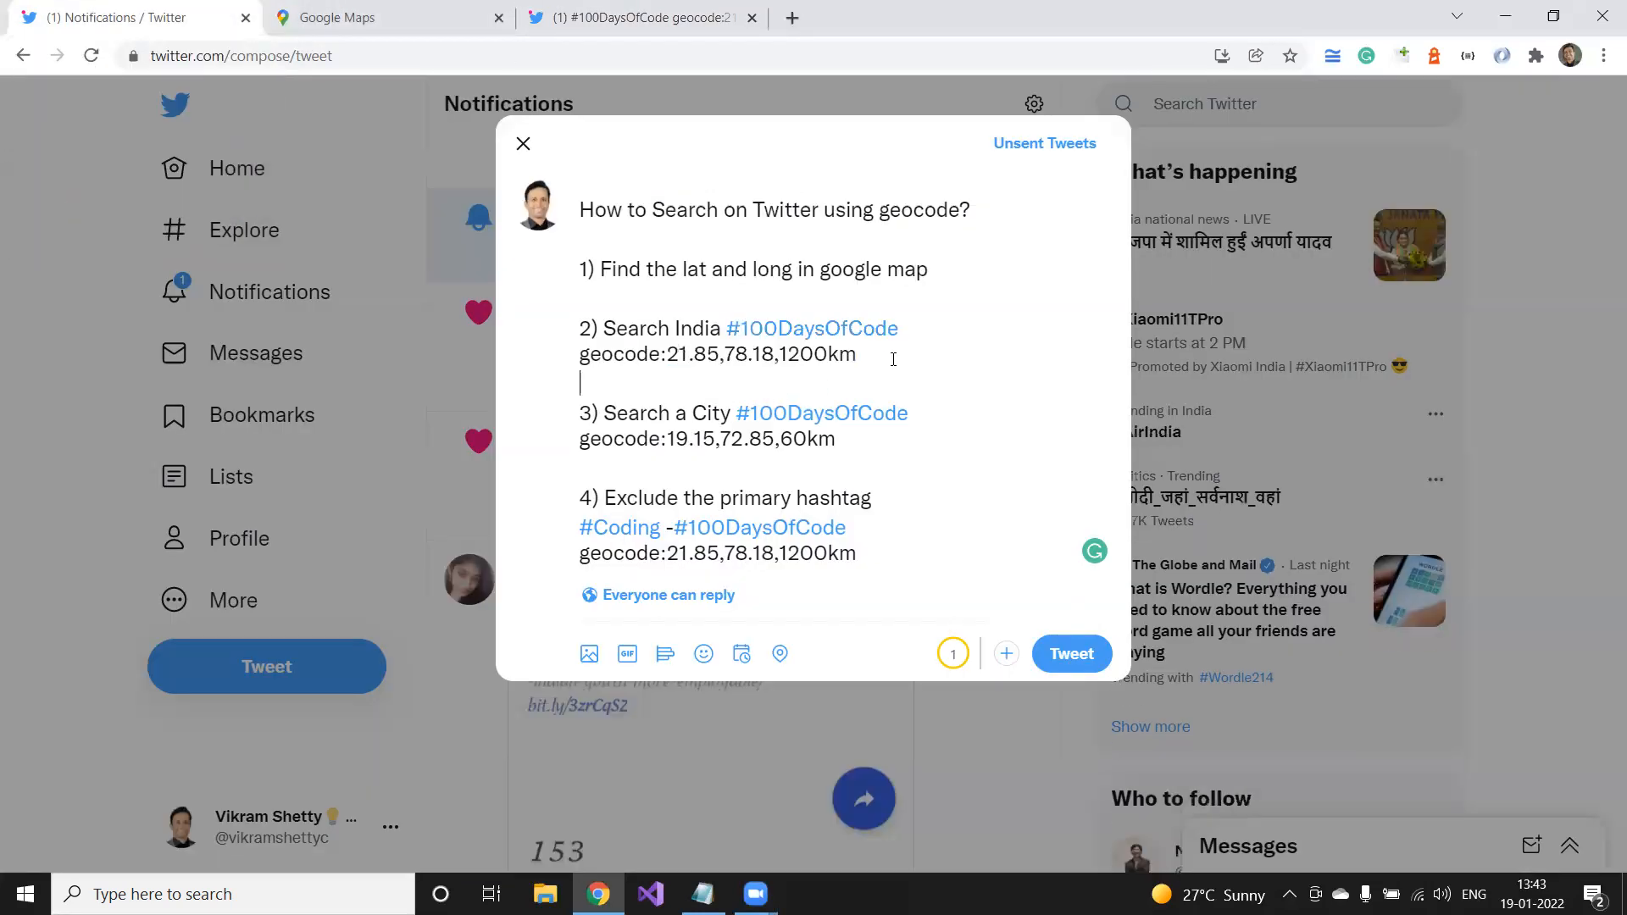
mouse_move(724, 375)
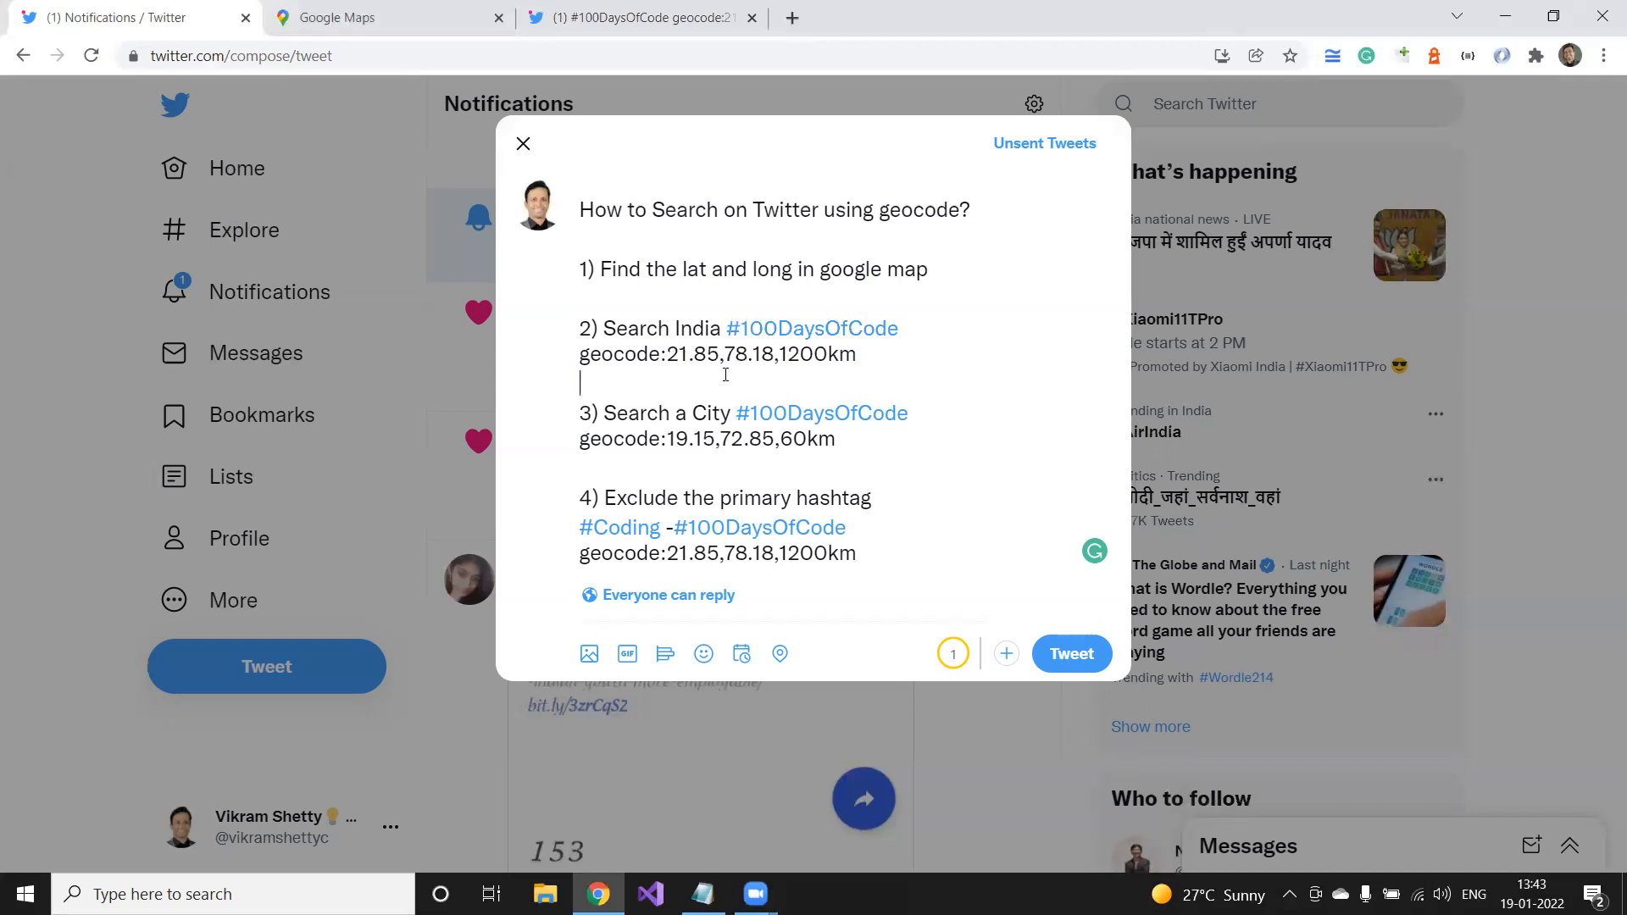
double_click(678, 354)
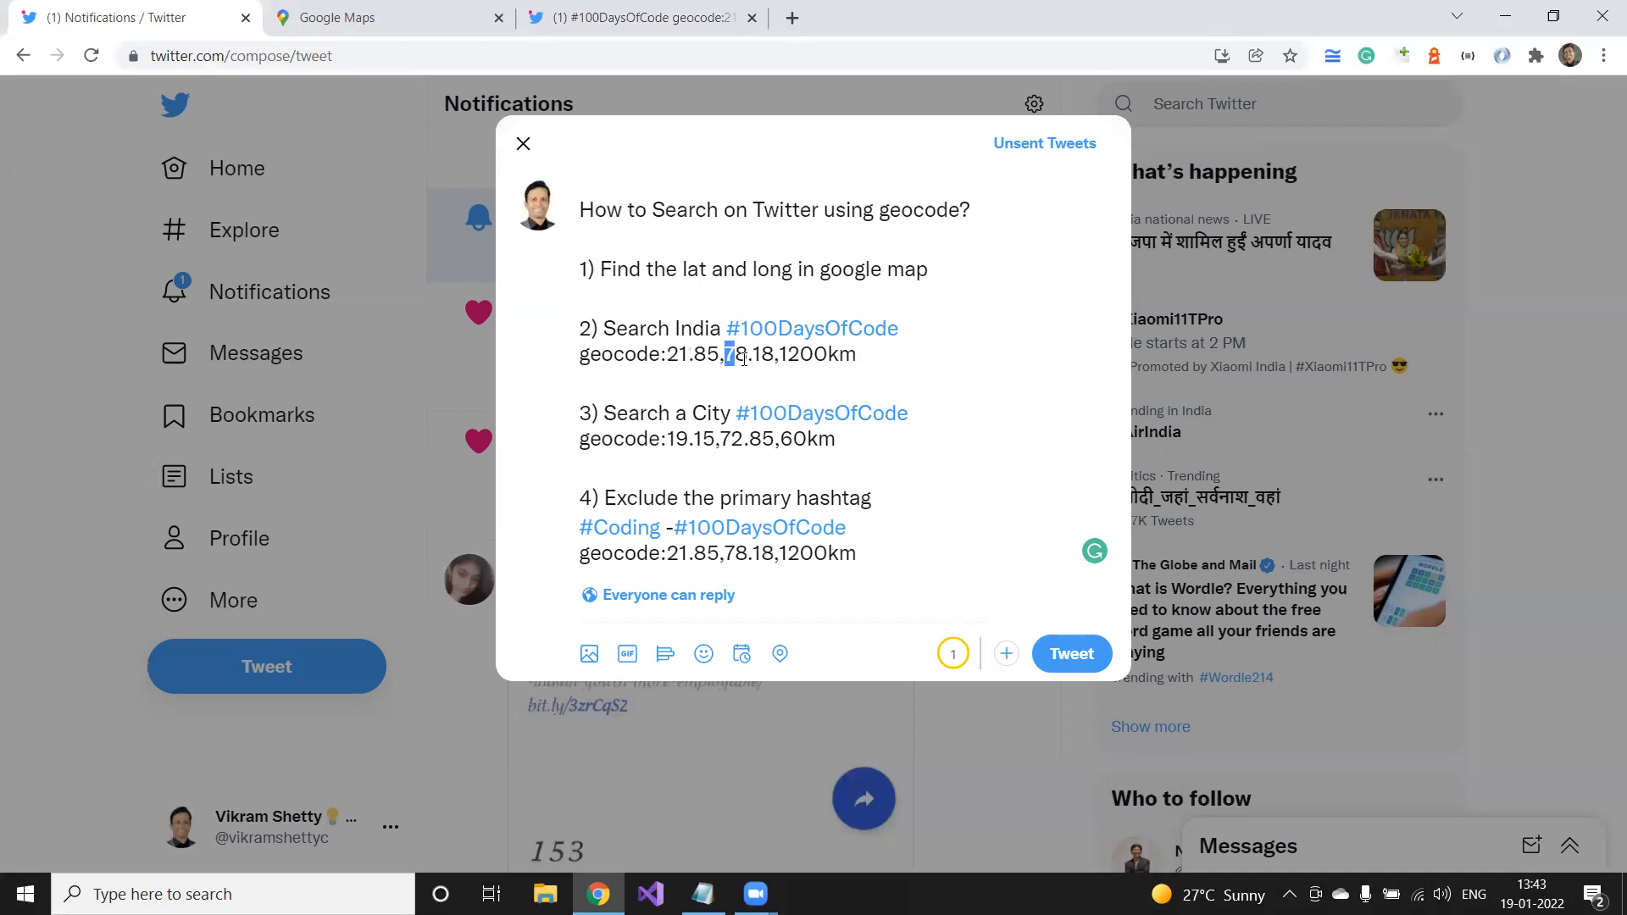
double_click(812, 355)
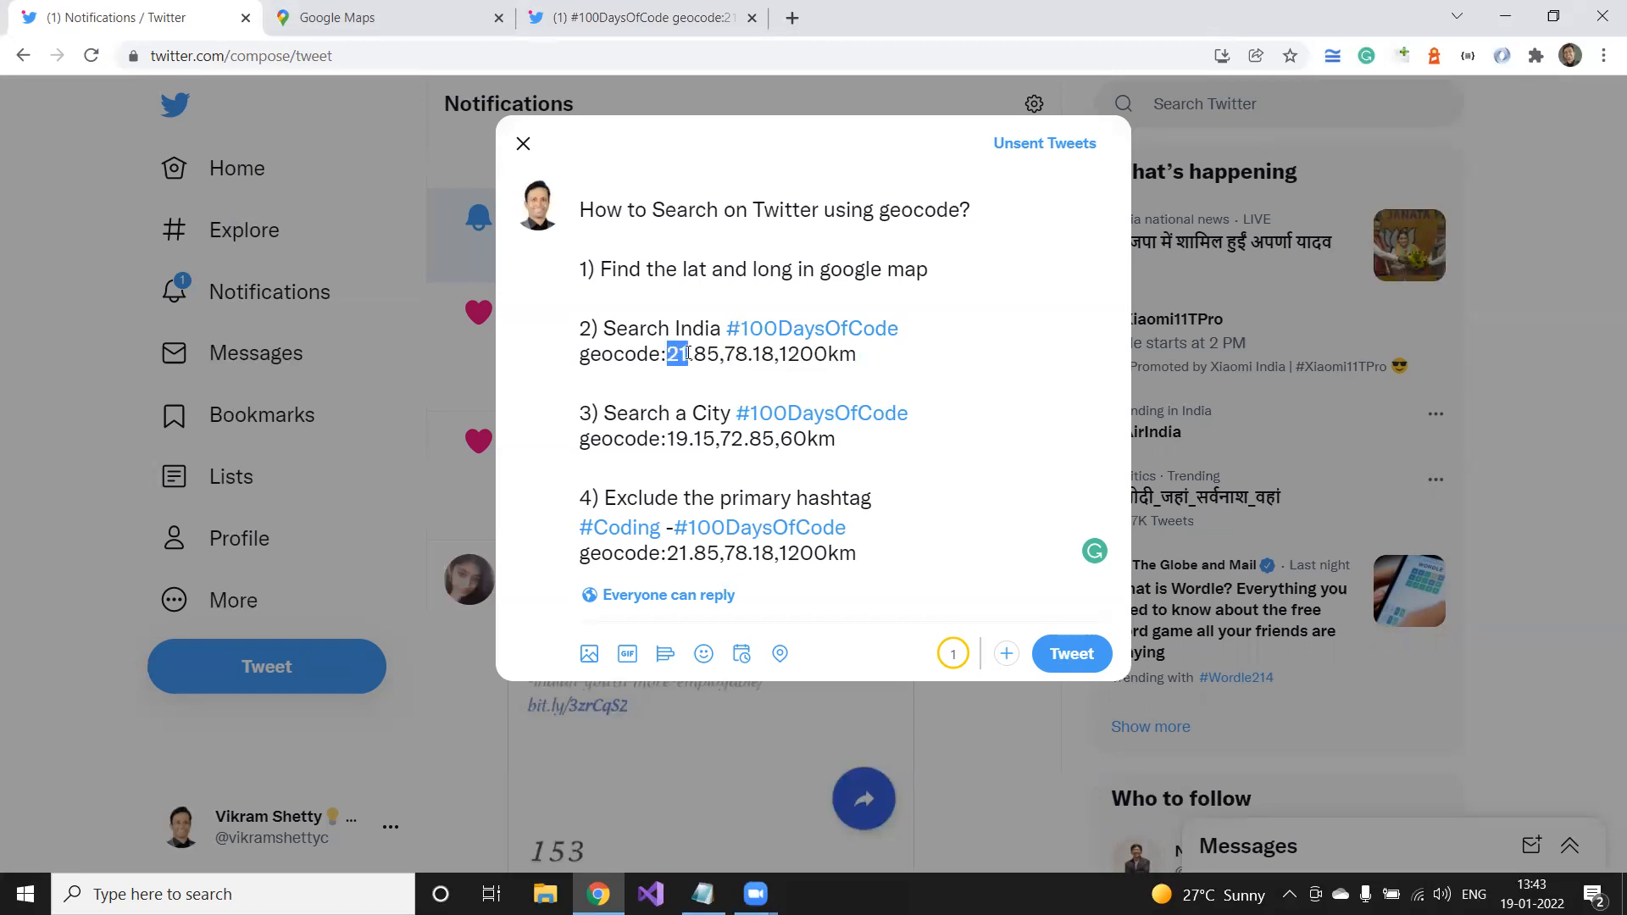
left_click(388, 17)
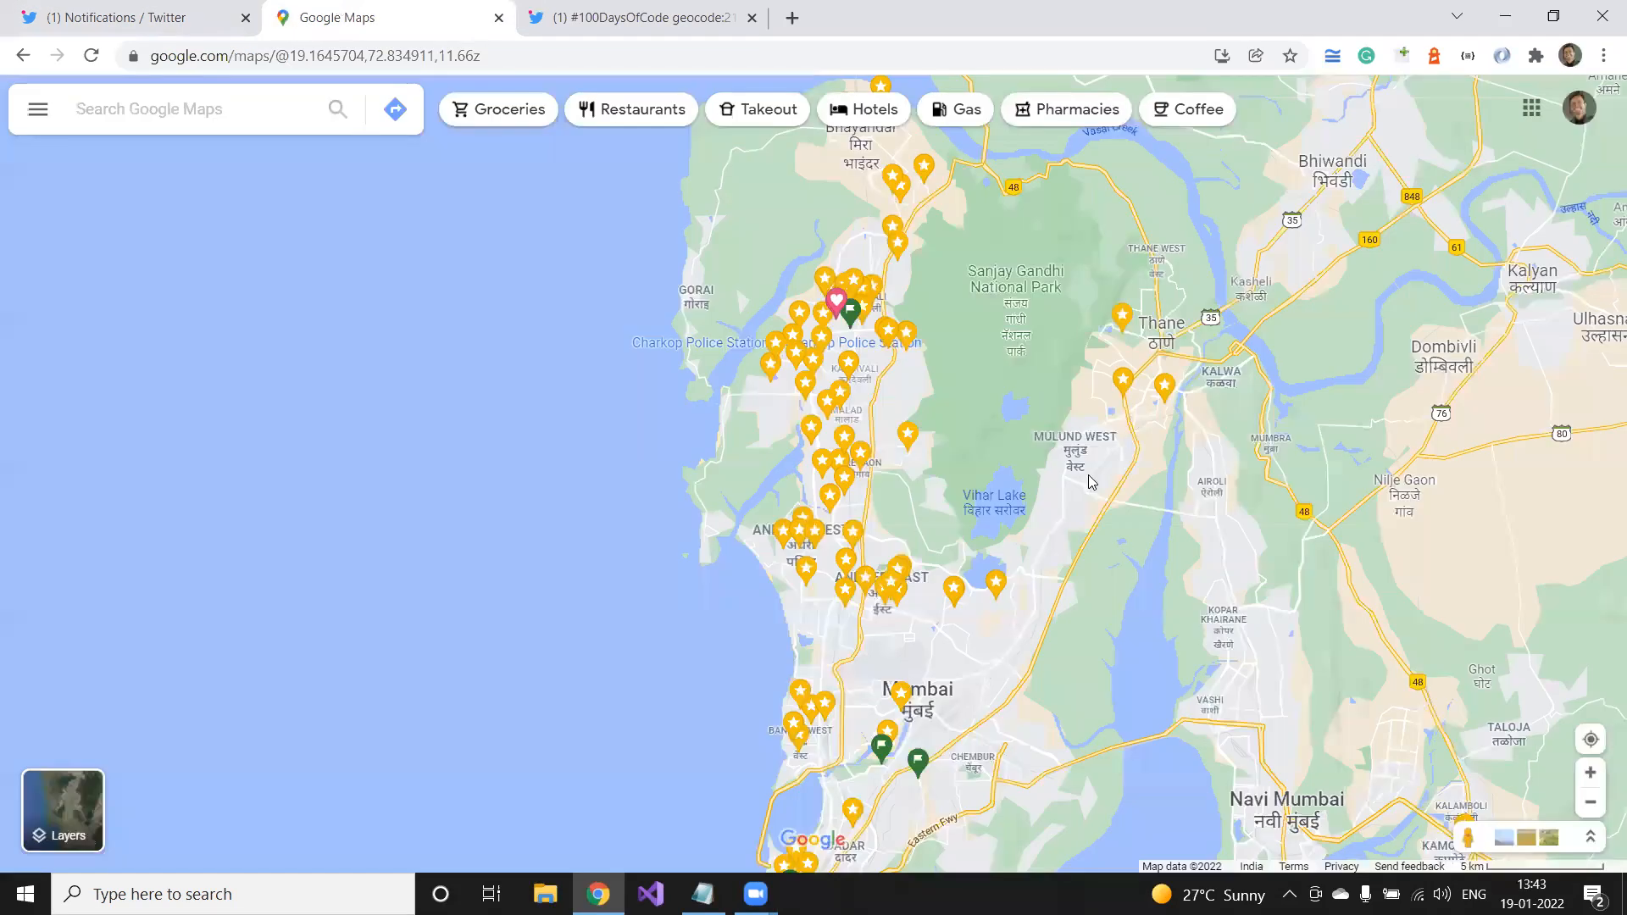
- Zoom out to India, copy a central point's coordinates 22.53114, 78.49943, and bring up Notepad
scroll("down", 3)
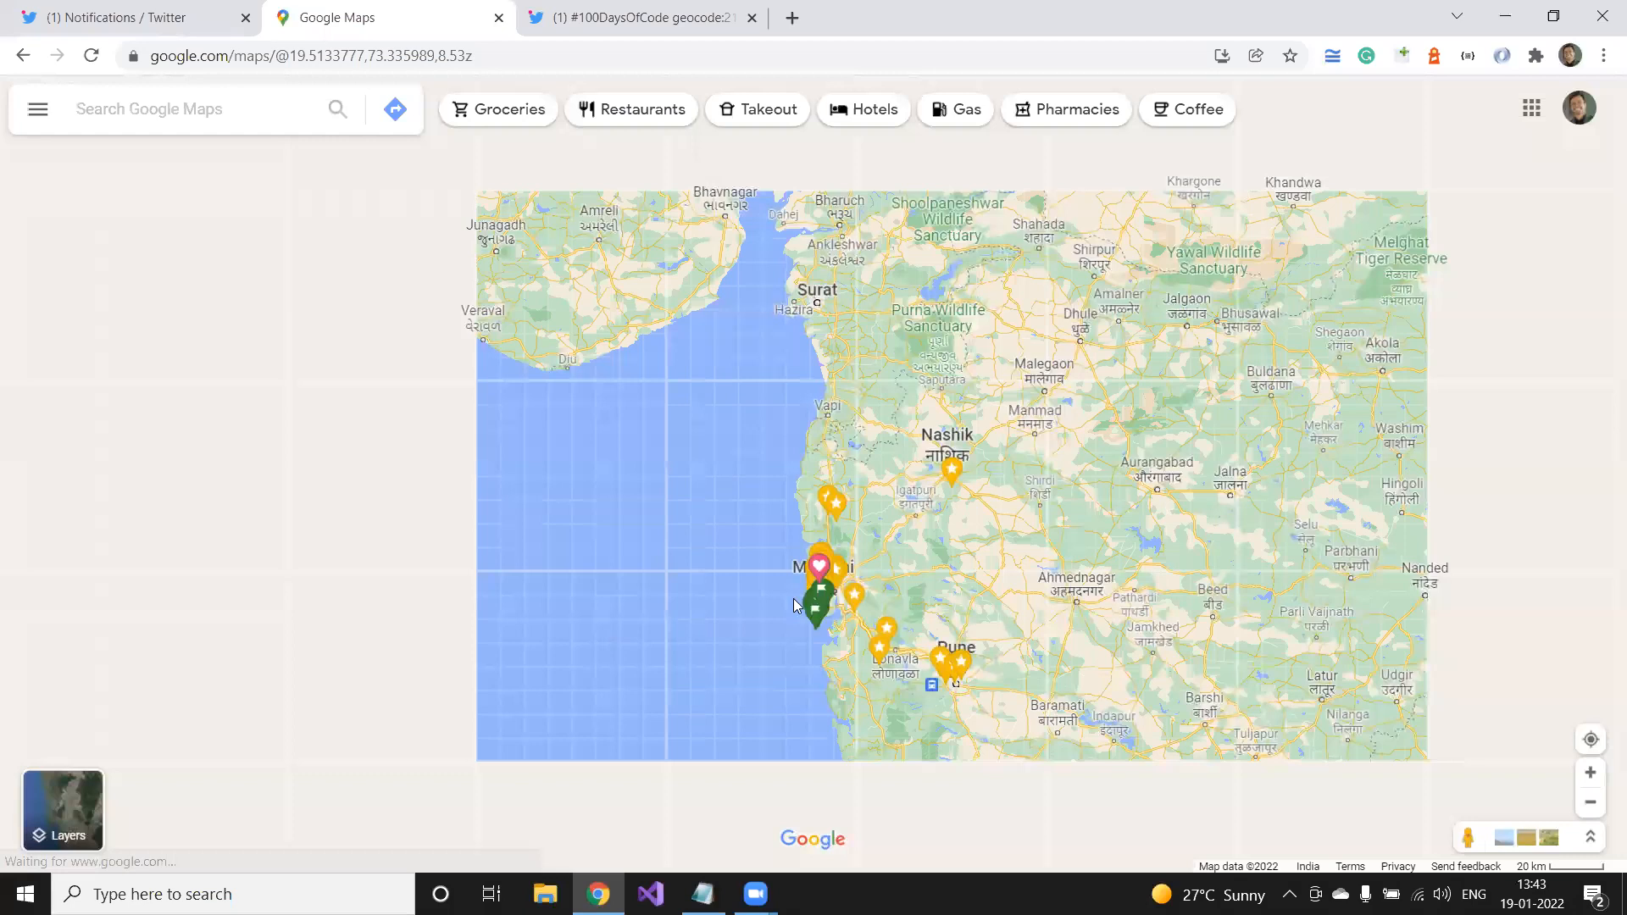
scroll("down", 3)
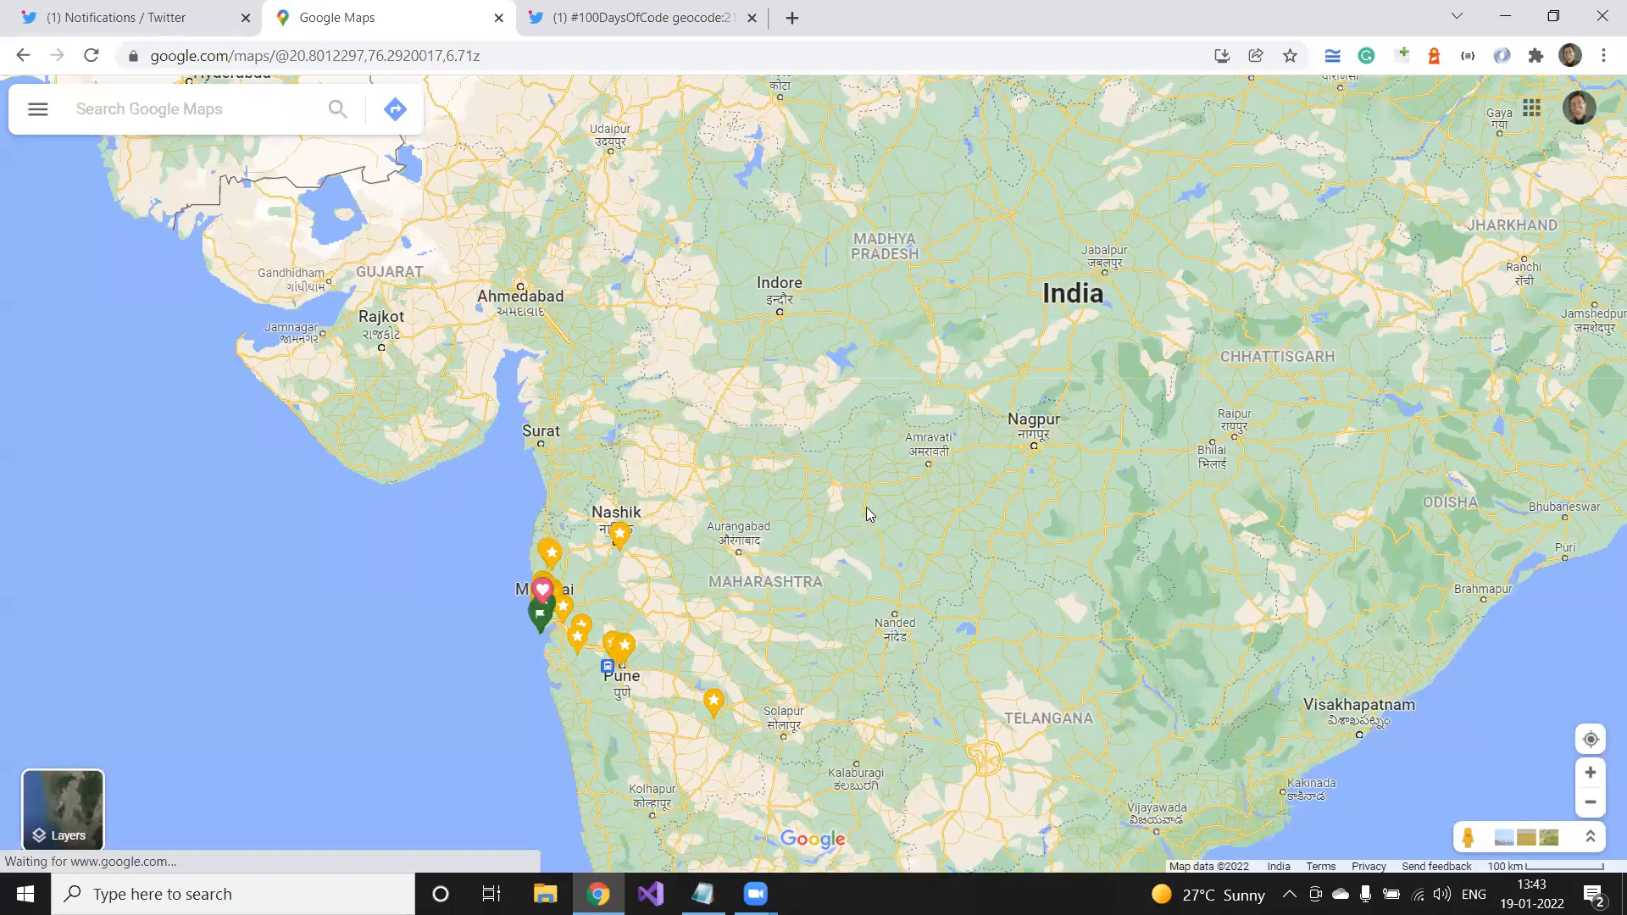
mouse_move(937, 410)
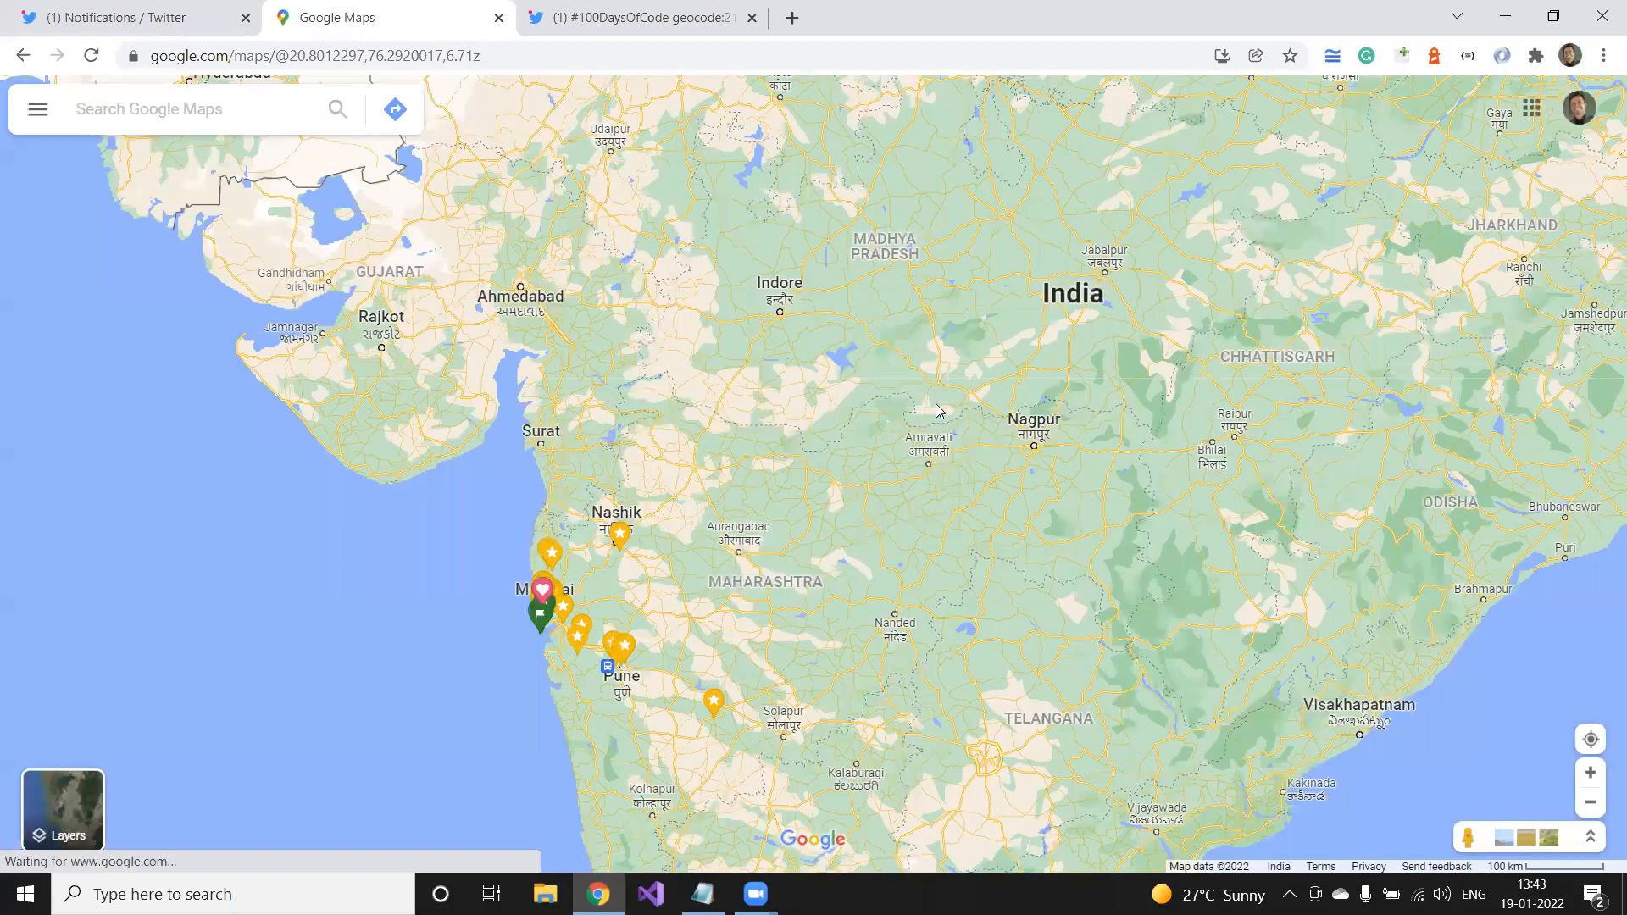
right_click(937, 408)
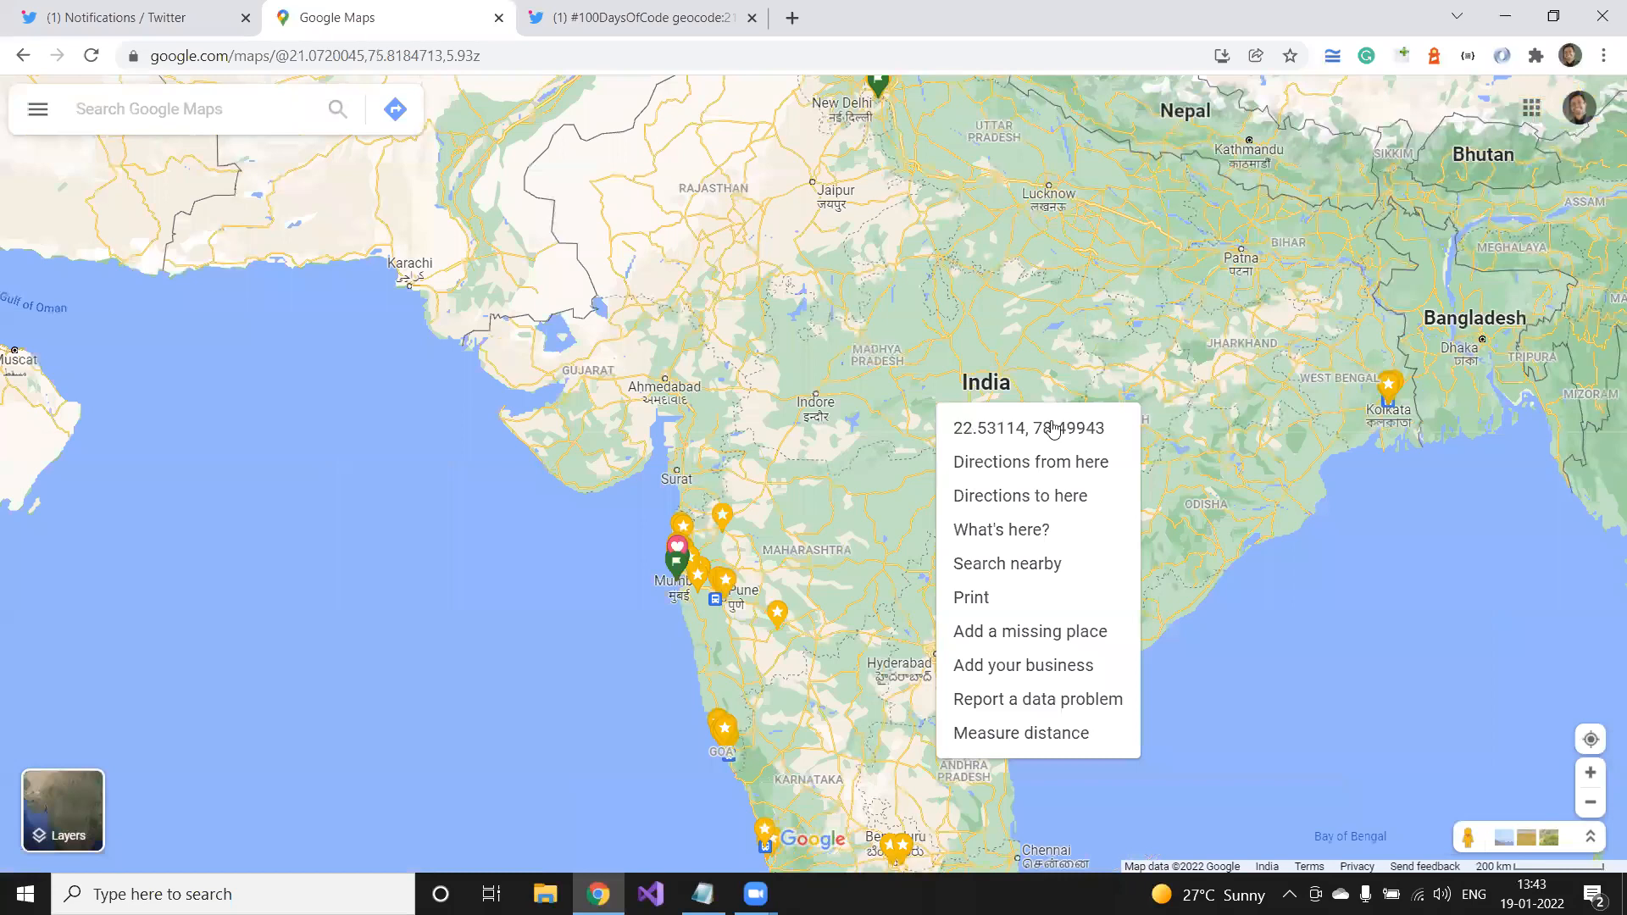
left_click(637, 17)
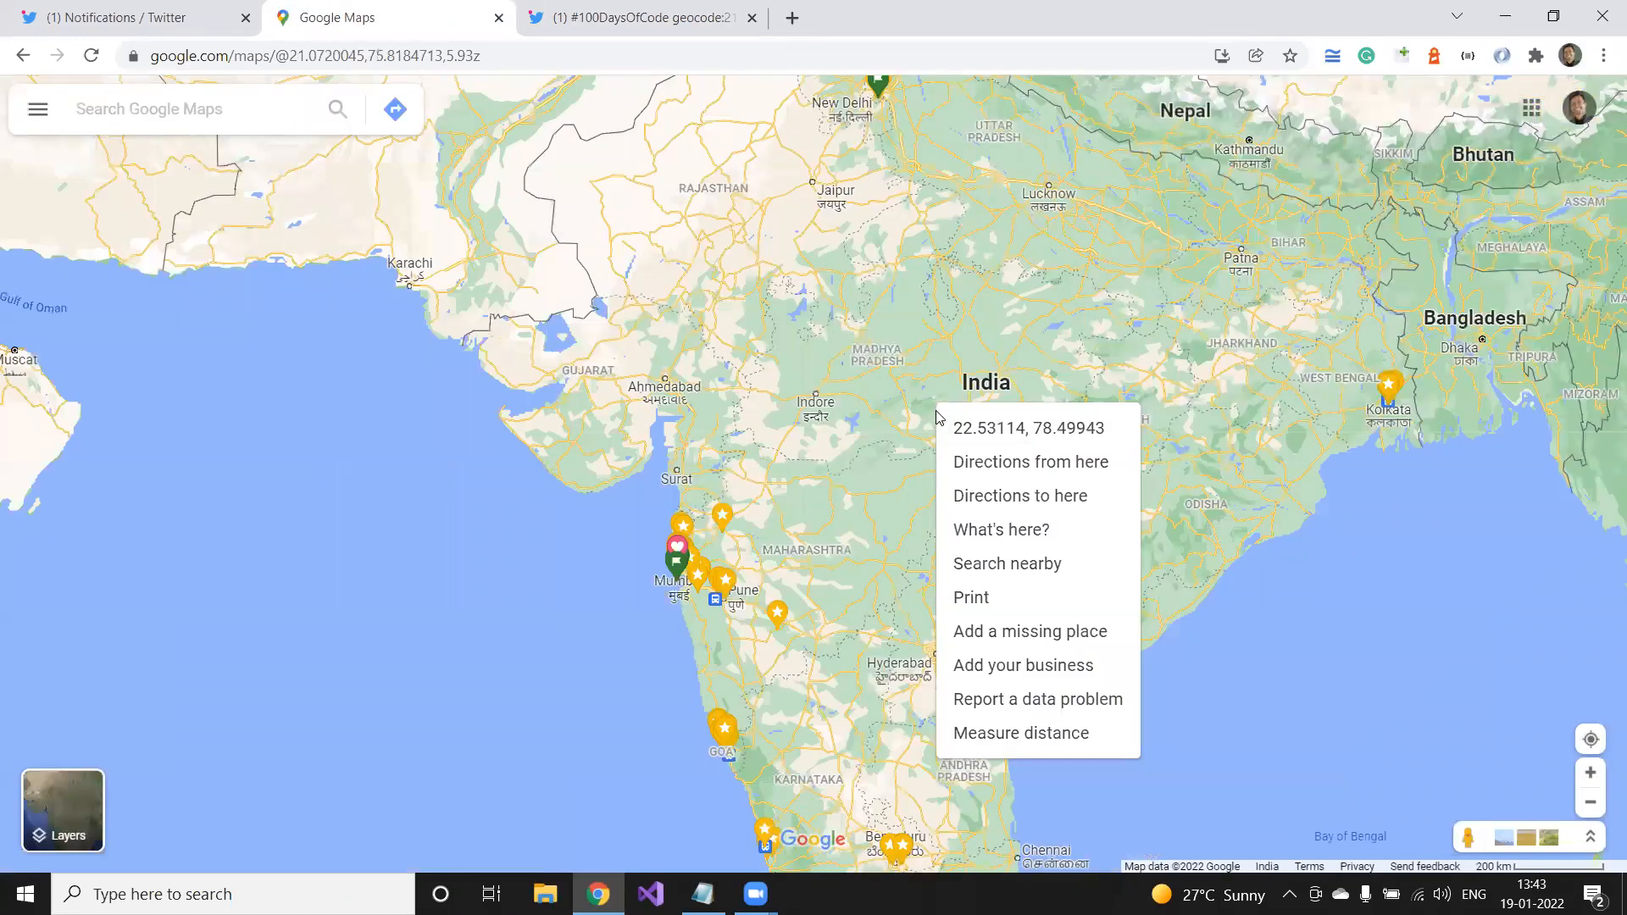
mouse_move(918, 460)
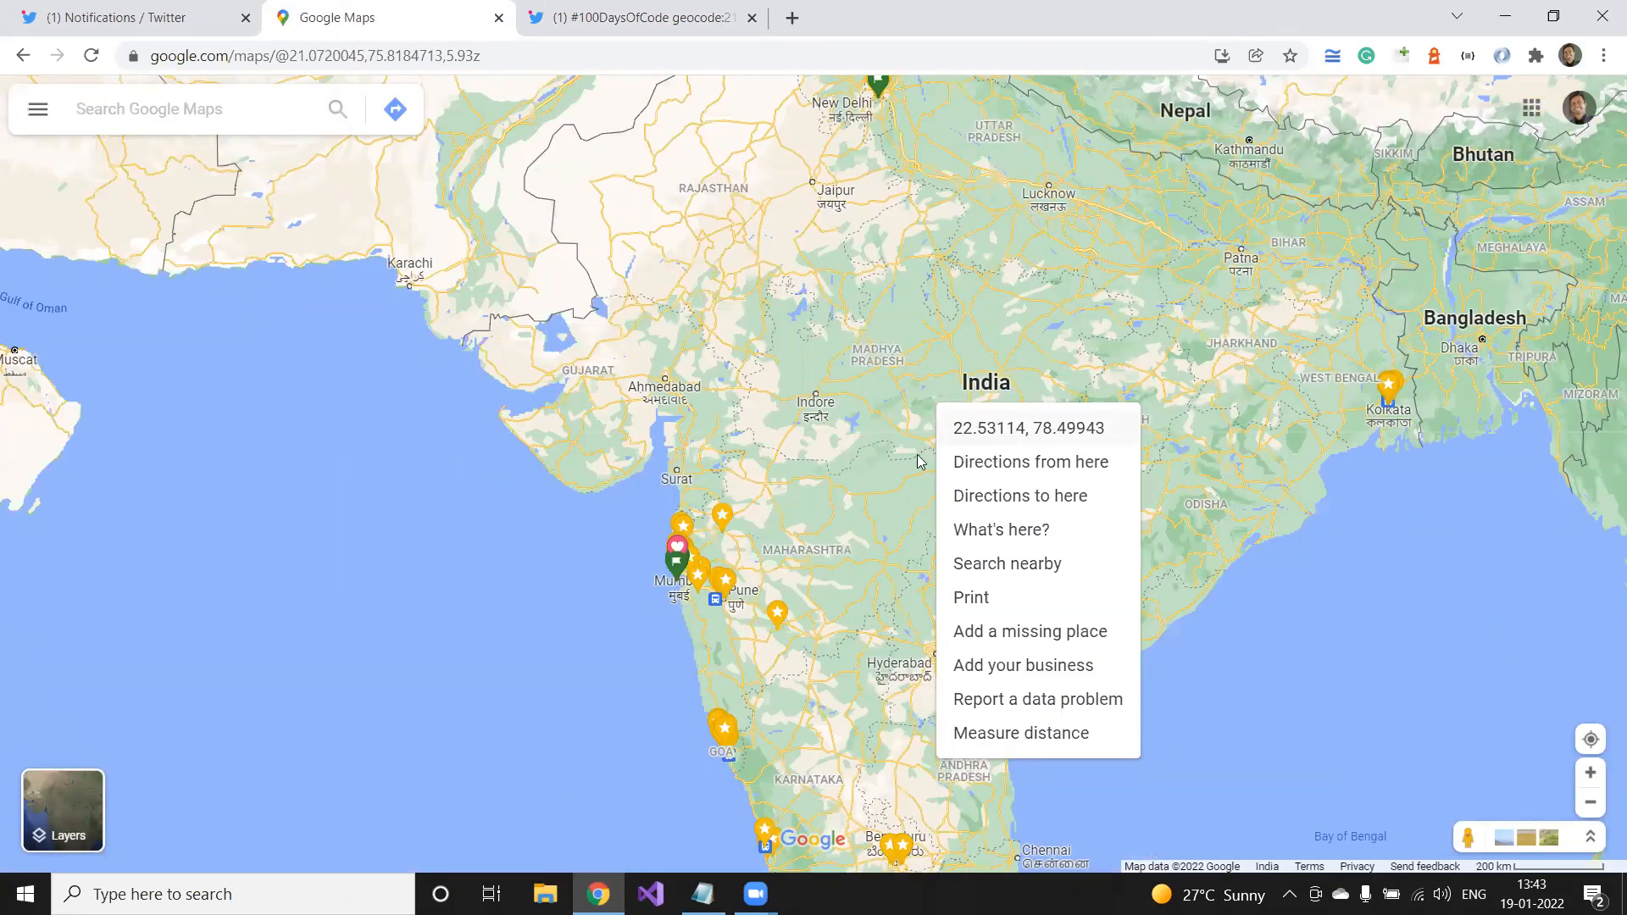
mouse_move(903, 474)
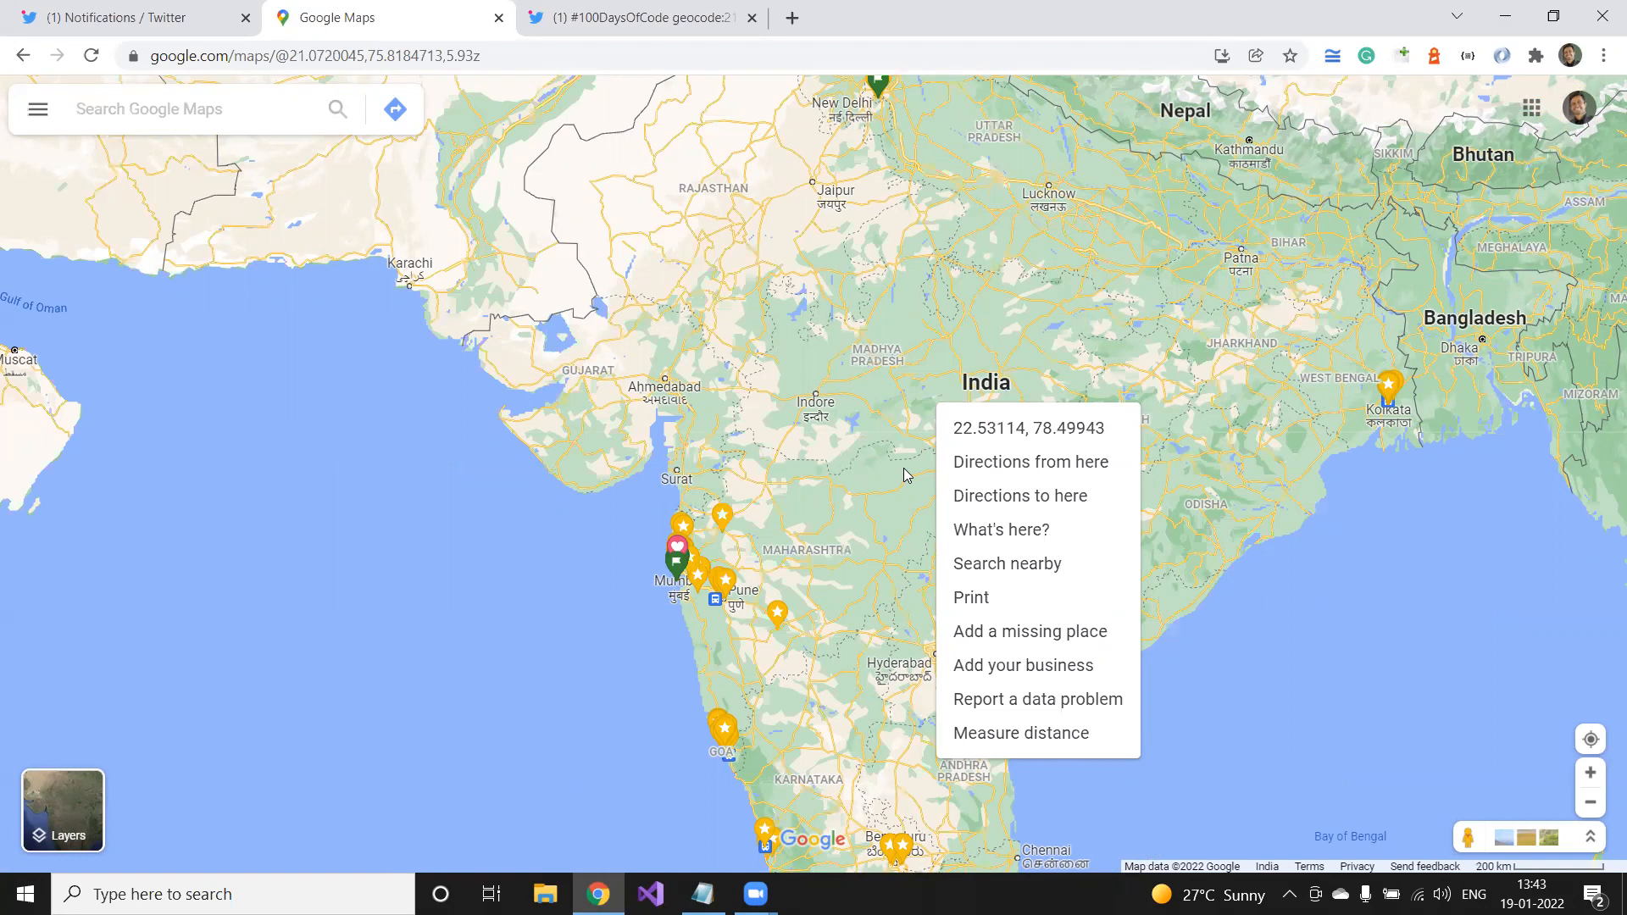
left_click(1023, 427)
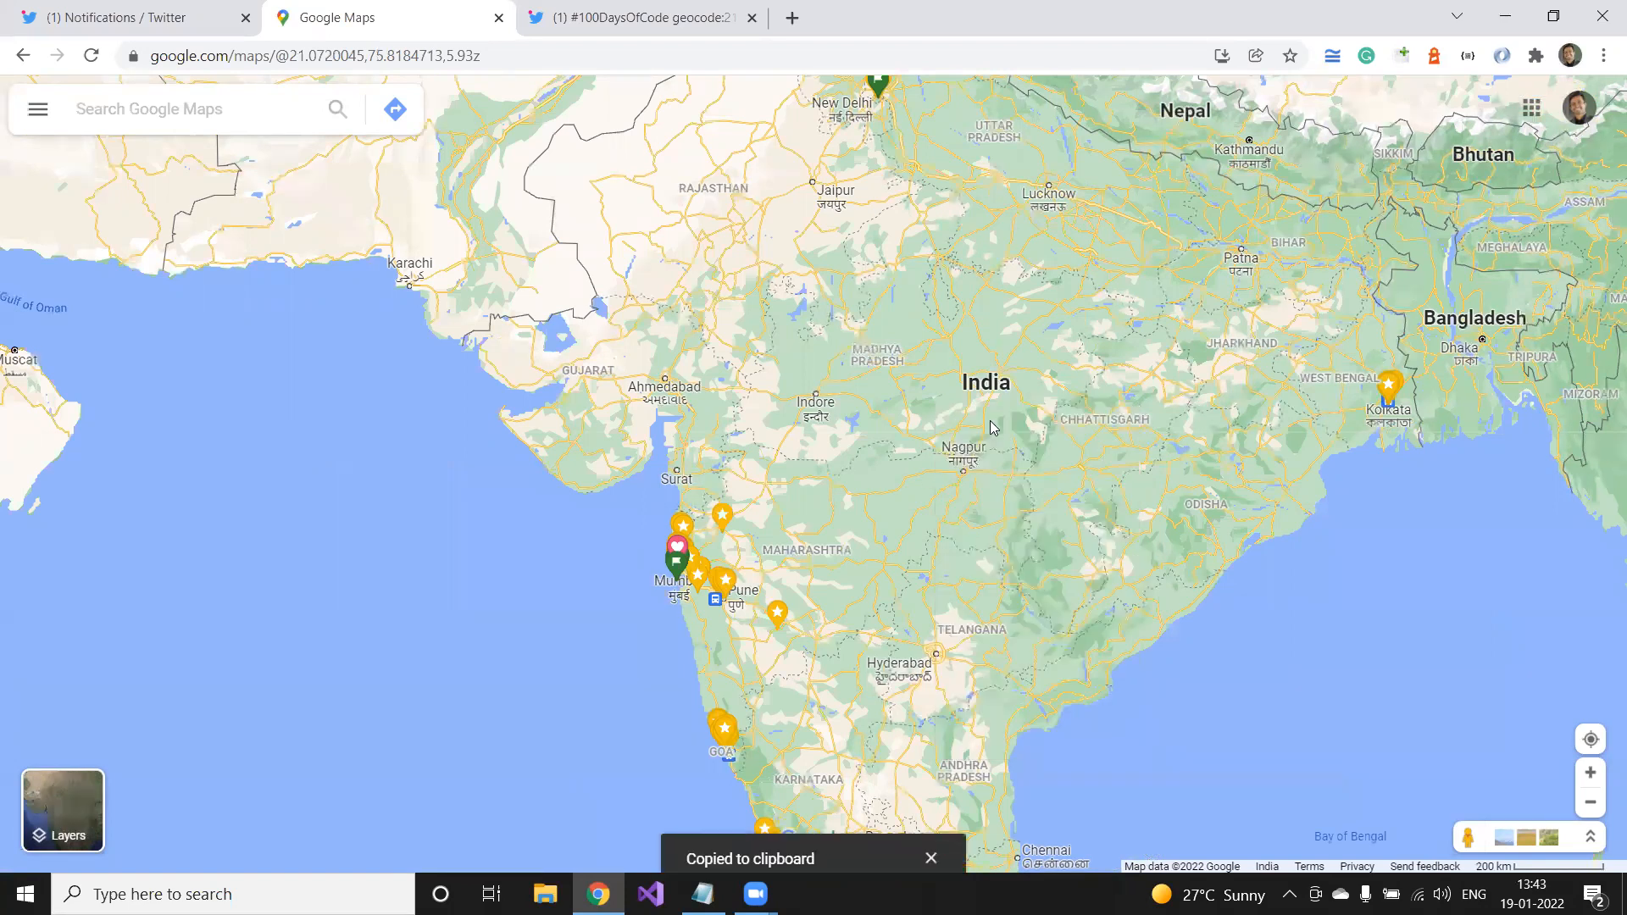
left_click(702, 893)
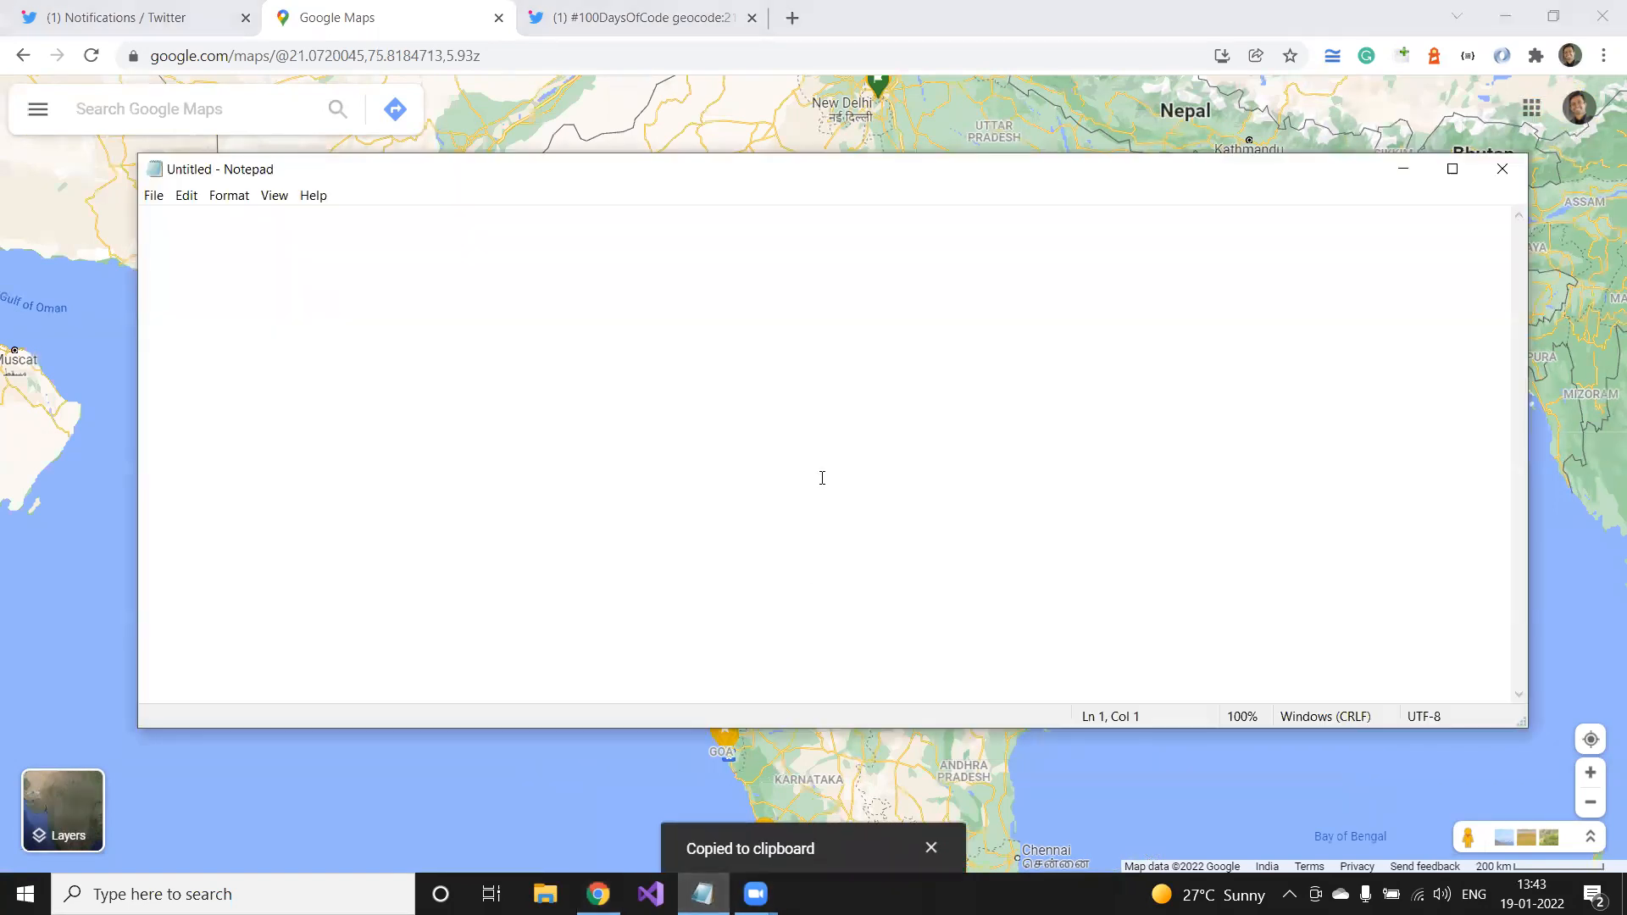
- Paste the coordinates into Notepad and check the 1200km radius in the Twitter query
key("ctrl+v")
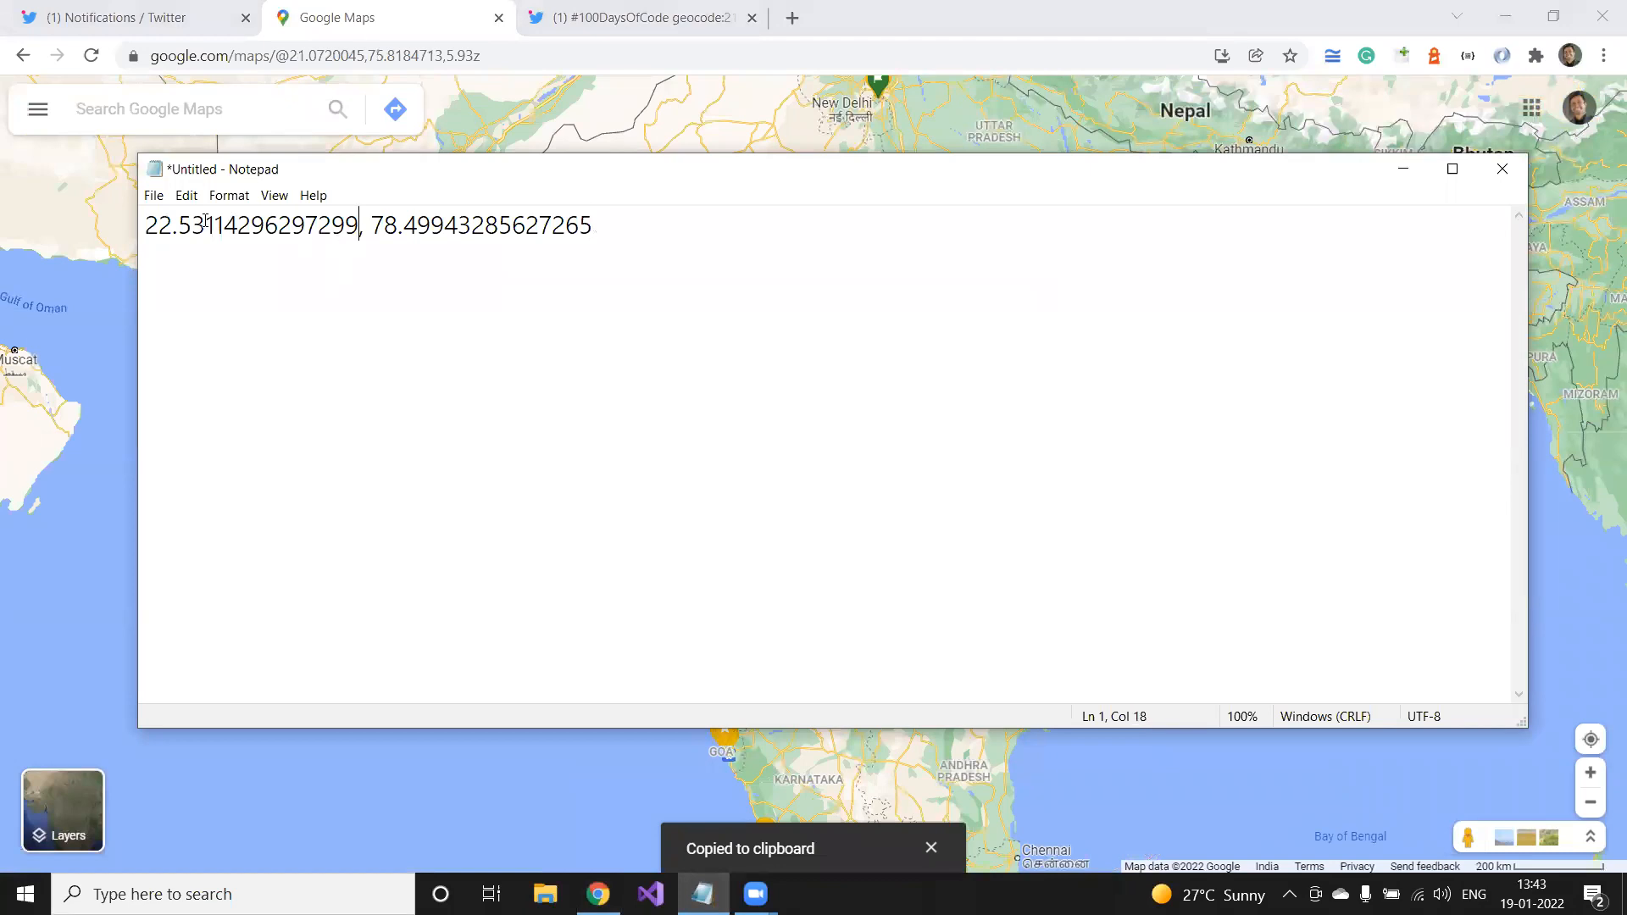
key("Backspace")
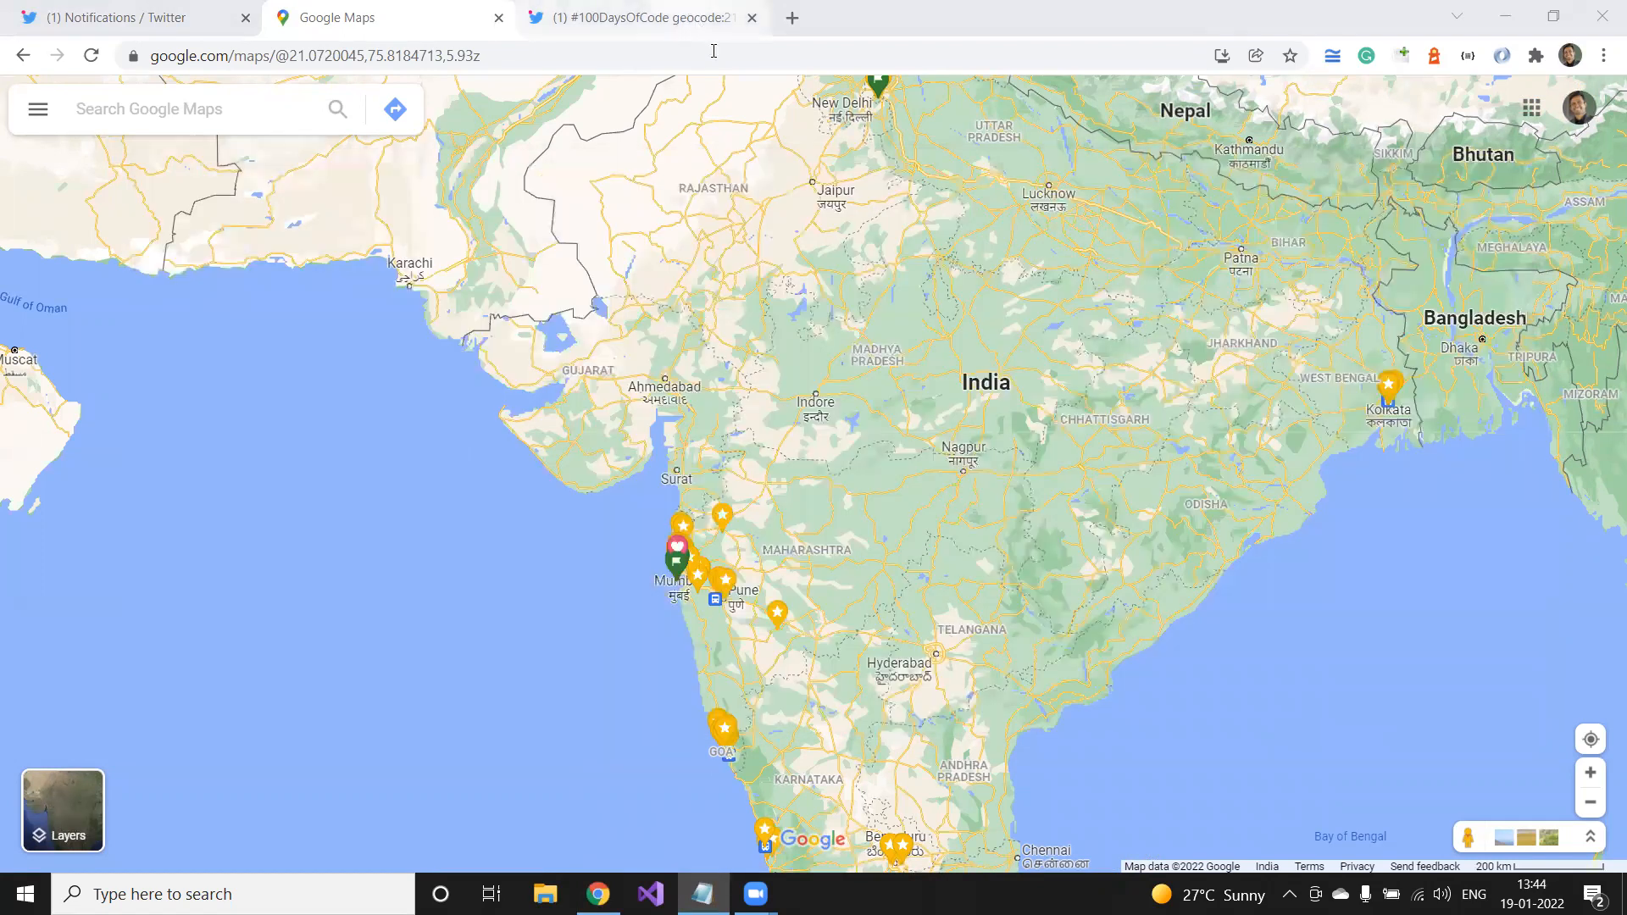
left_click(622, 17)
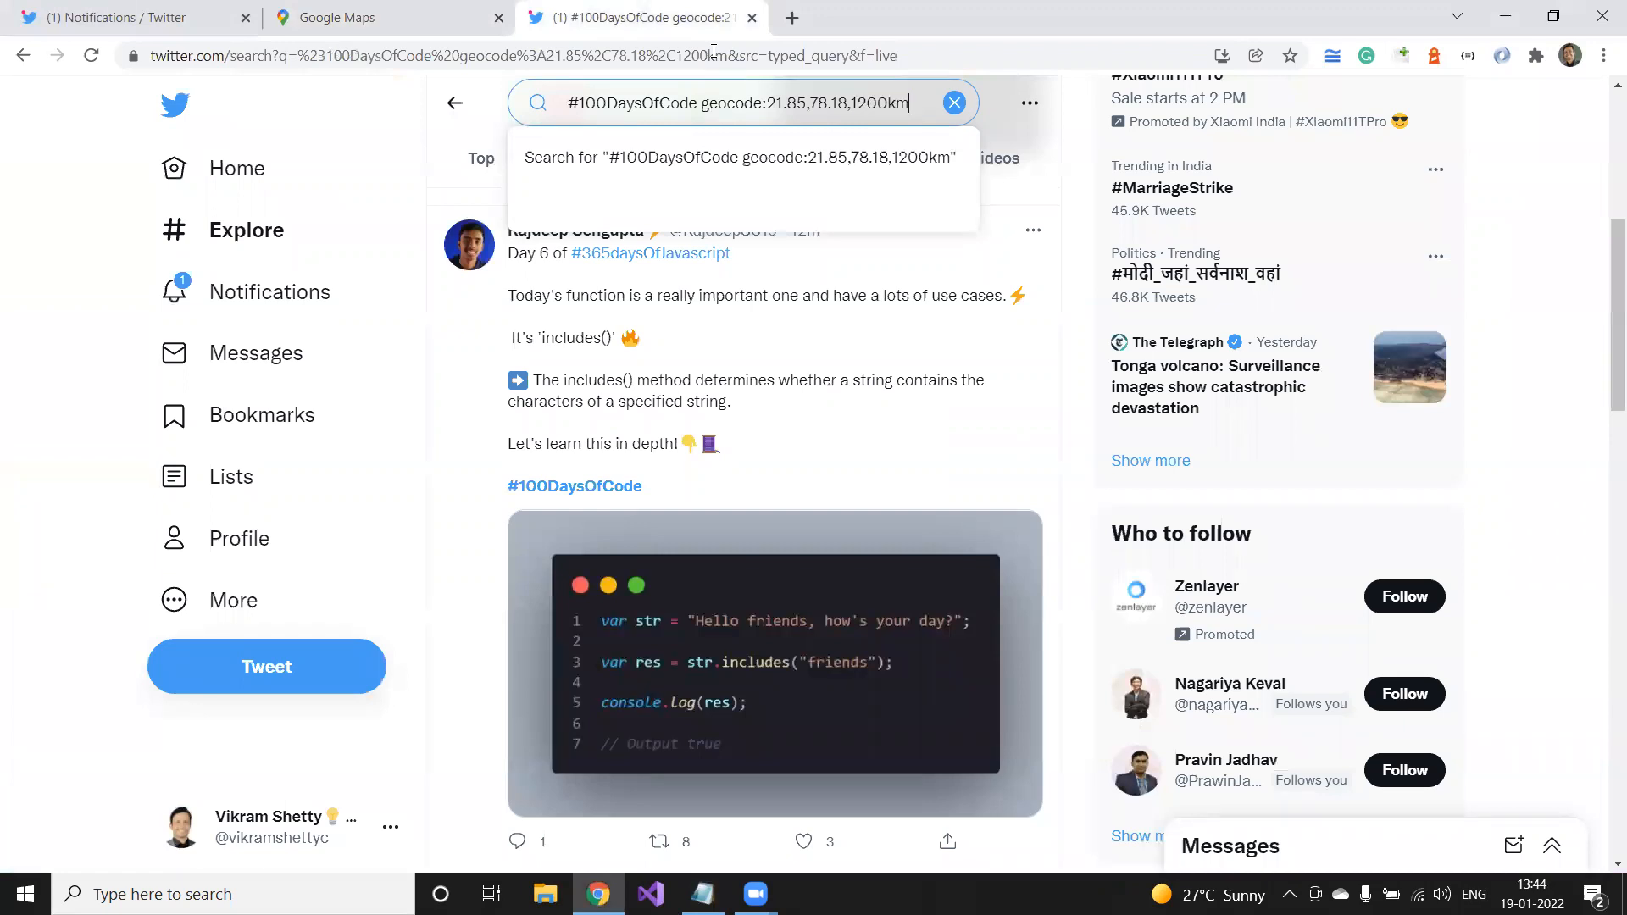
double_click(876, 103)
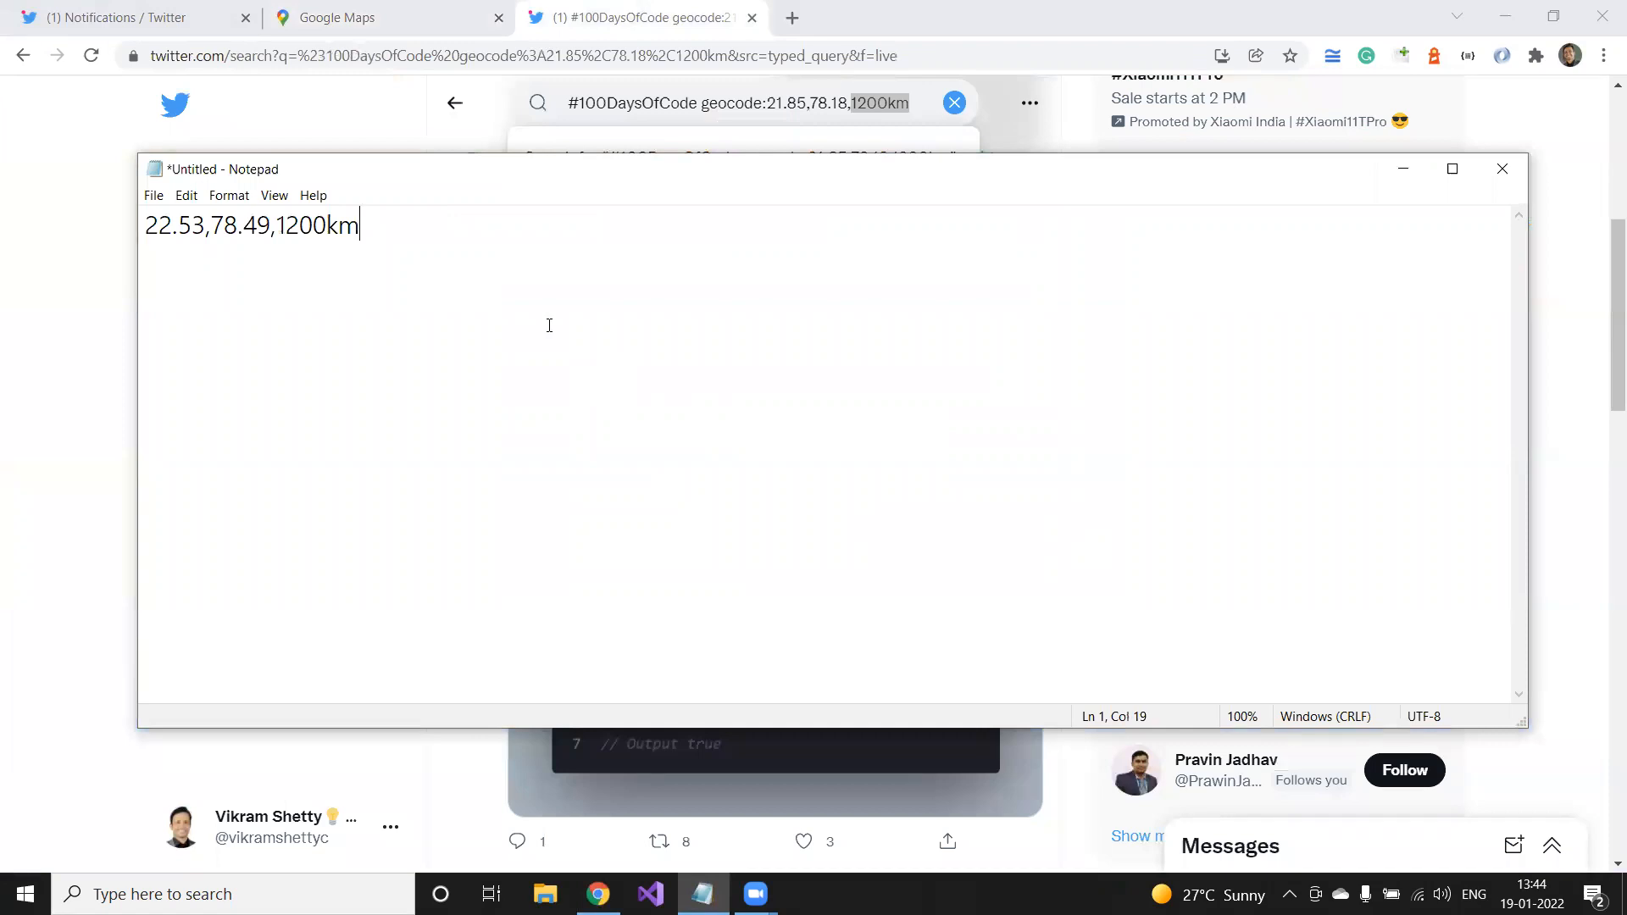
- Glance at the India map and return to the notes to finish 22.53,78.49,1200km
left_click(385, 17)
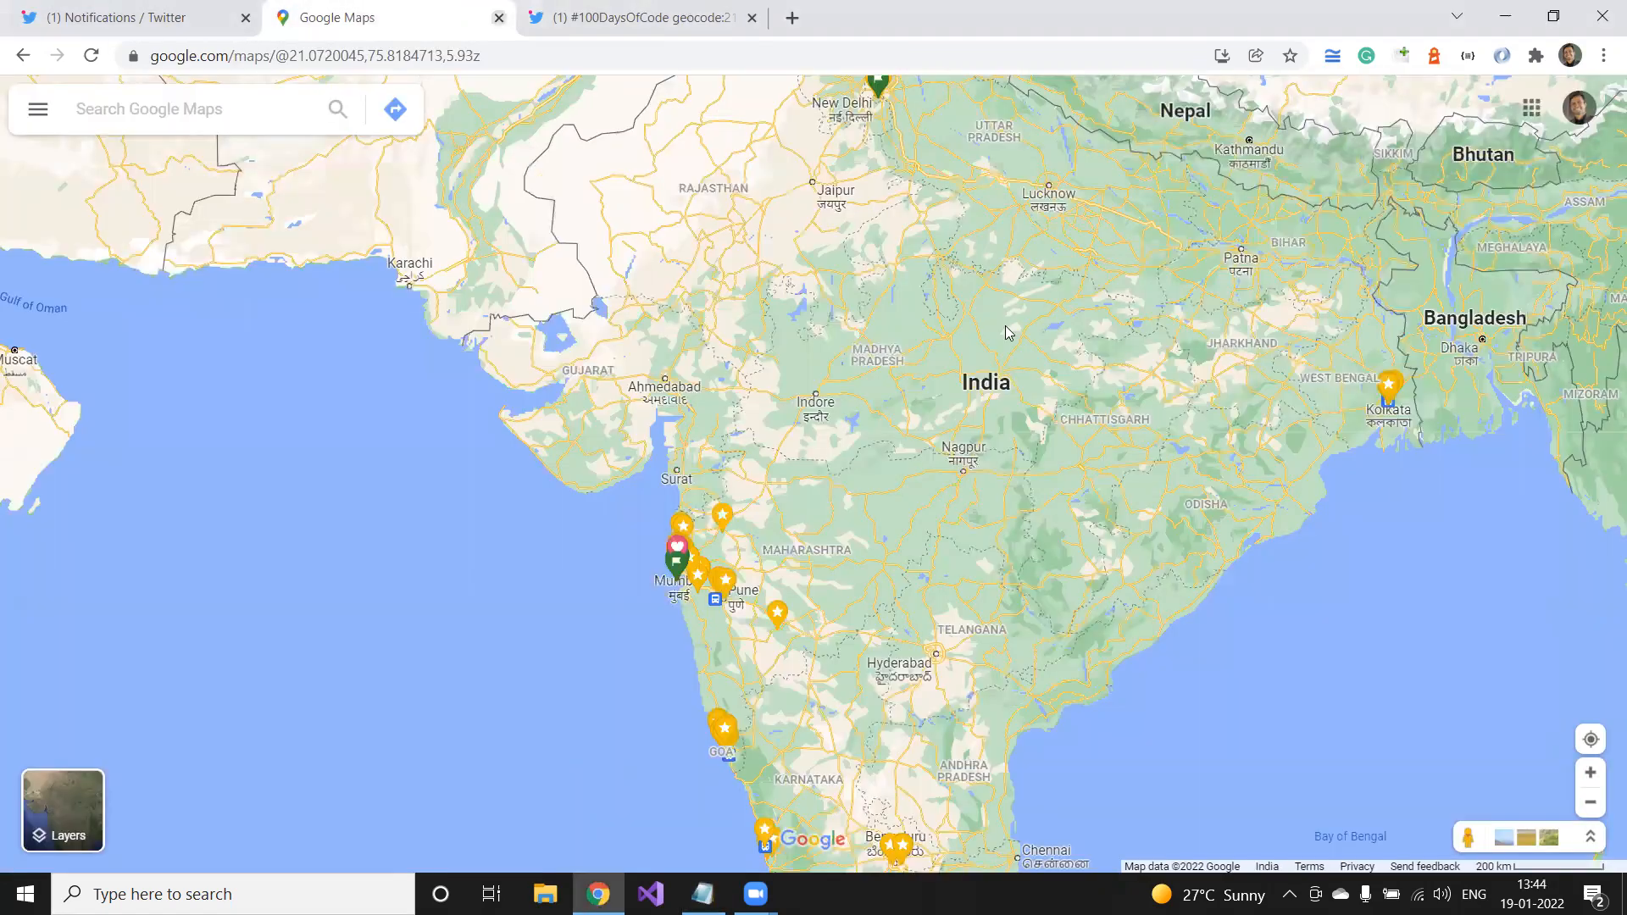
mouse_move(871, 177)
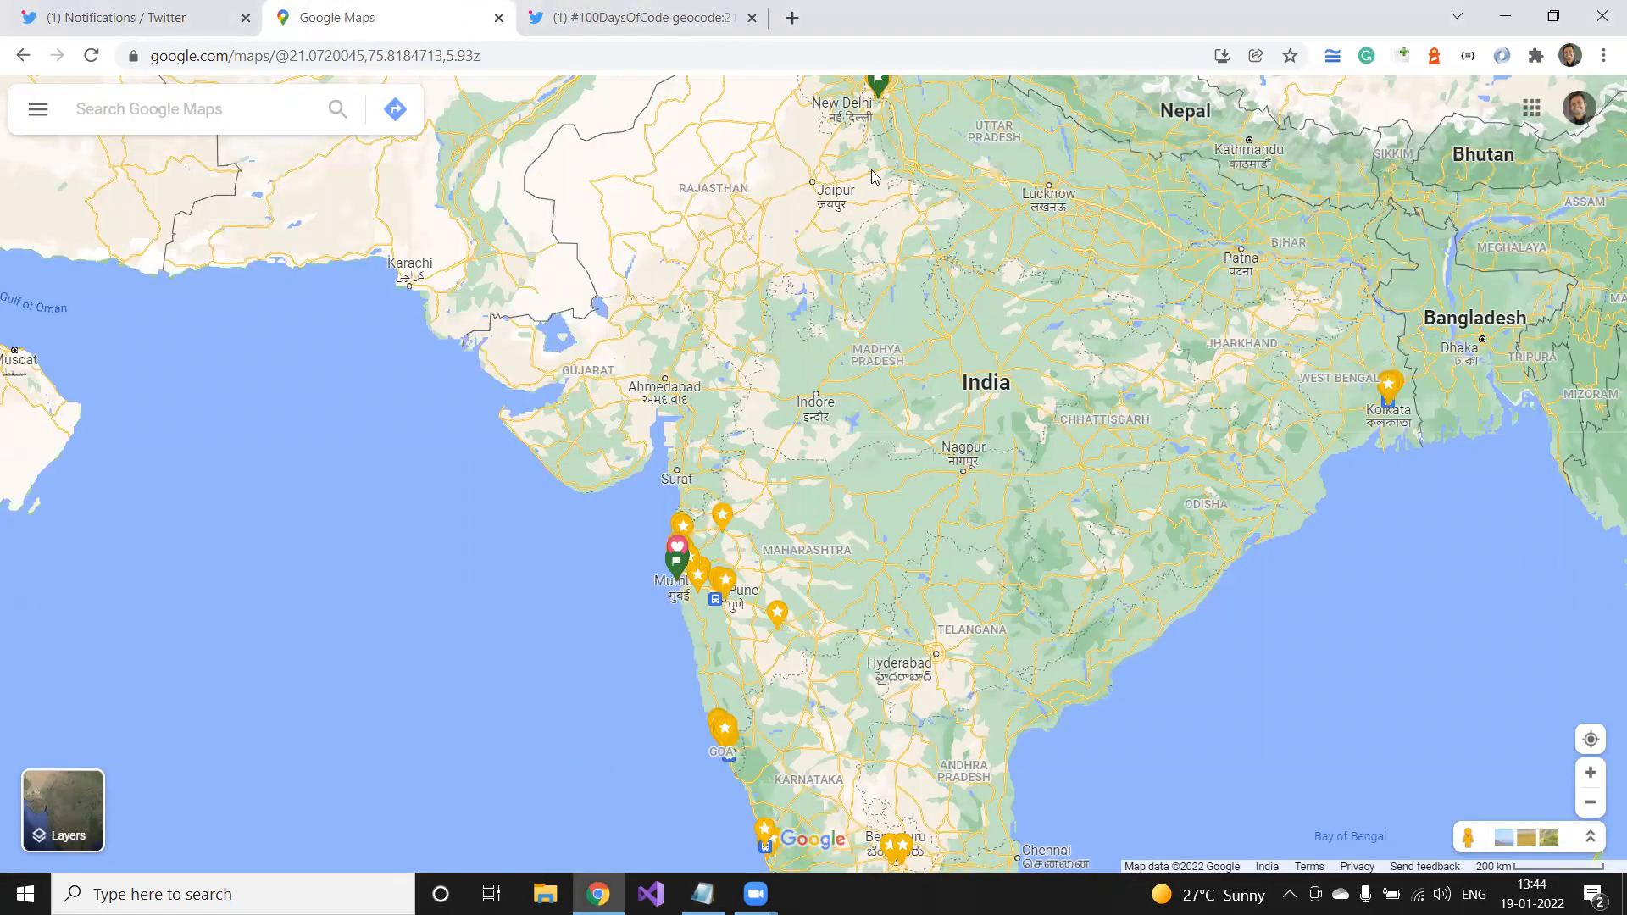
mouse_move(839, 177)
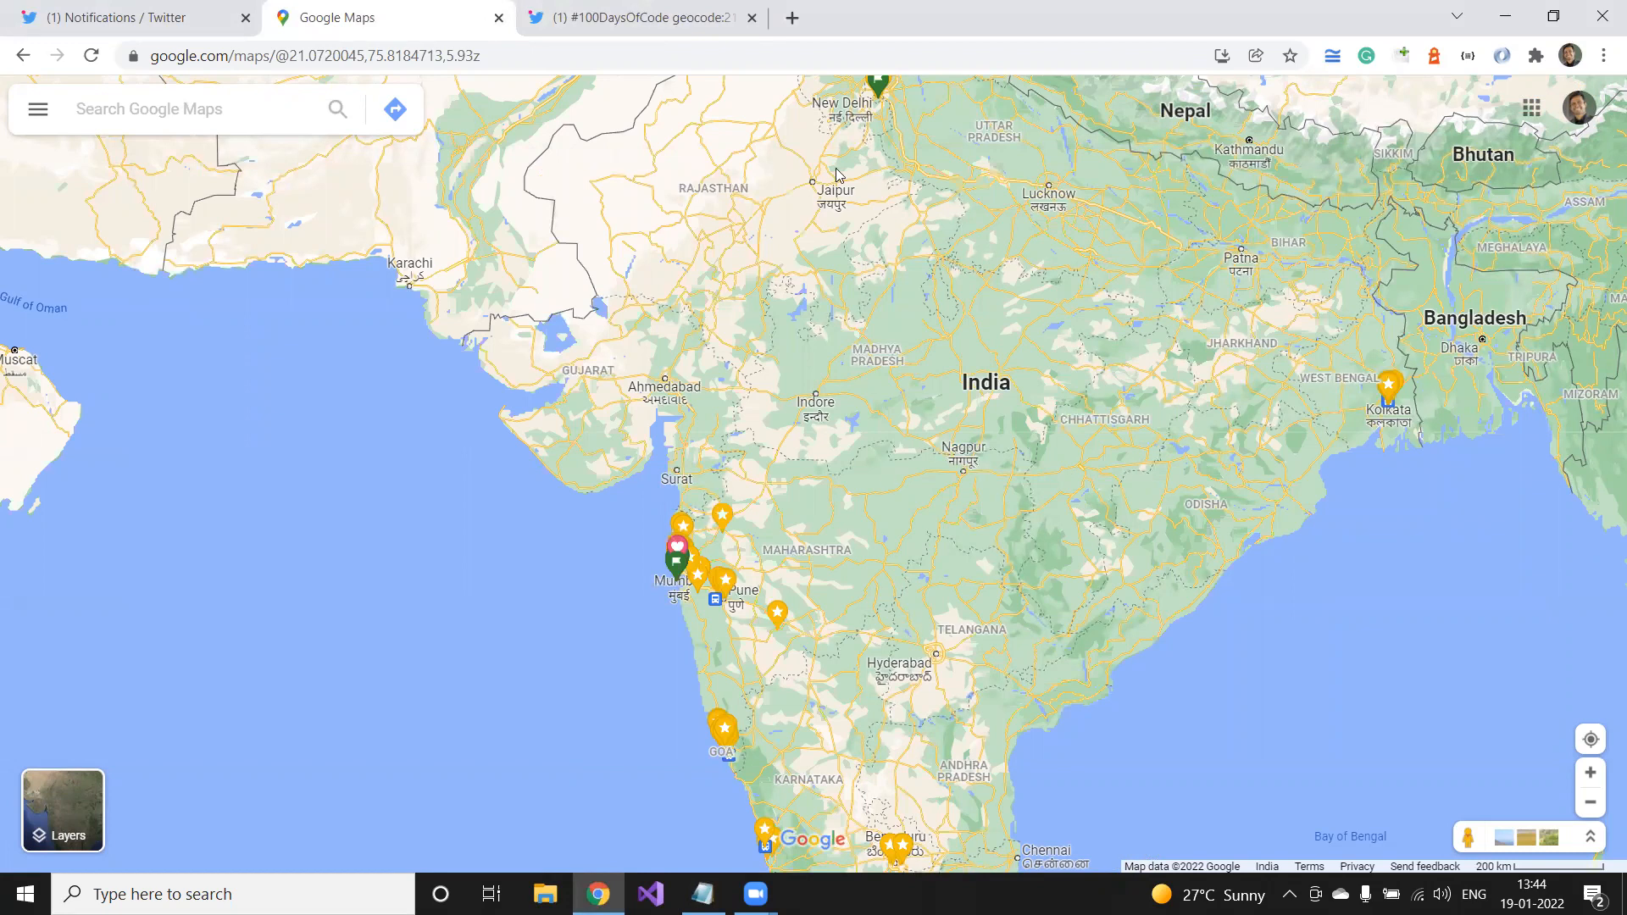
mouse_move(932, 480)
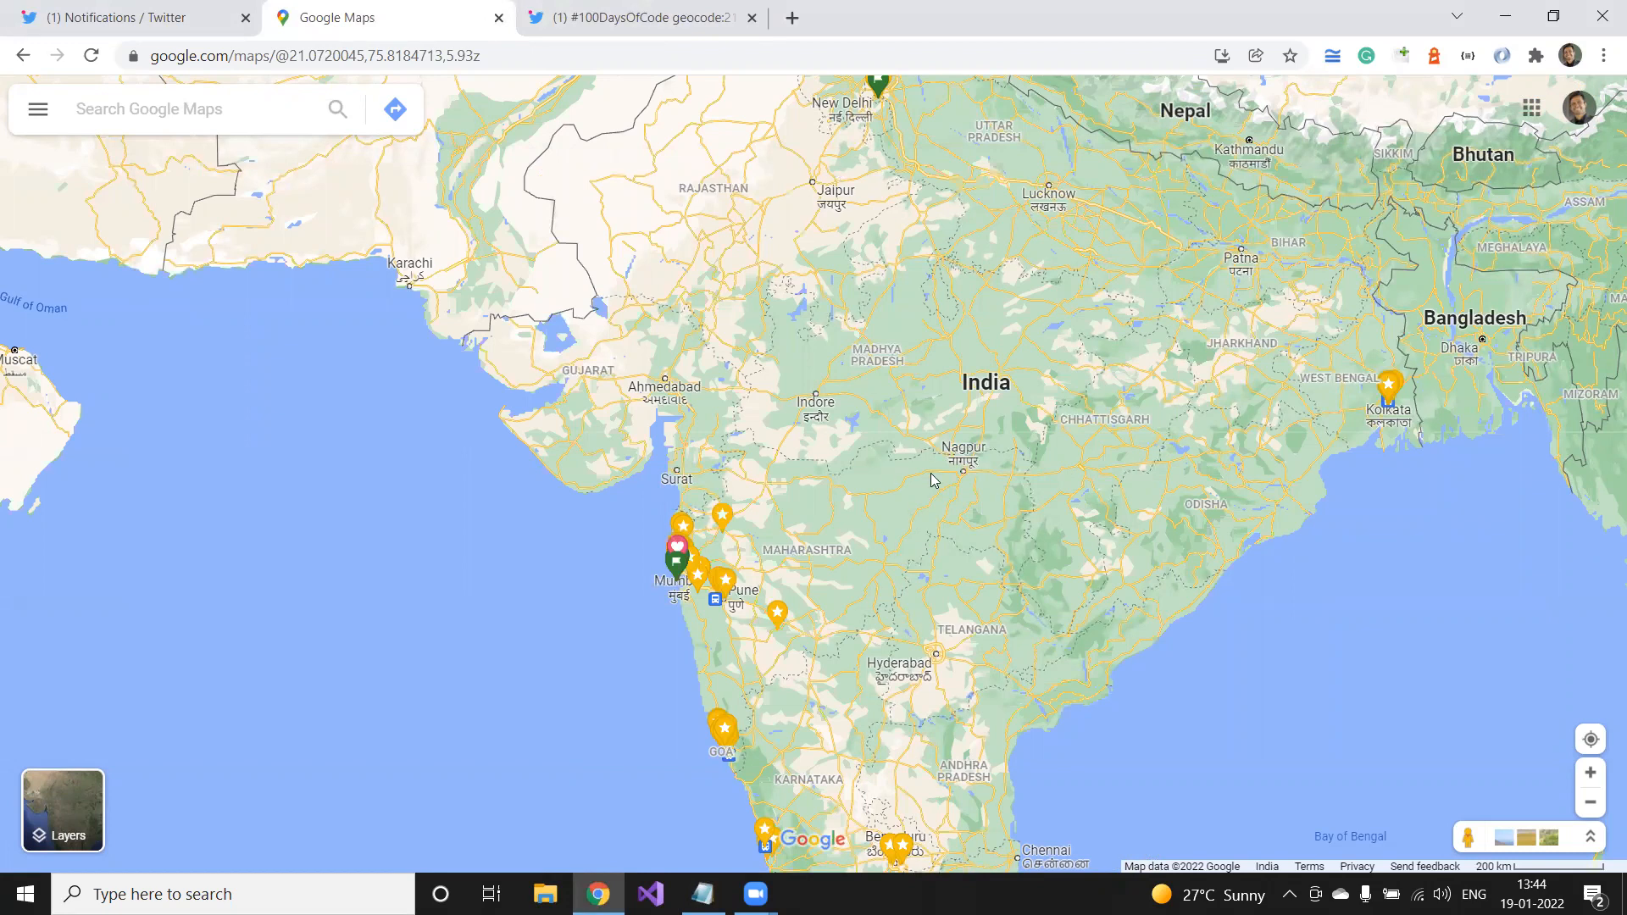
mouse_move(973, 715)
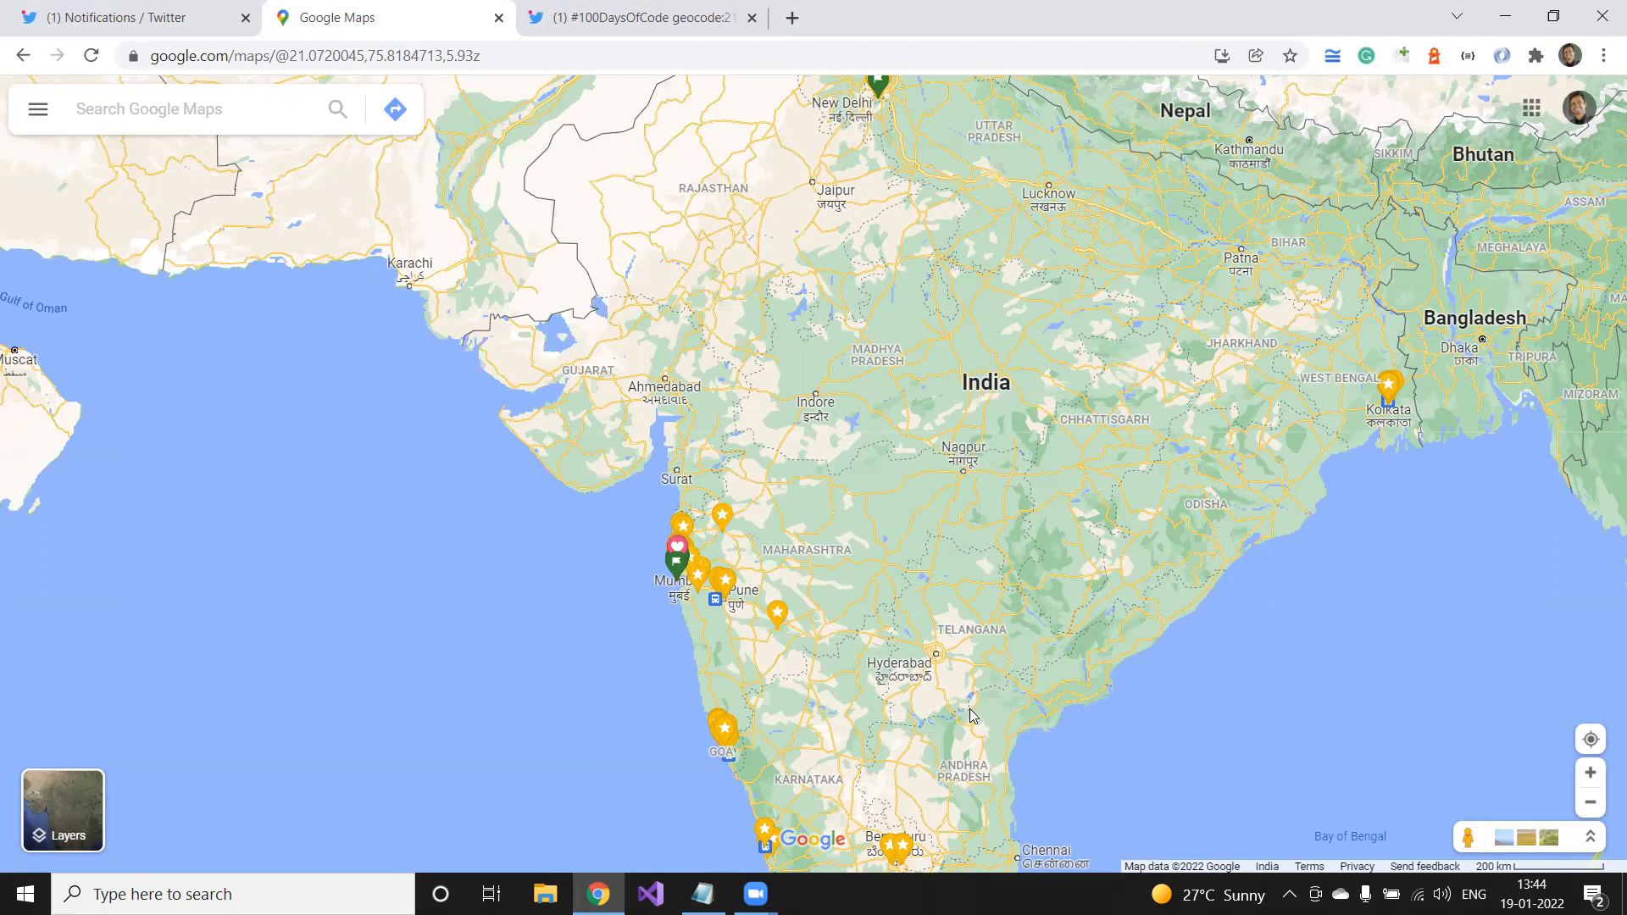
mouse_move(1064, 539)
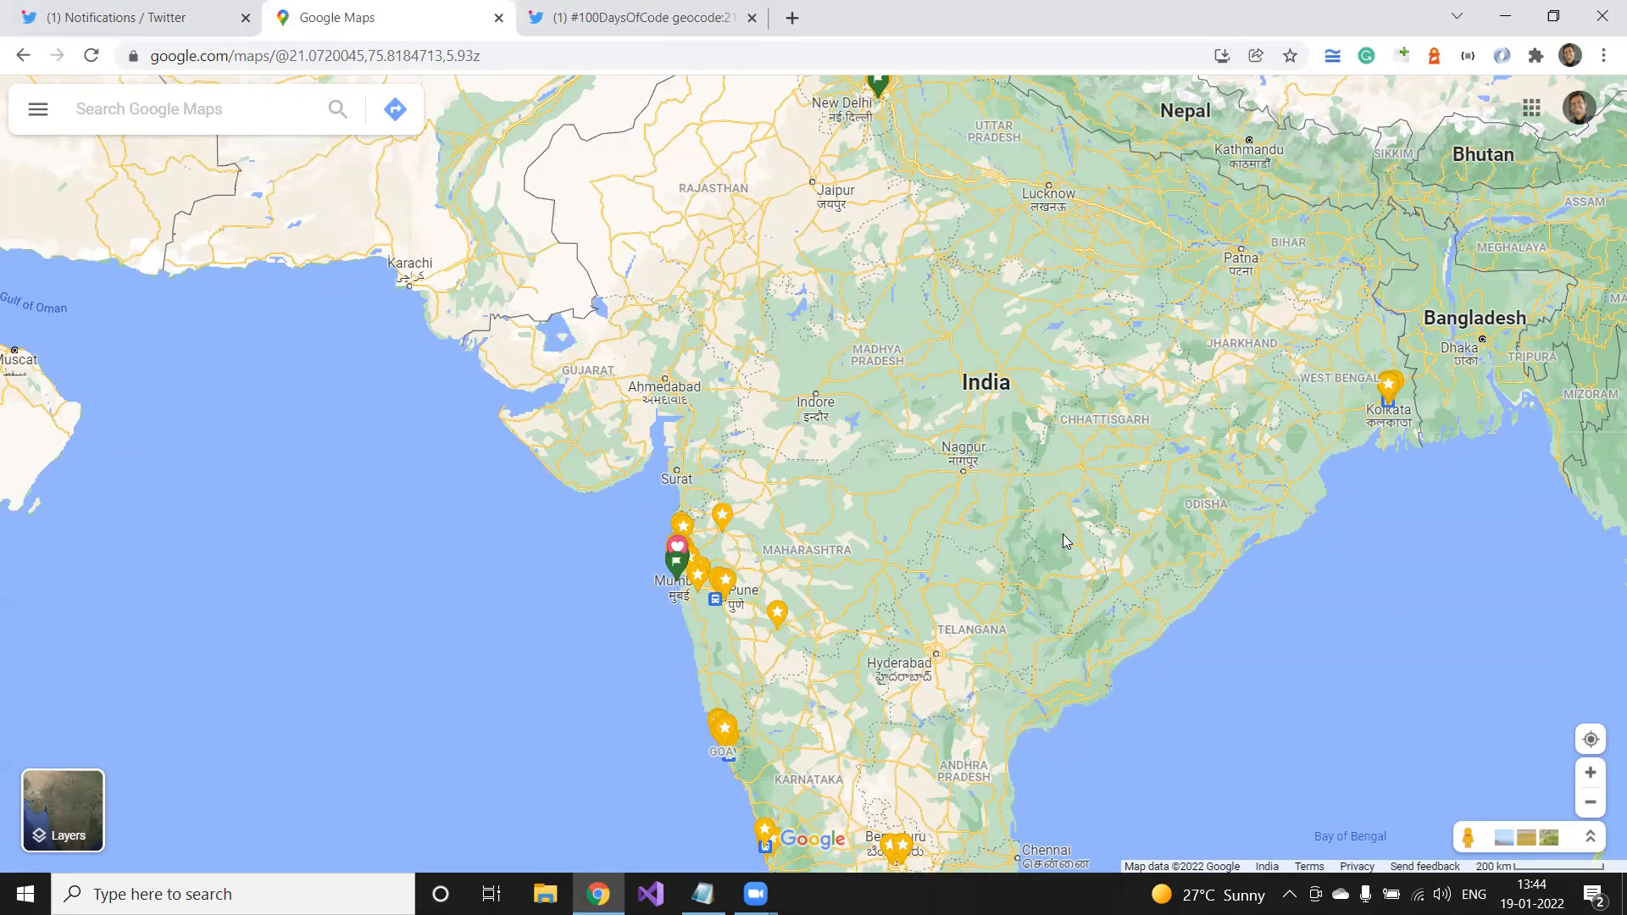
left_click(701, 893)
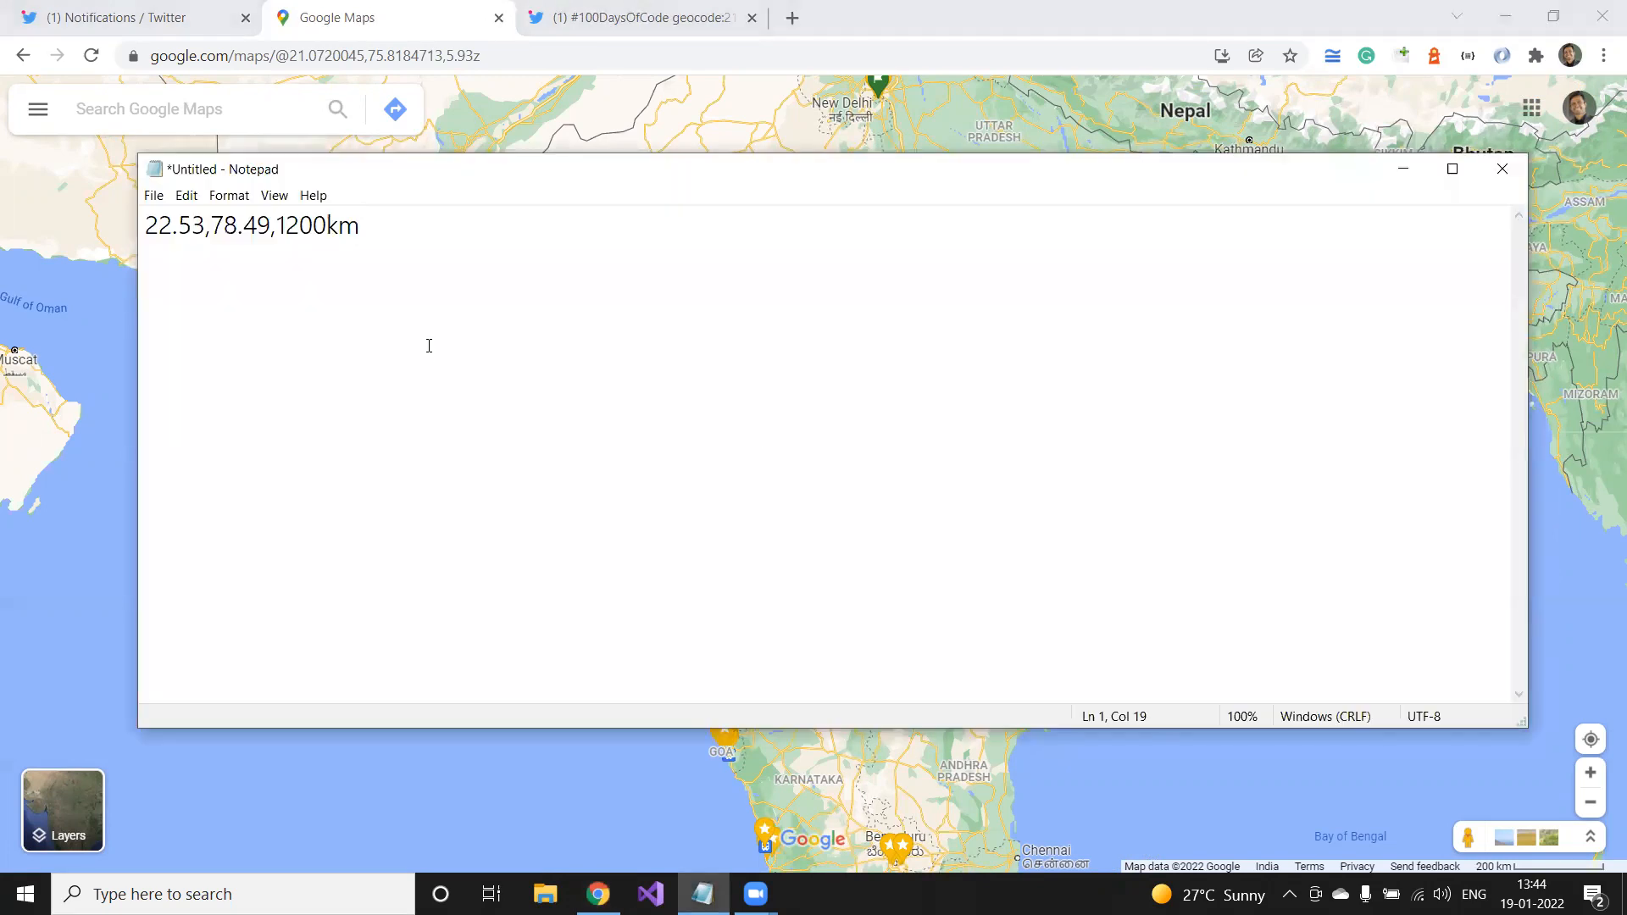
left_click(641, 17)
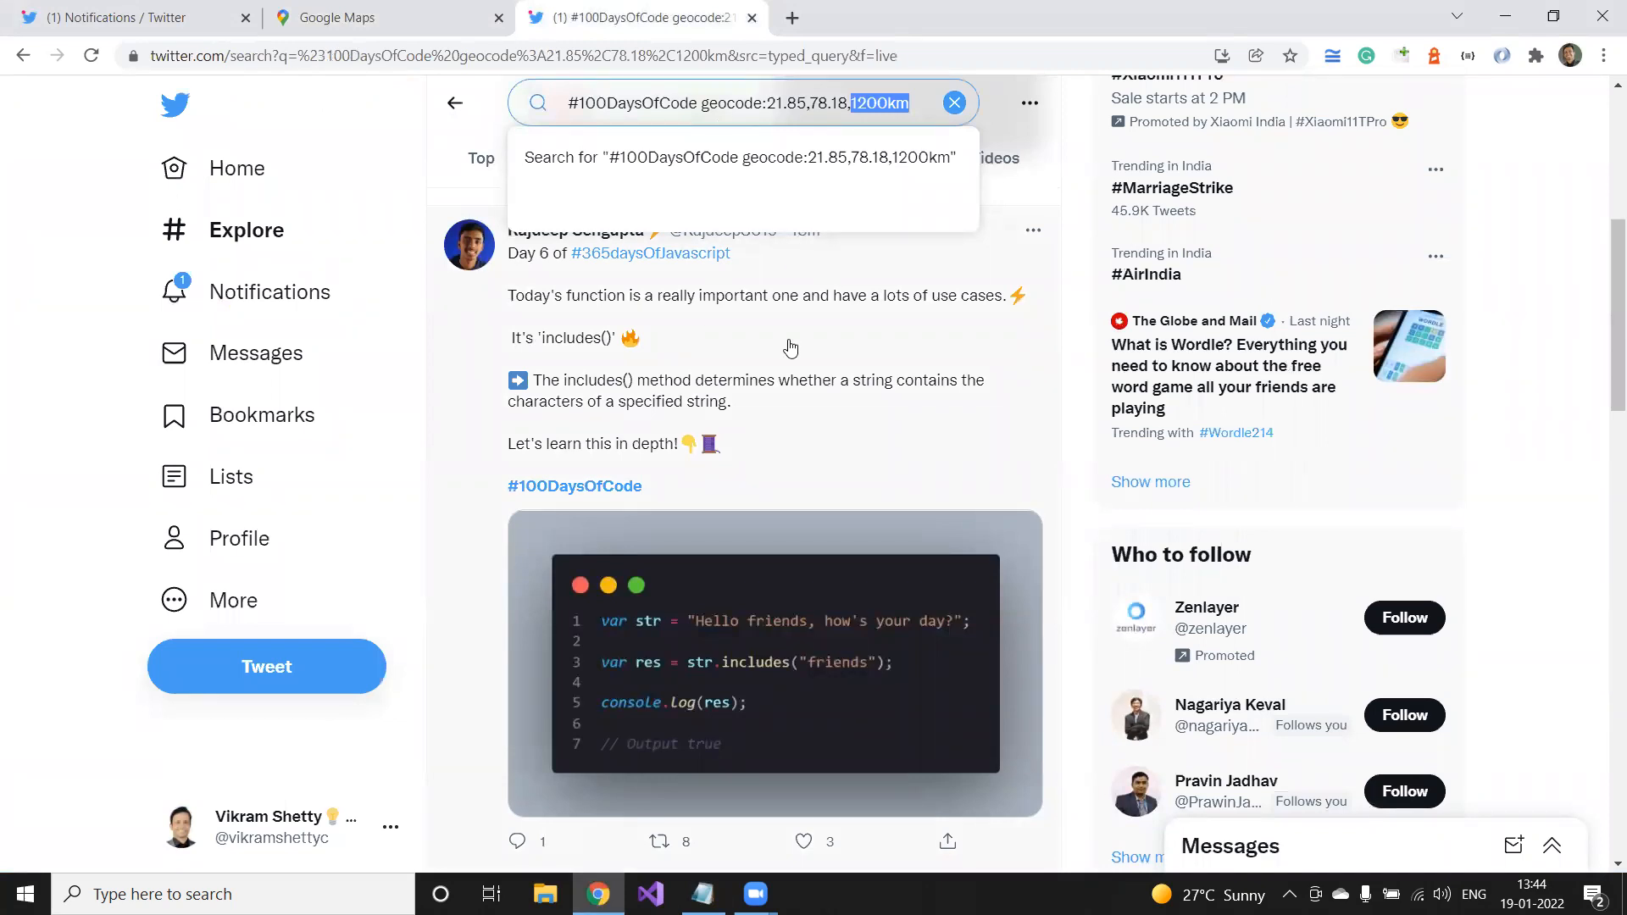
- Switch from the India geocode search back to Google Maps
left_click(352, 17)
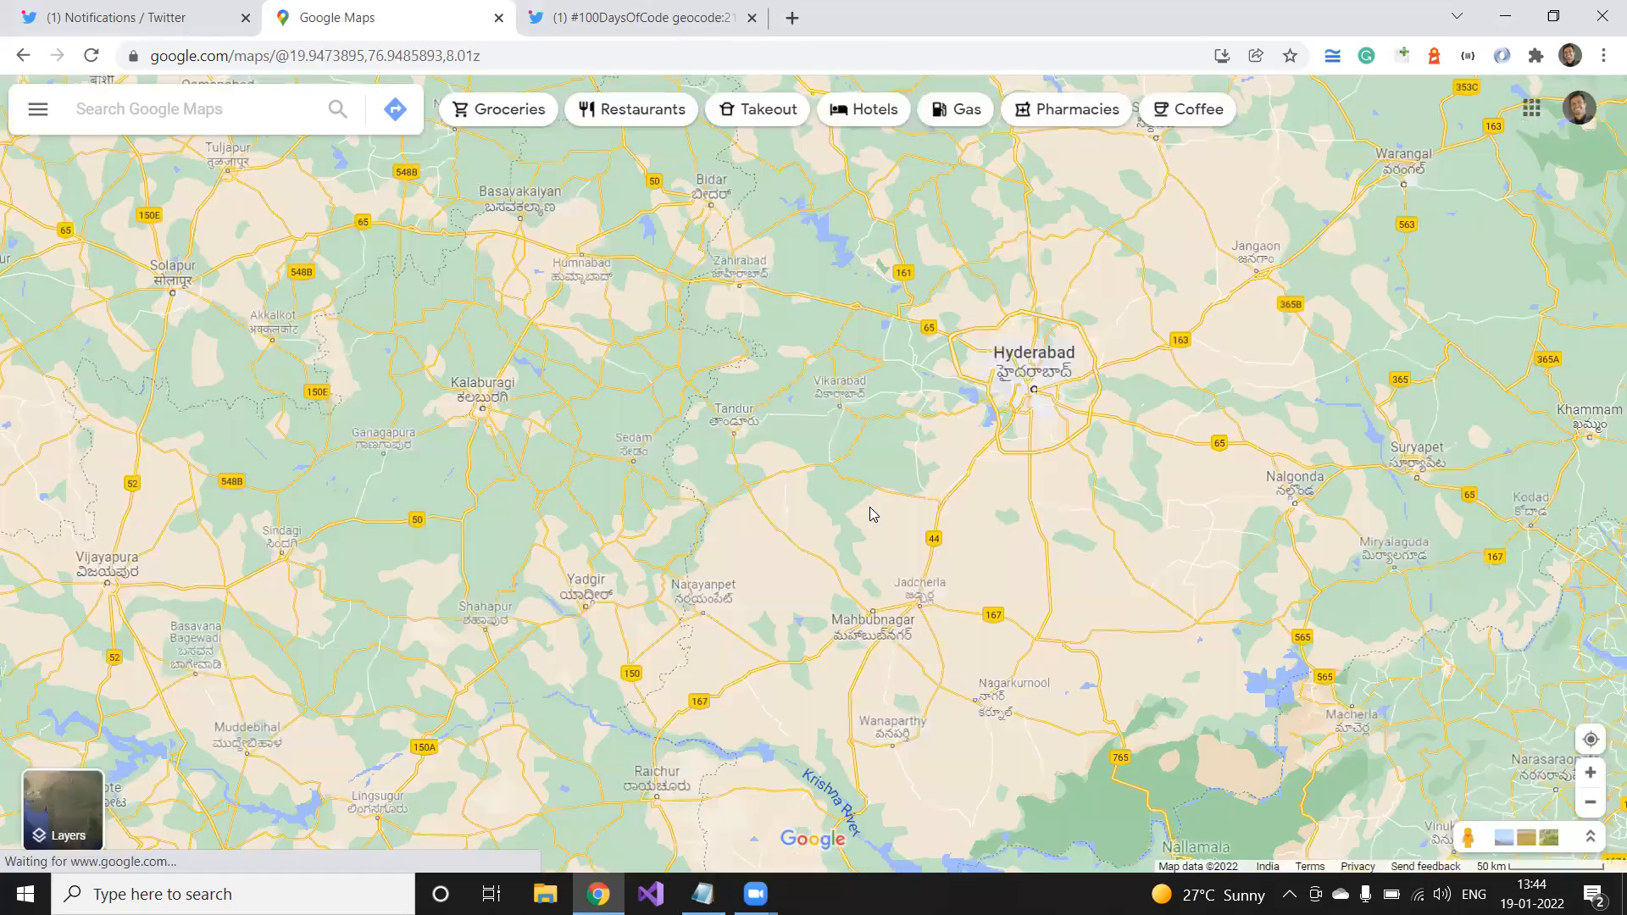
mouse_move(1070, 614)
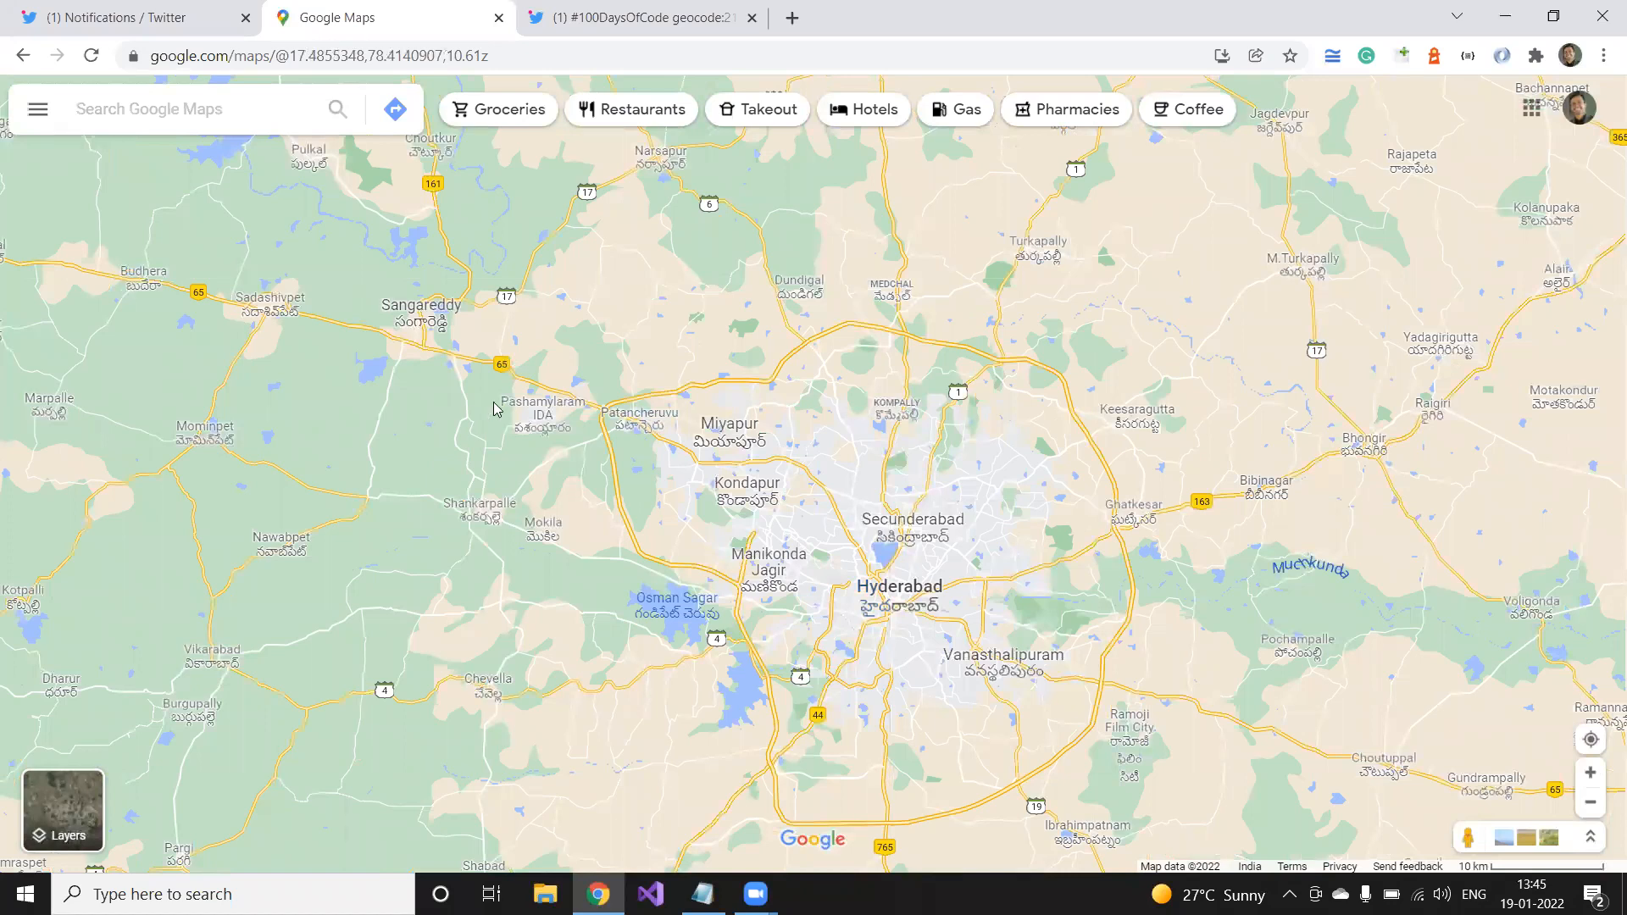
mouse_move(461, 509)
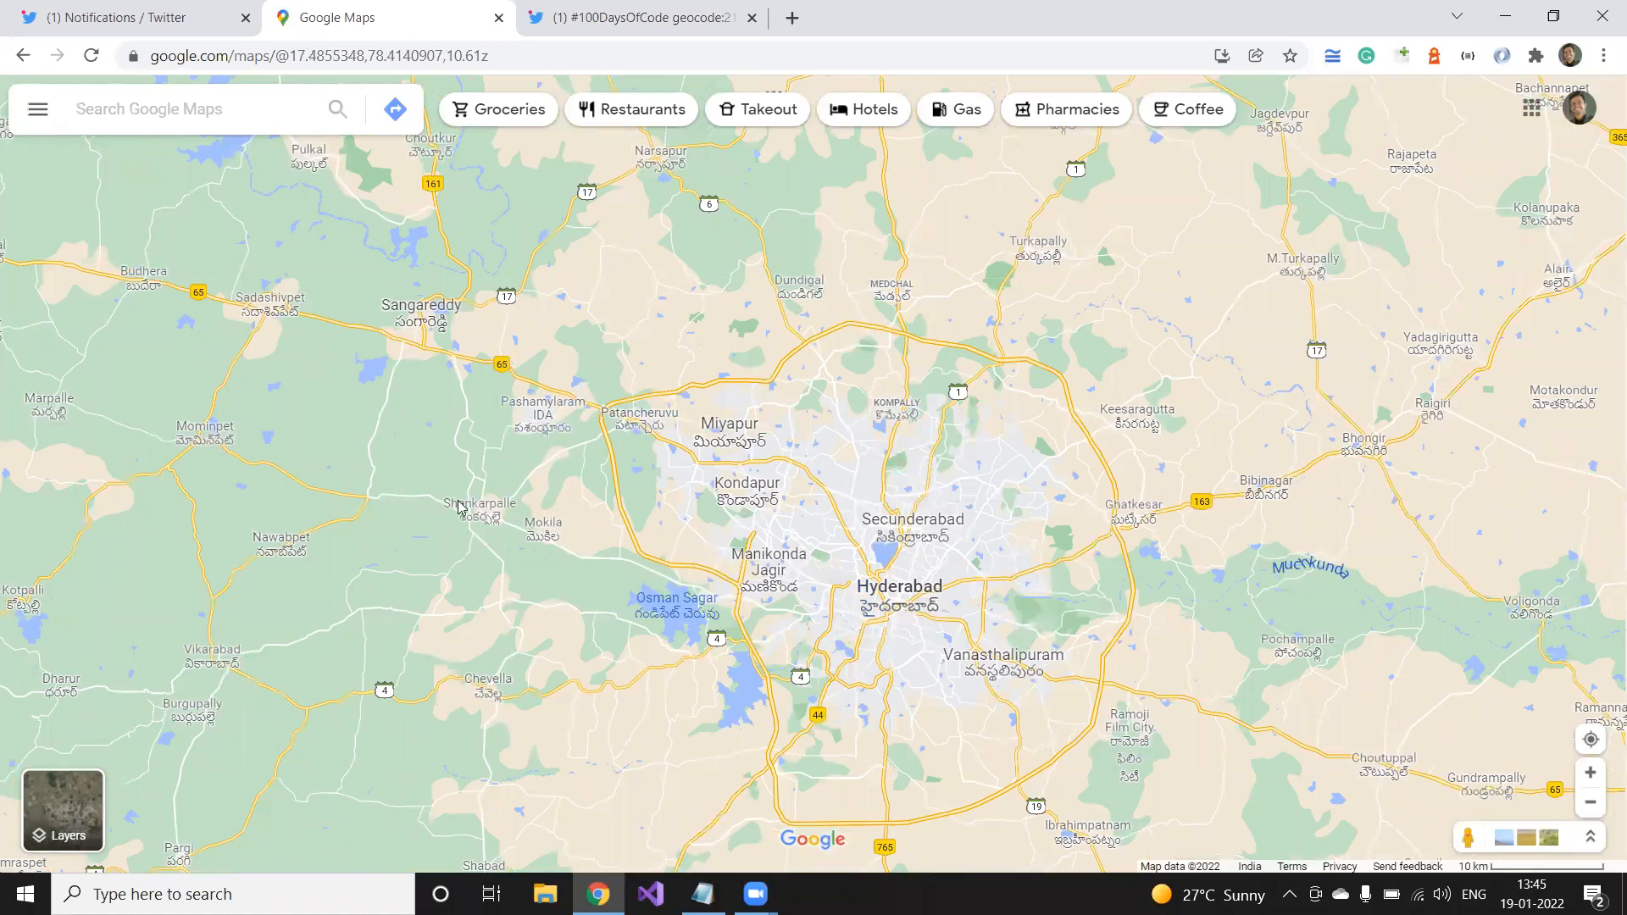
mouse_move(436, 344)
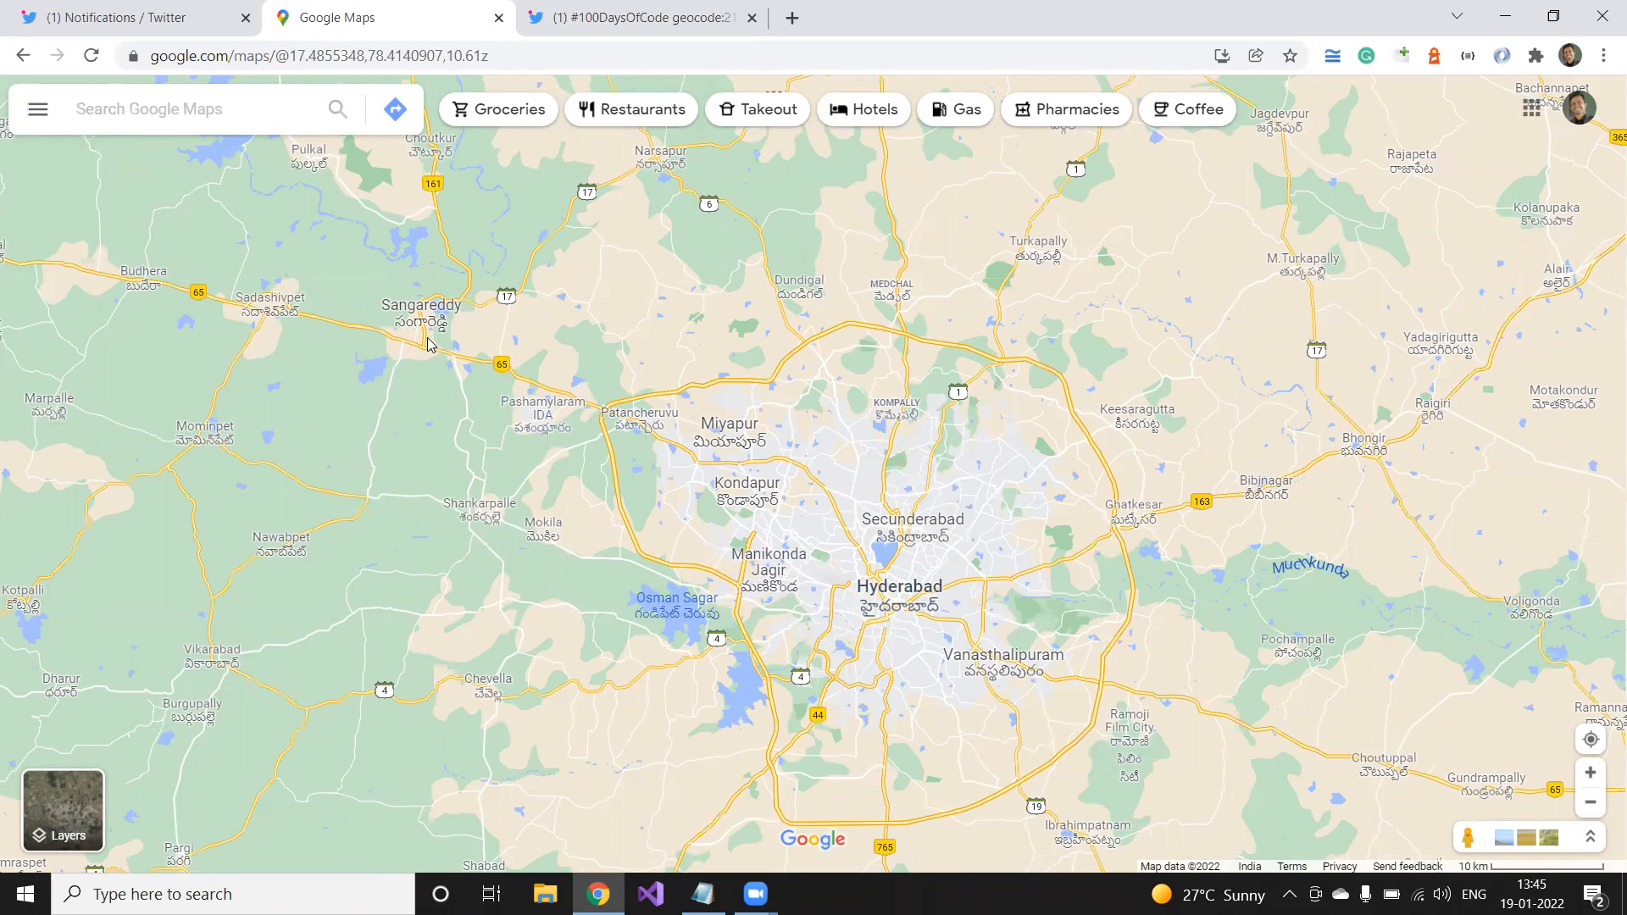
- Show the coordinates of a point west of Hyderabad near Sangareddy
right_click(428, 343)
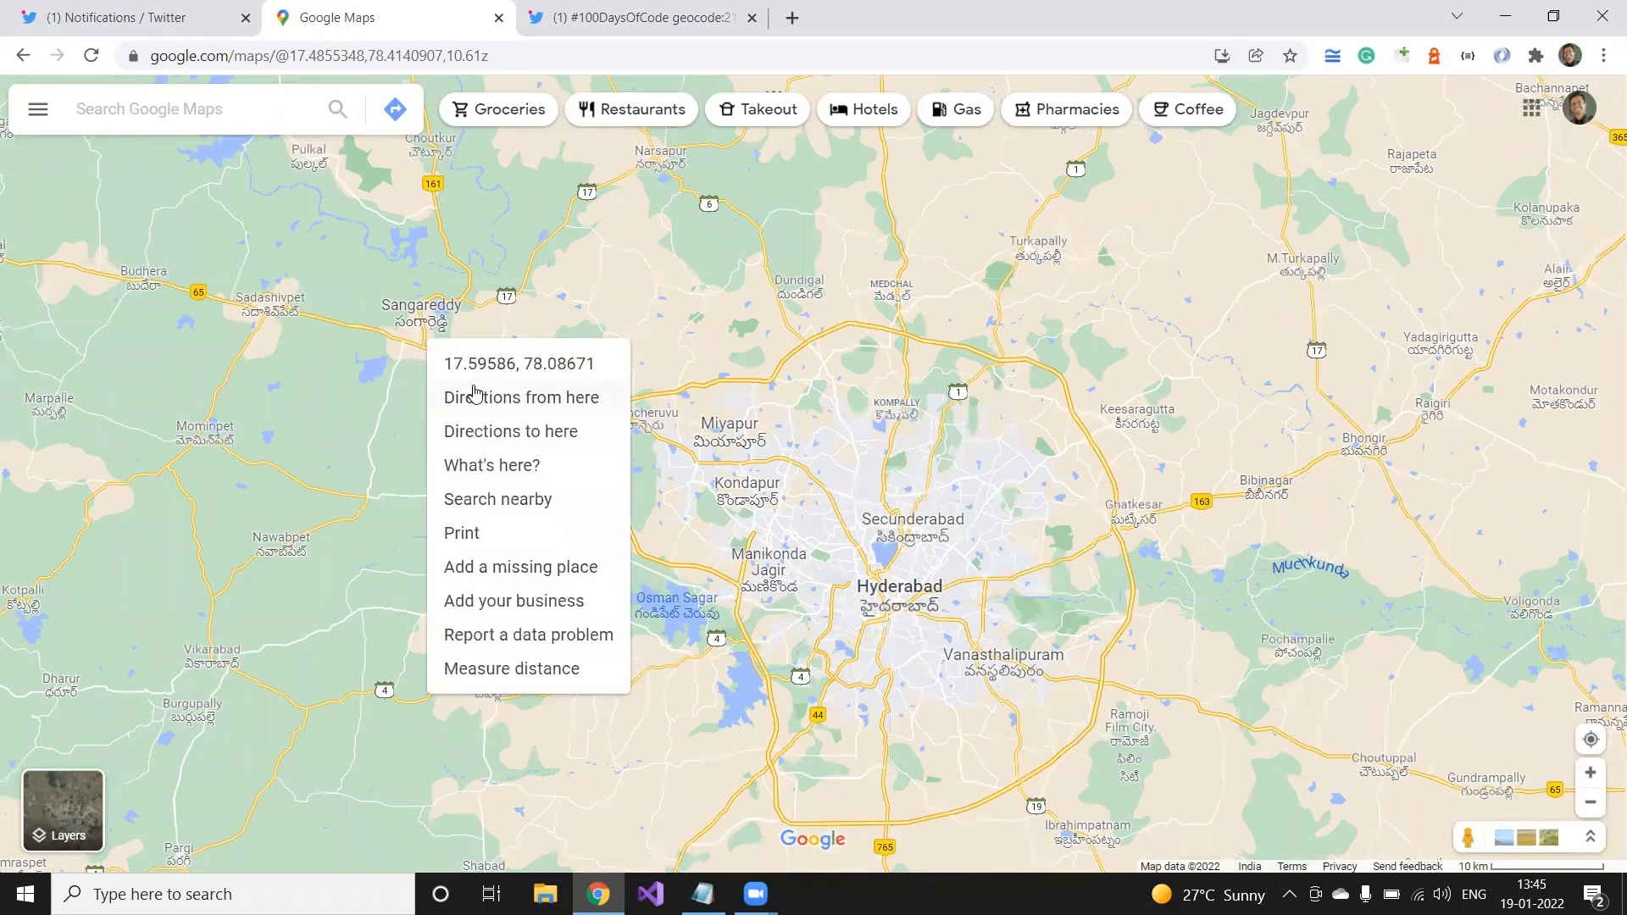
- Get directions from Pothreddipalle to Hyderabad and note the 65km radius
left_click(522, 397)
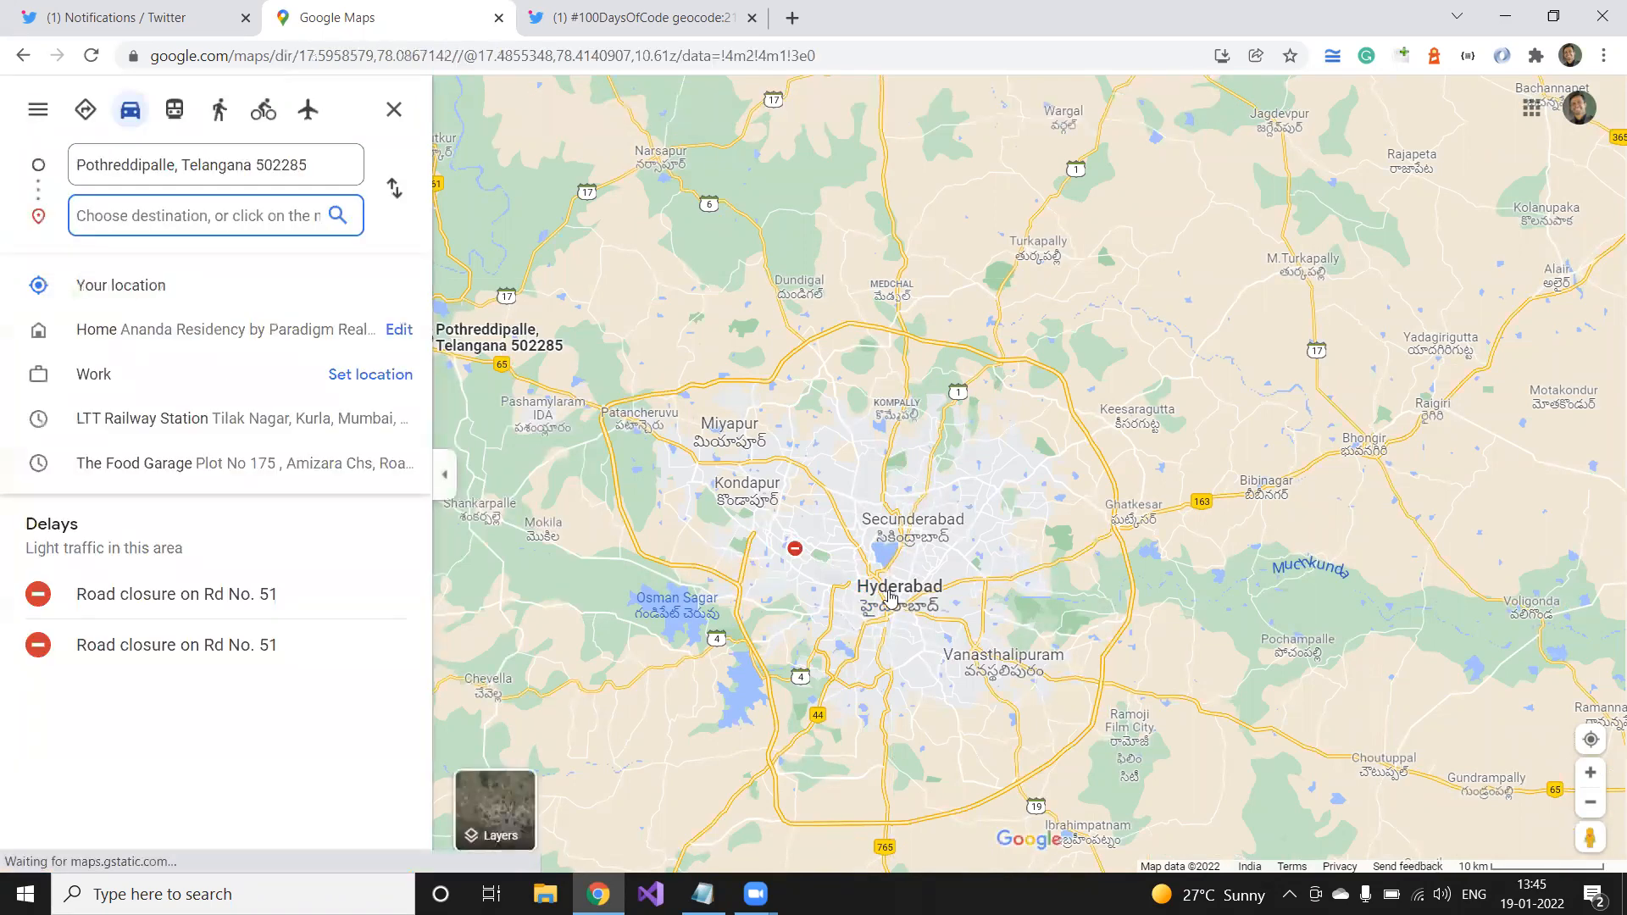
left_click(900, 586)
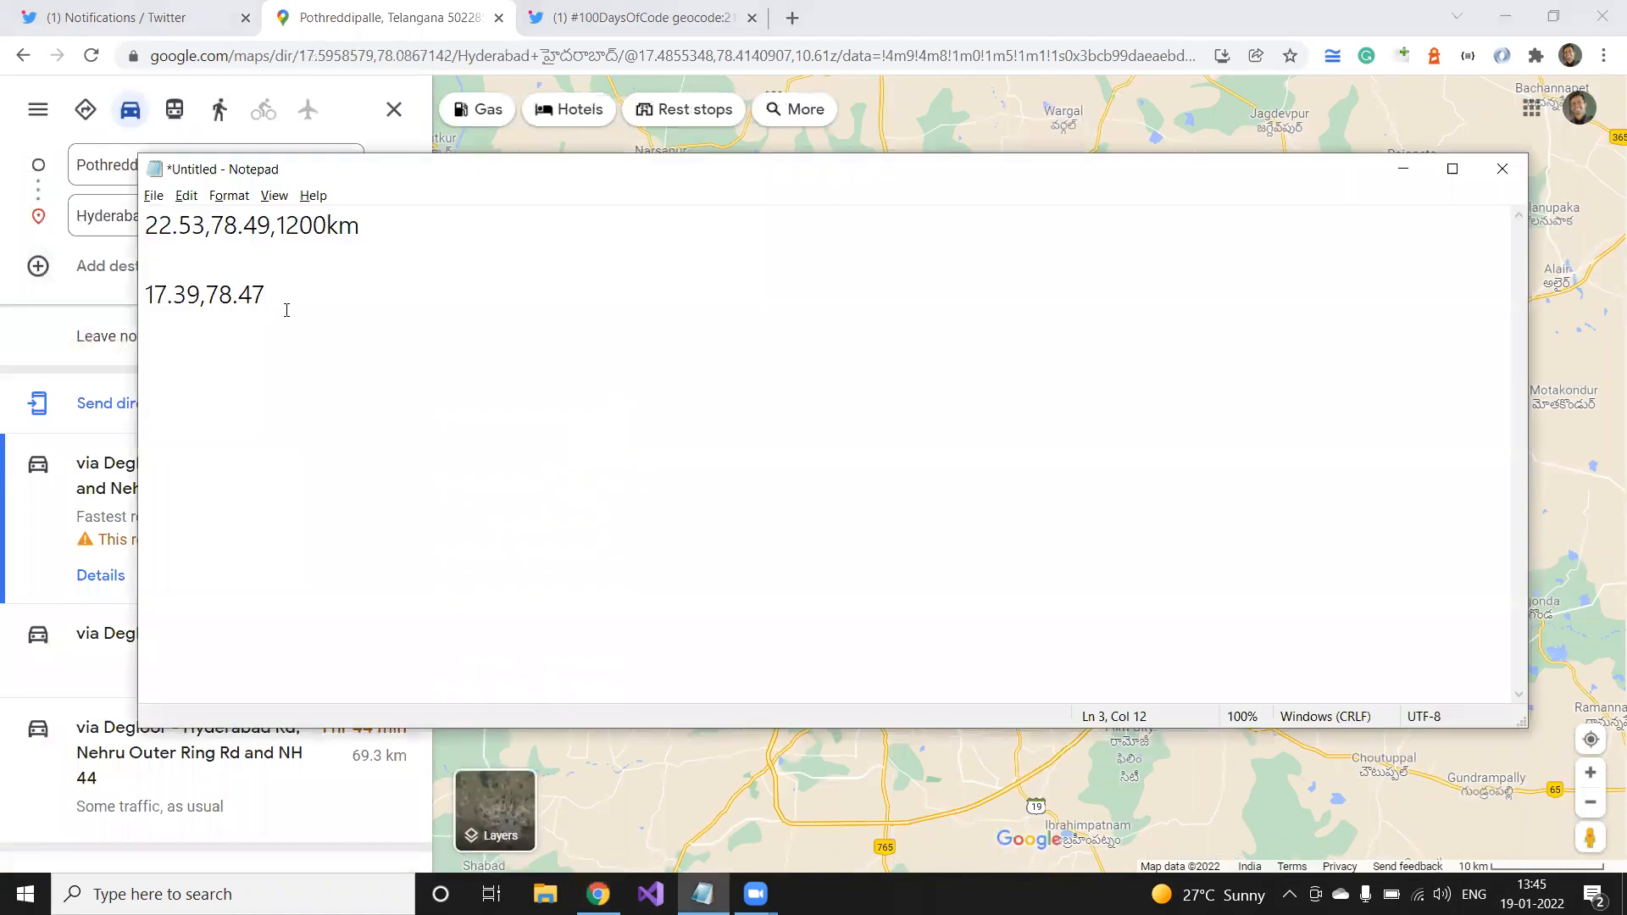
type(",65")
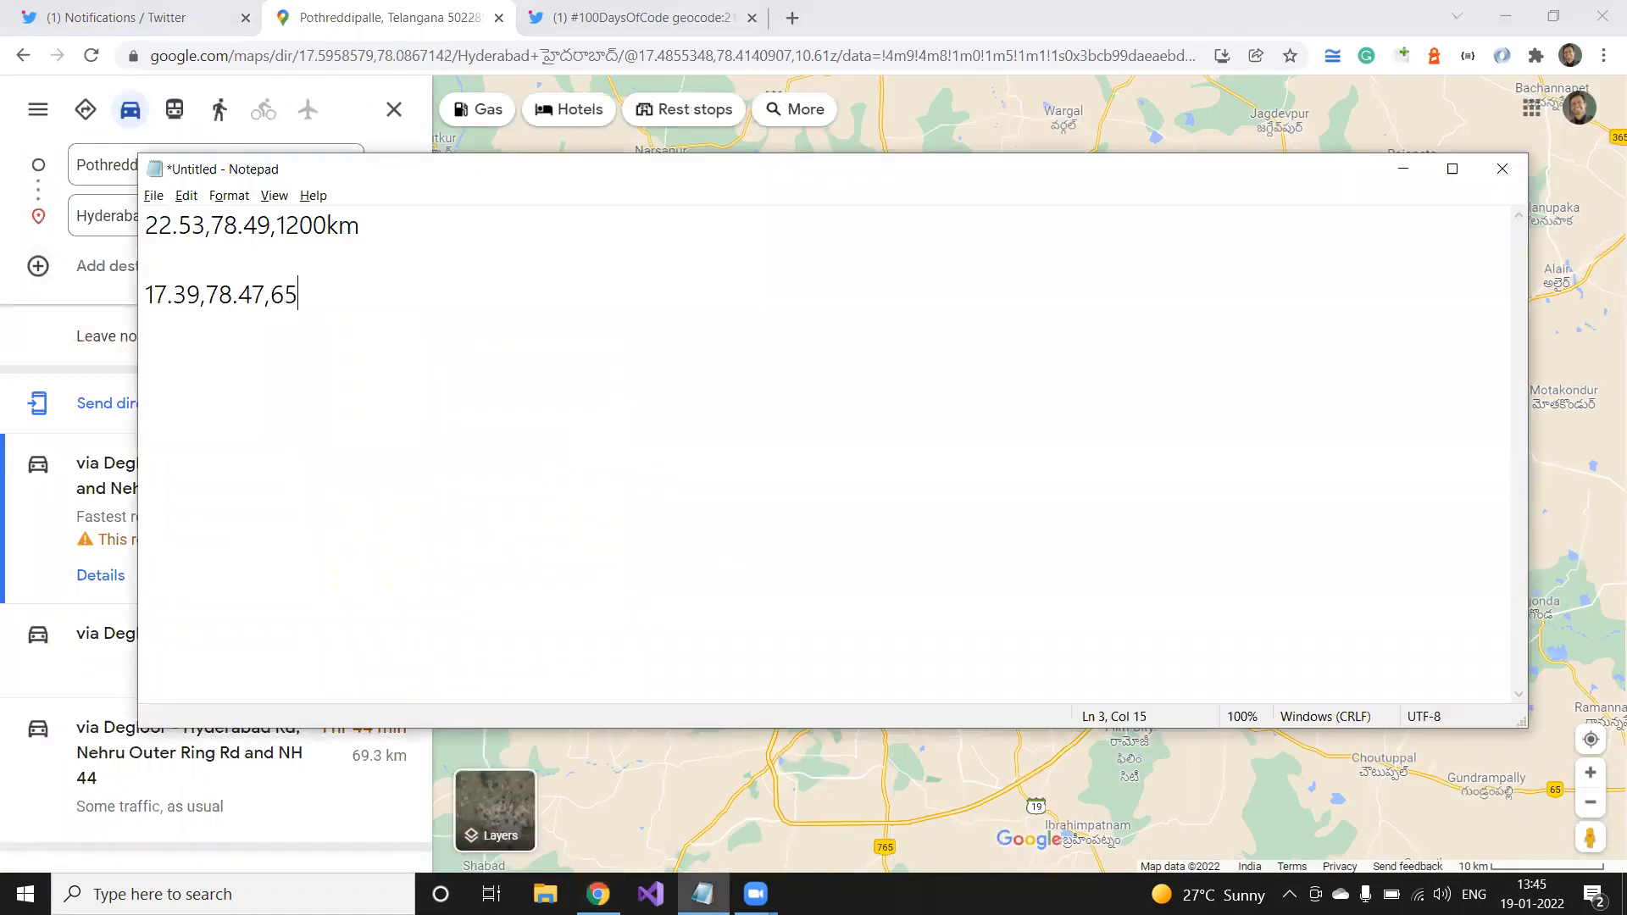
type("km")
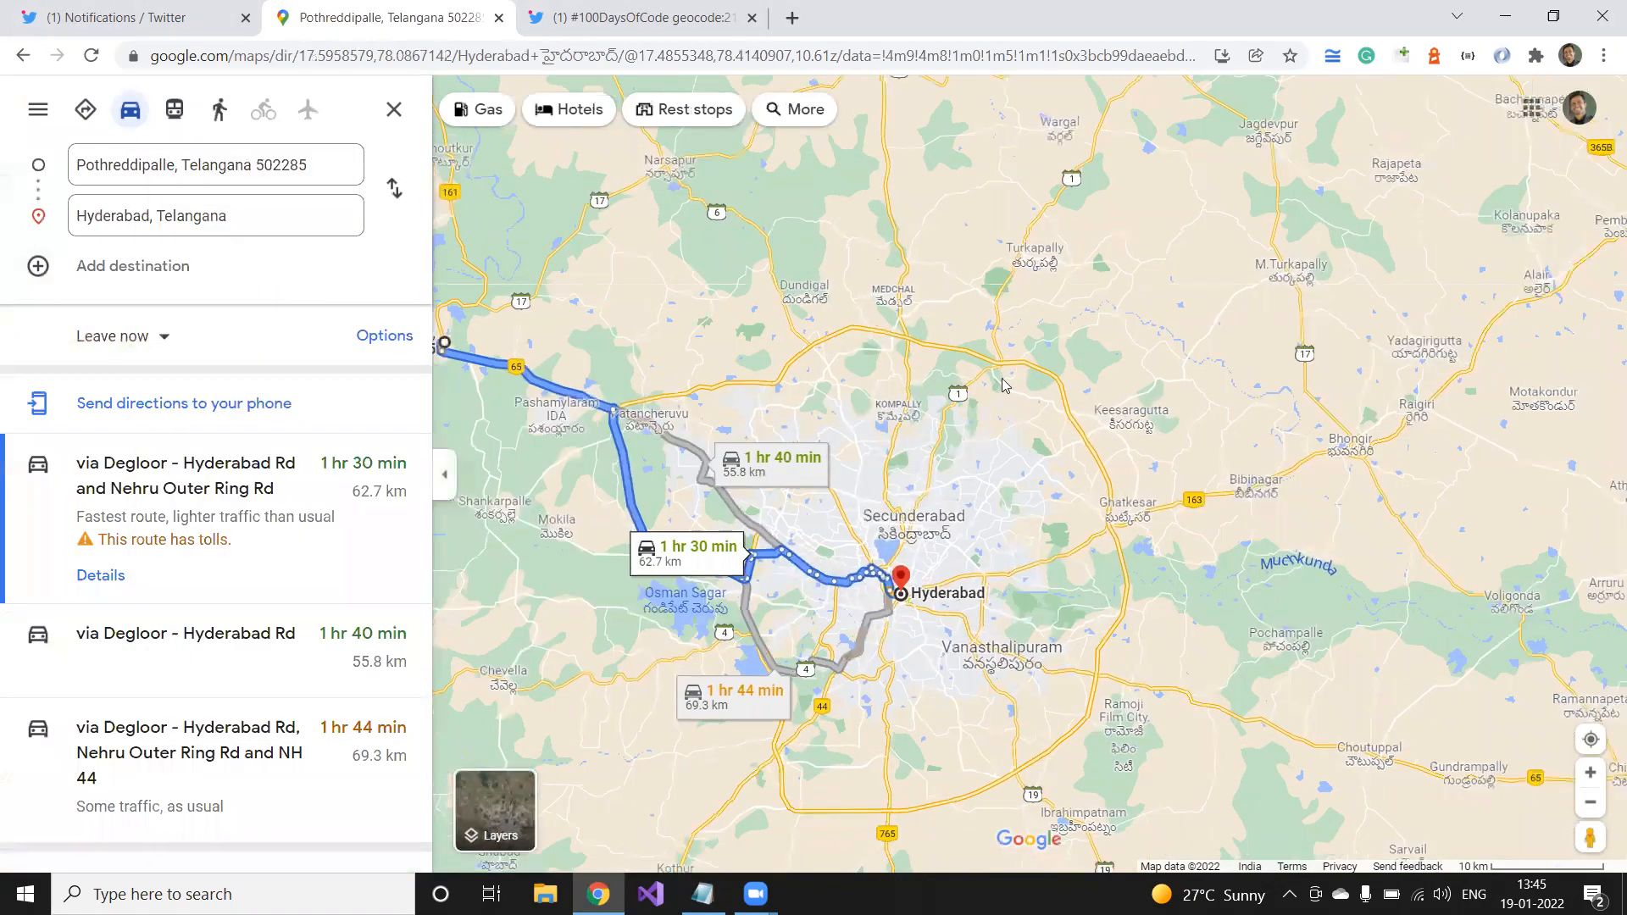
- Zoom out on the route map and enter 17.39,78.47,65km for Hyderabad
scroll("down", 3)
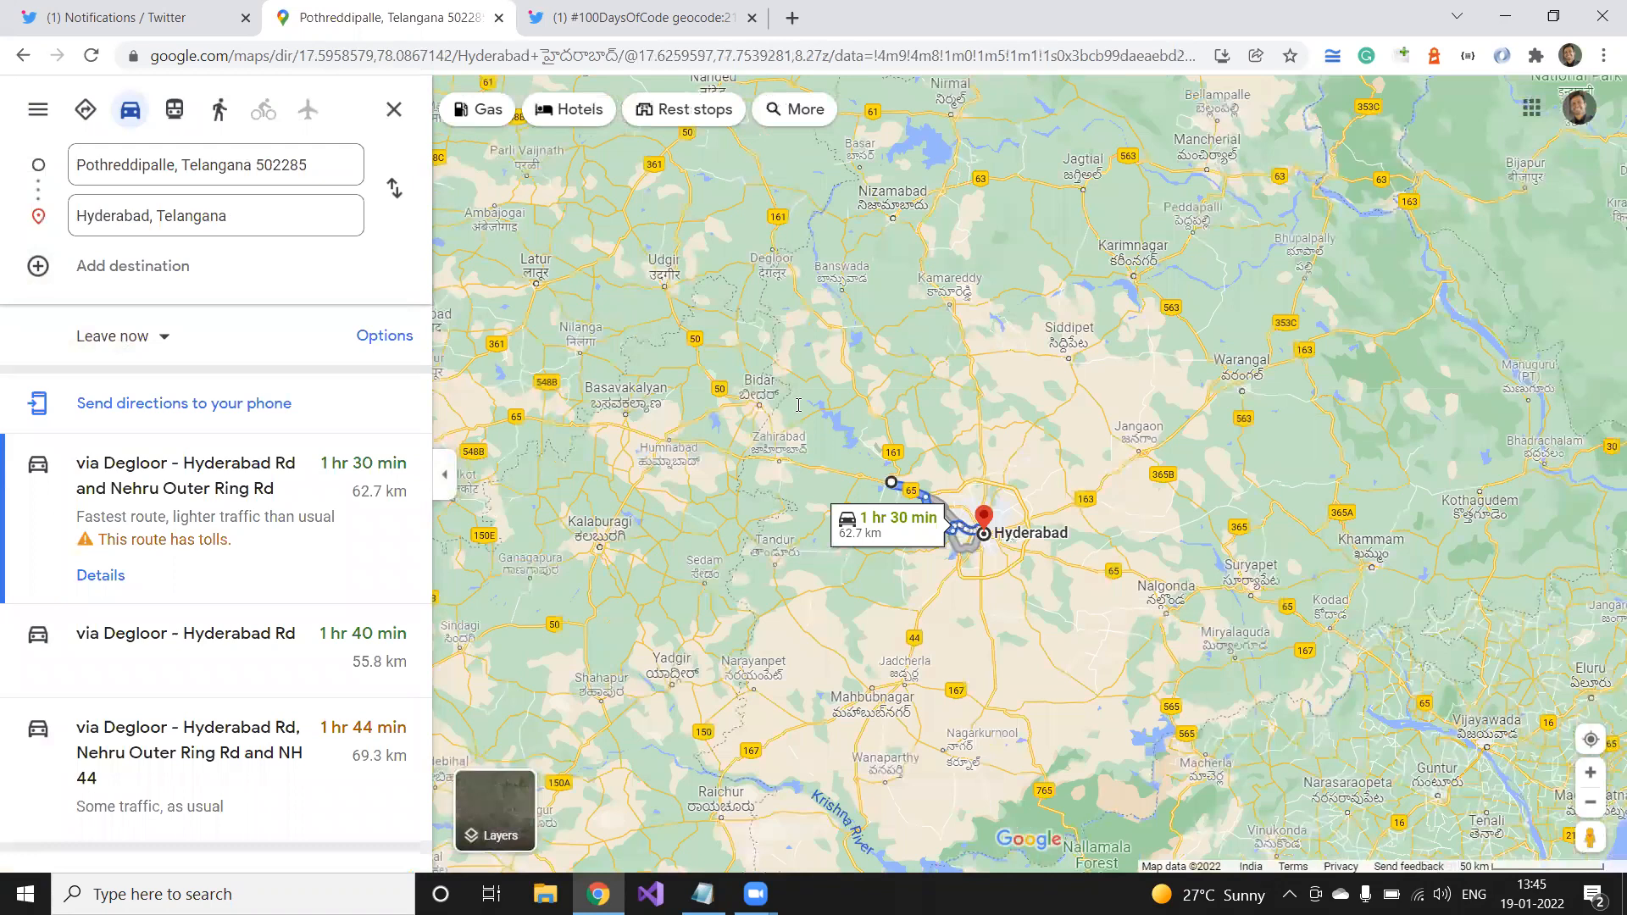
type("17.39,78.47,65km")
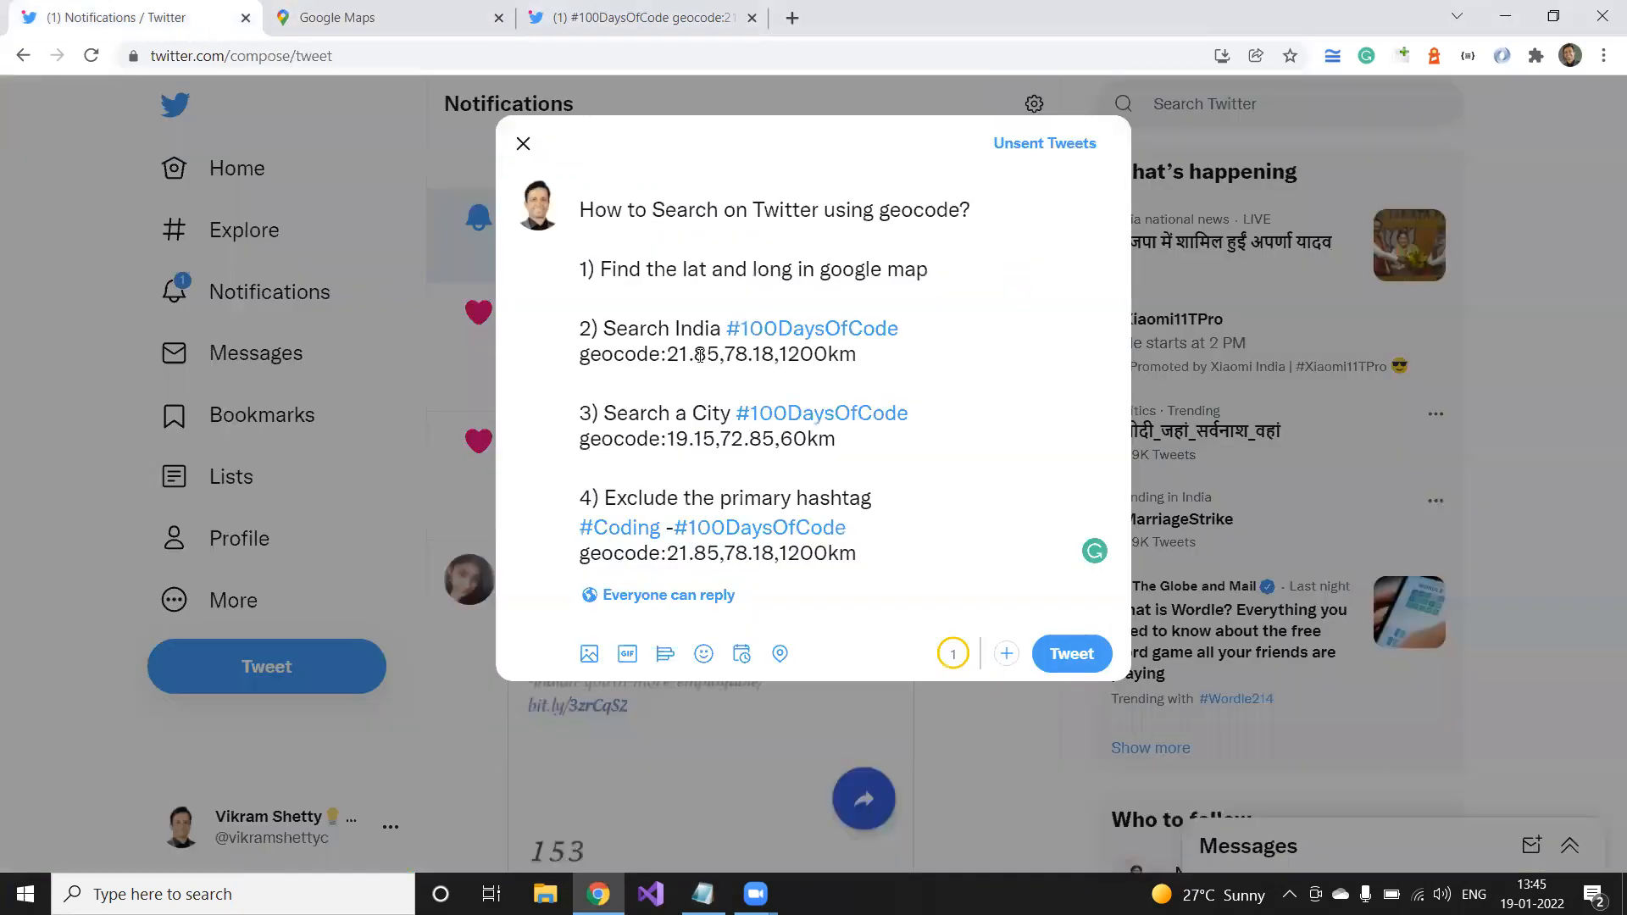
- Search #100DaysOfCode 17.39,78.47,65km and open a tweeter's profile separately
double_click(820, 411)
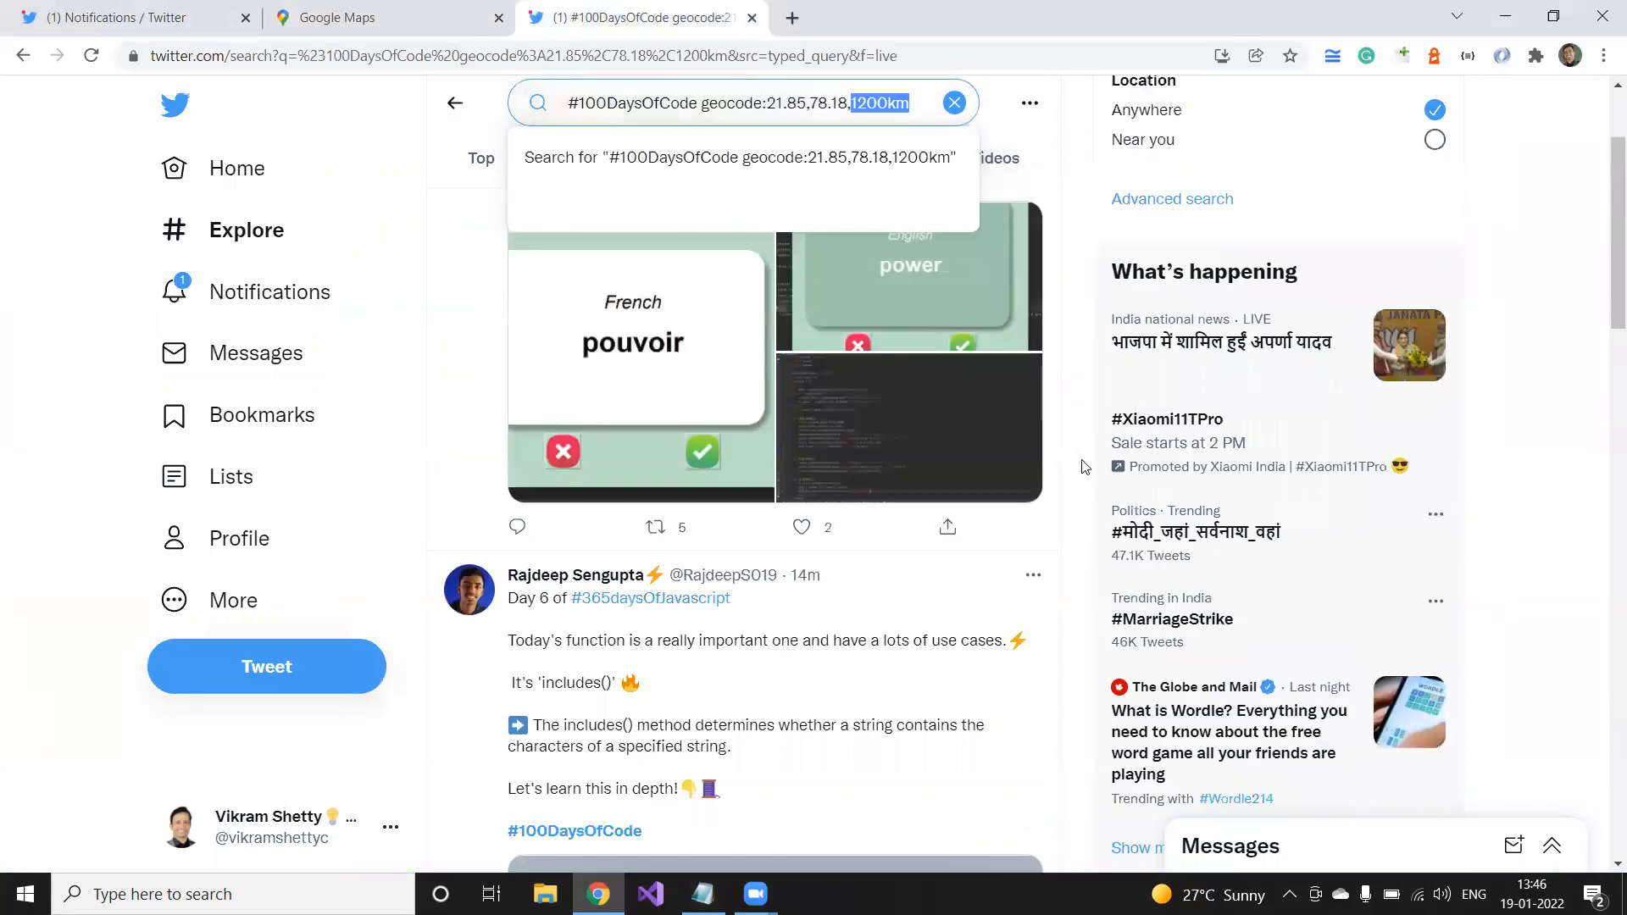
right_click(468, 229)
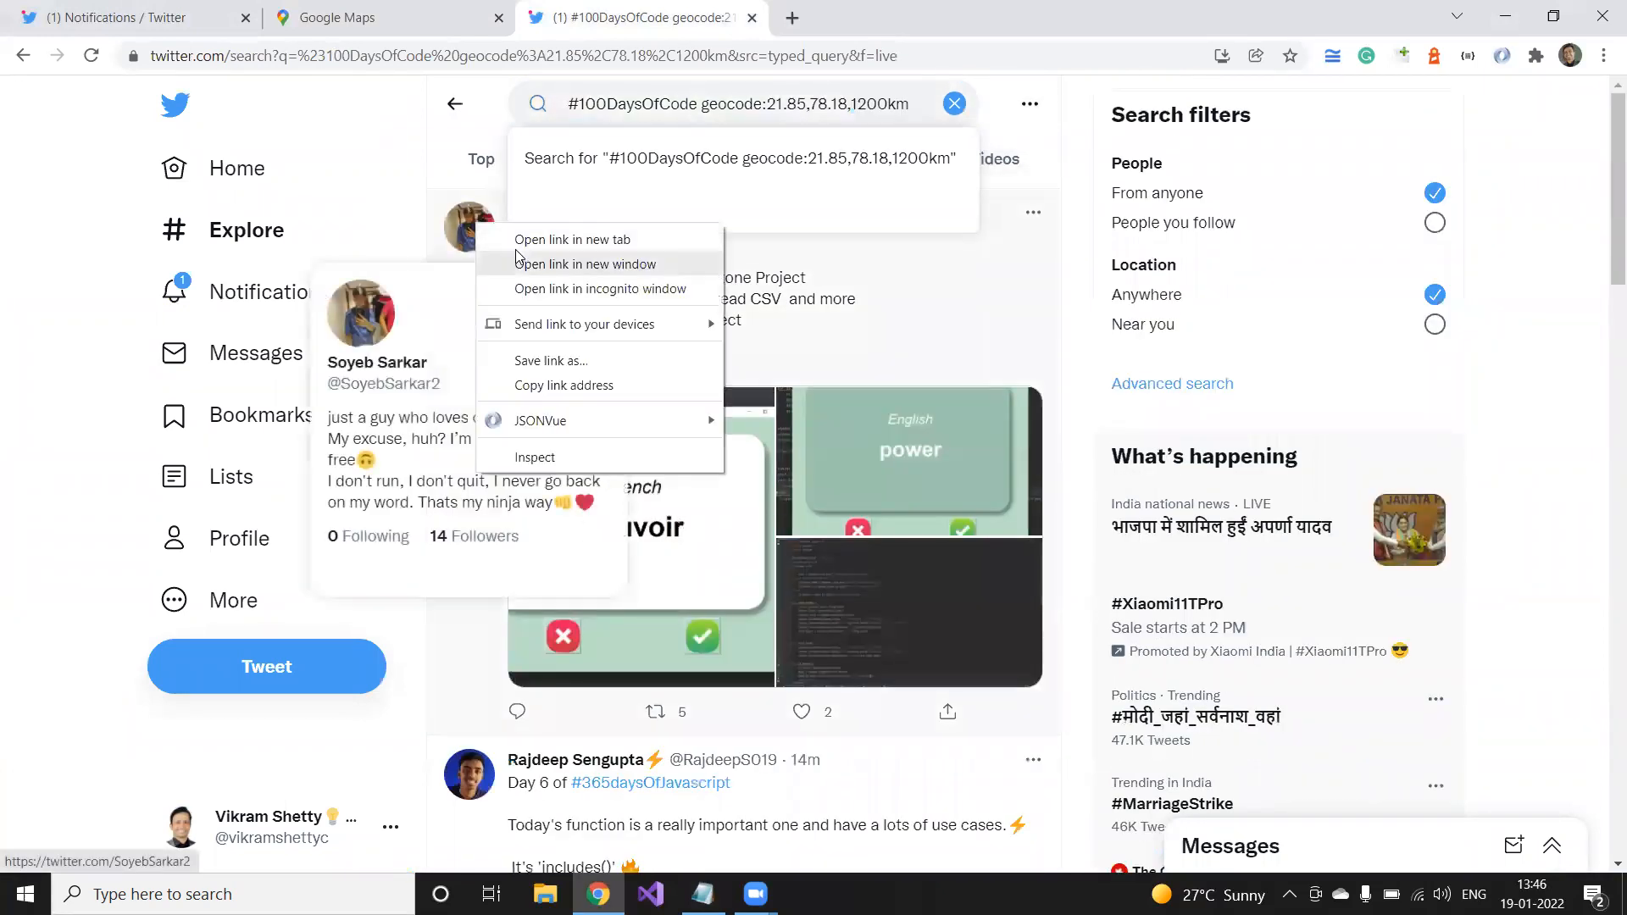
left_click(571, 239)
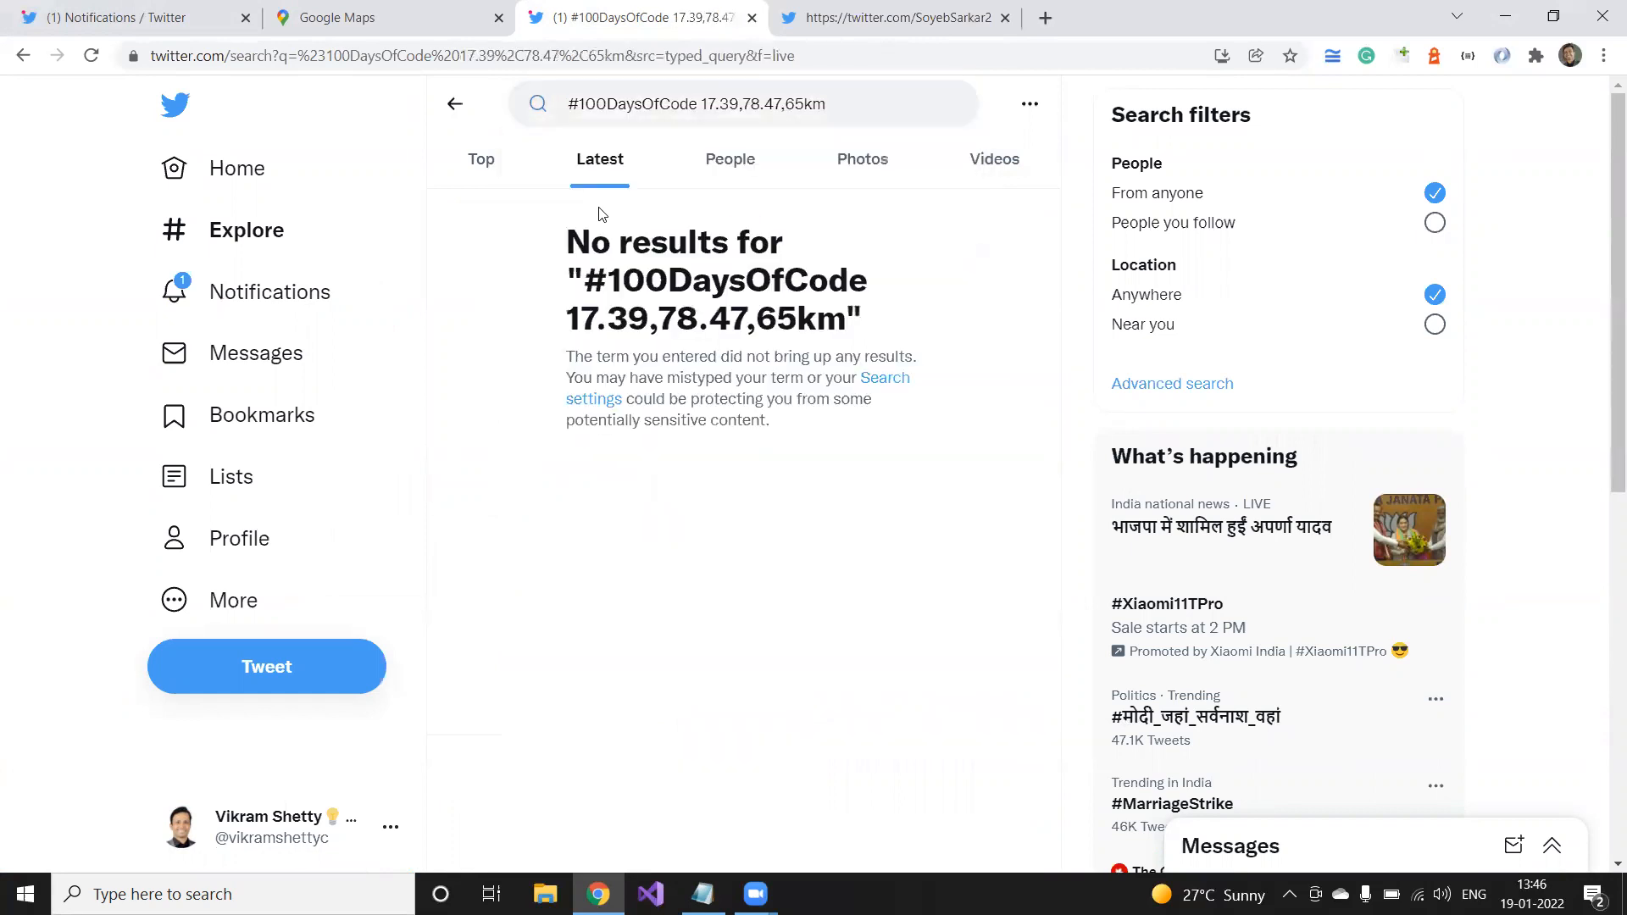
mouse_move(729, 159)
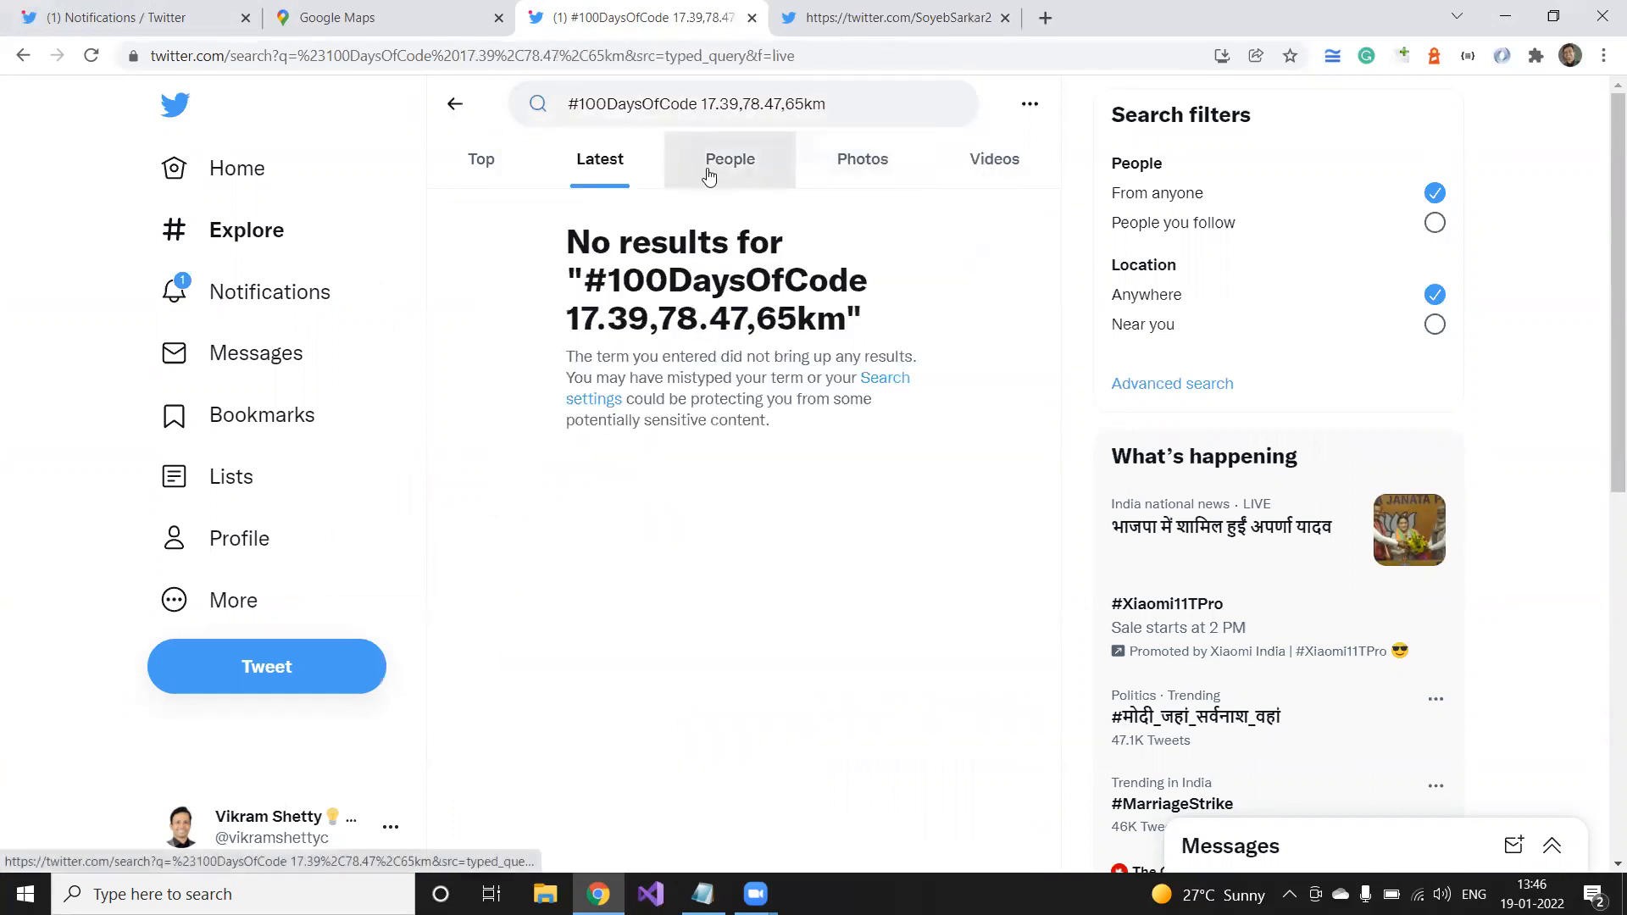
- Revisit the Hyderabad radius query and bring the notes forward
left_click(737, 103)
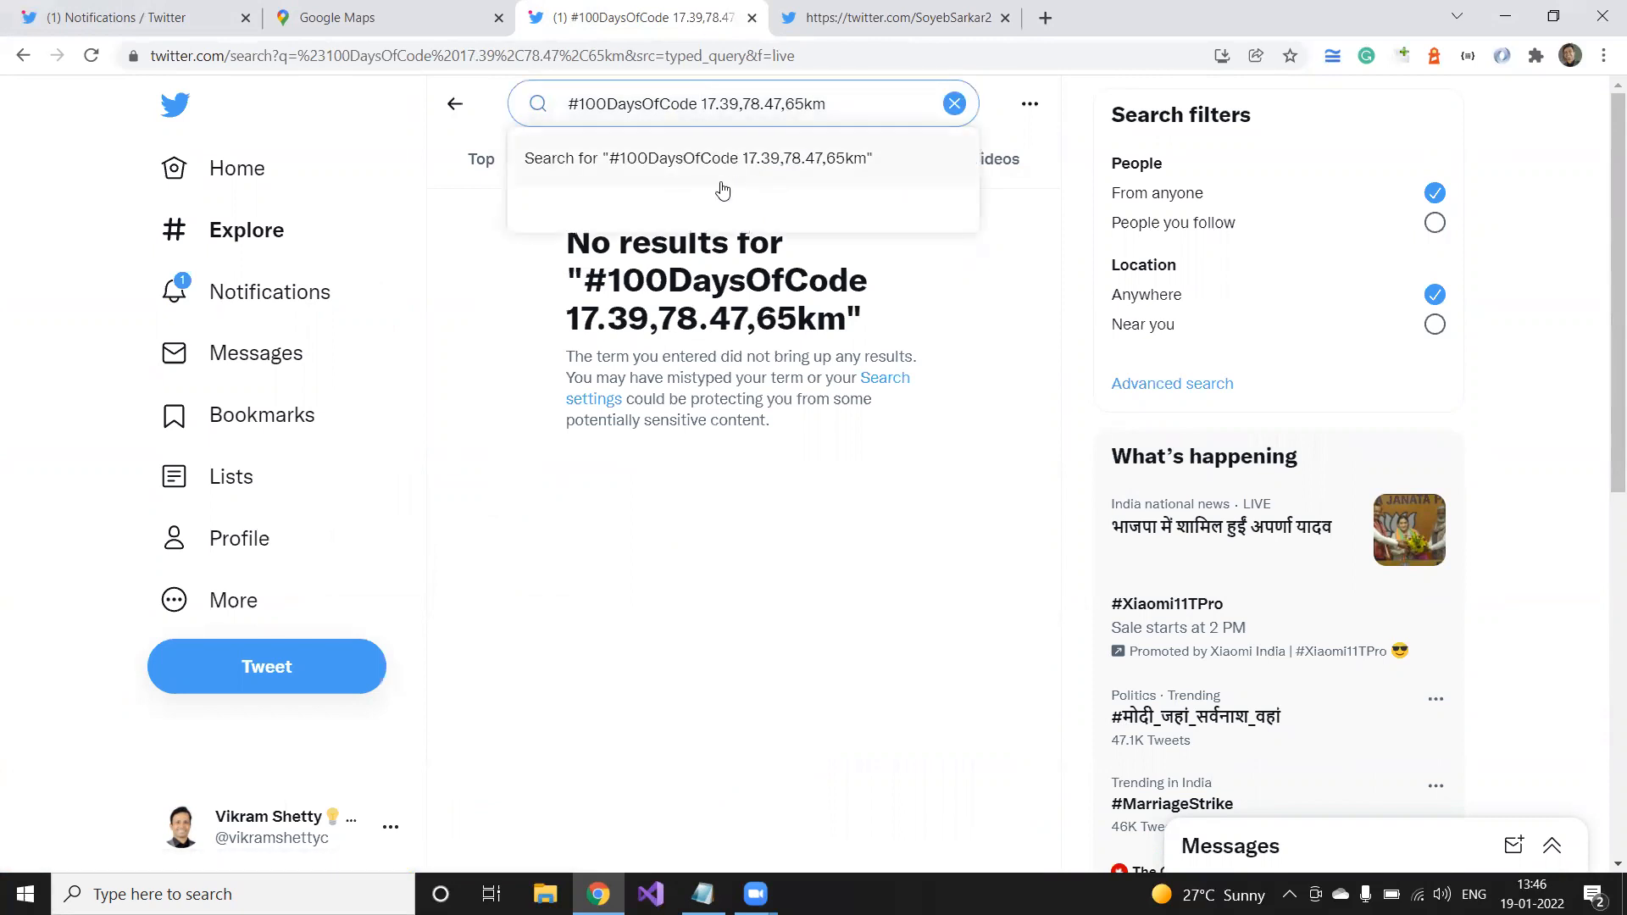
left_click(702, 893)
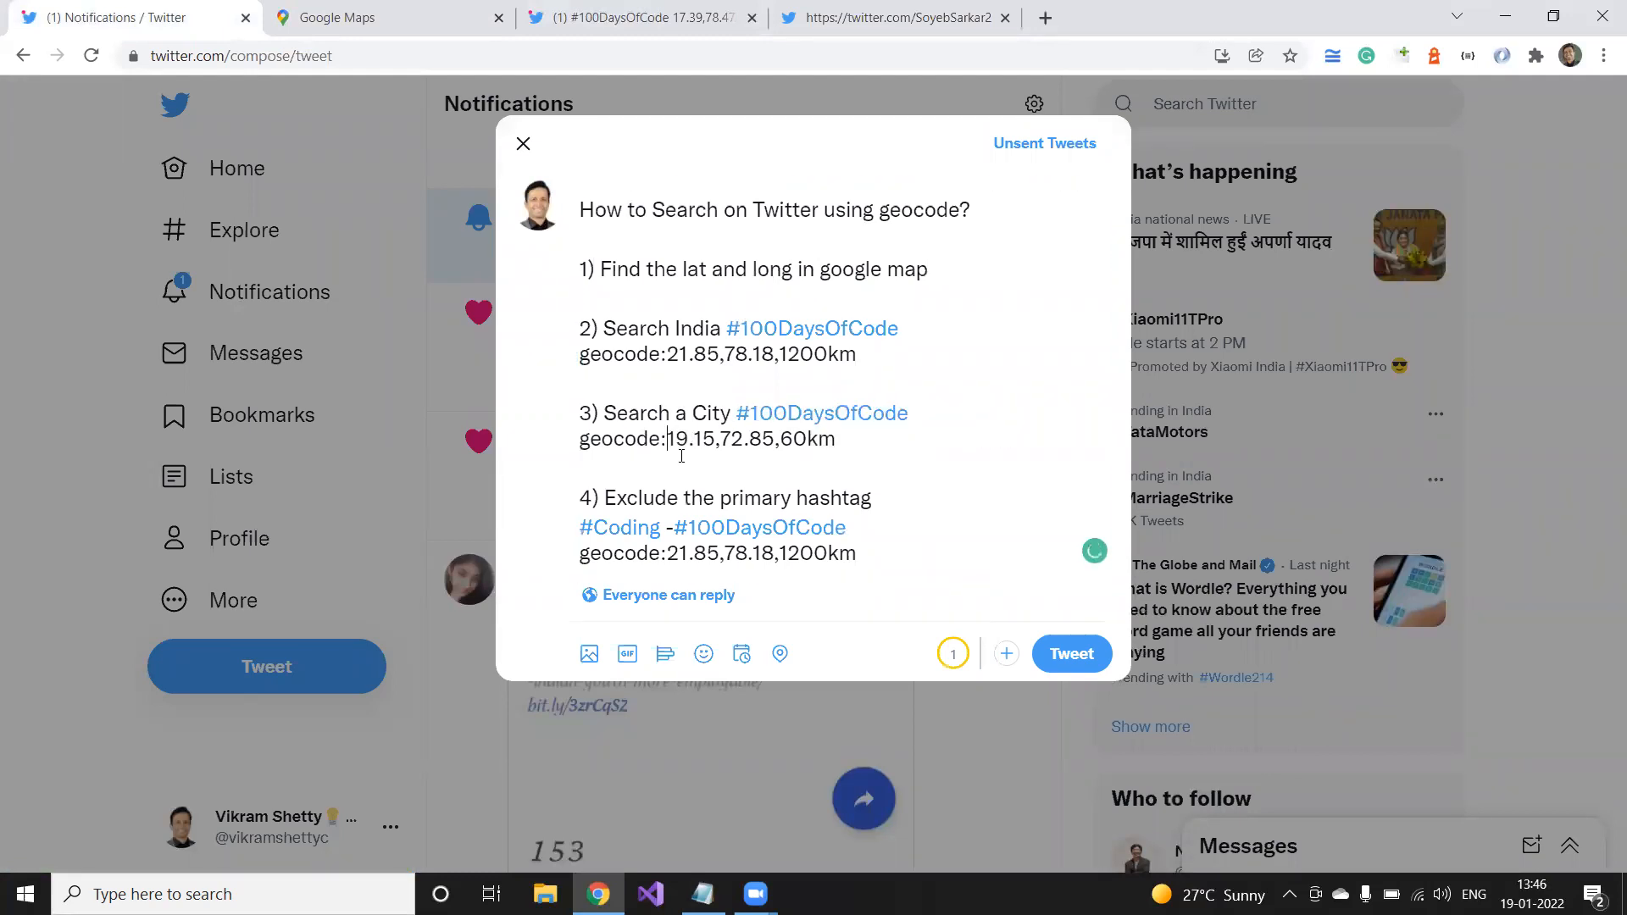
- Open and close tweeter profiles from the Hyderabad results, then select the city geocode query in the notes
double_click(620, 439)
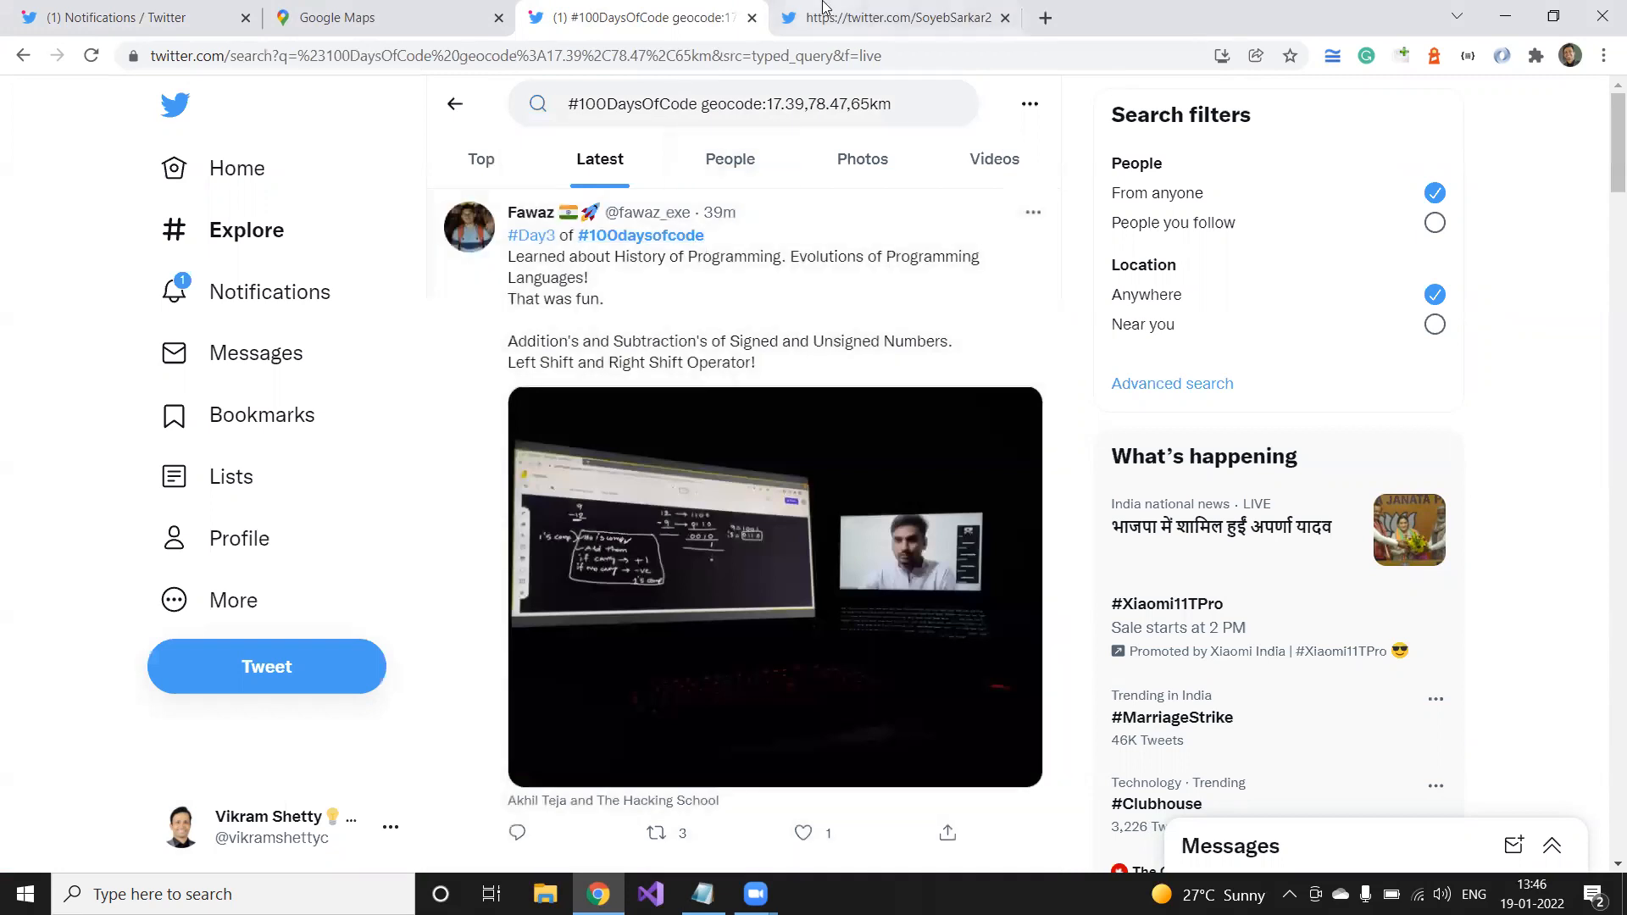
left_click(886, 17)
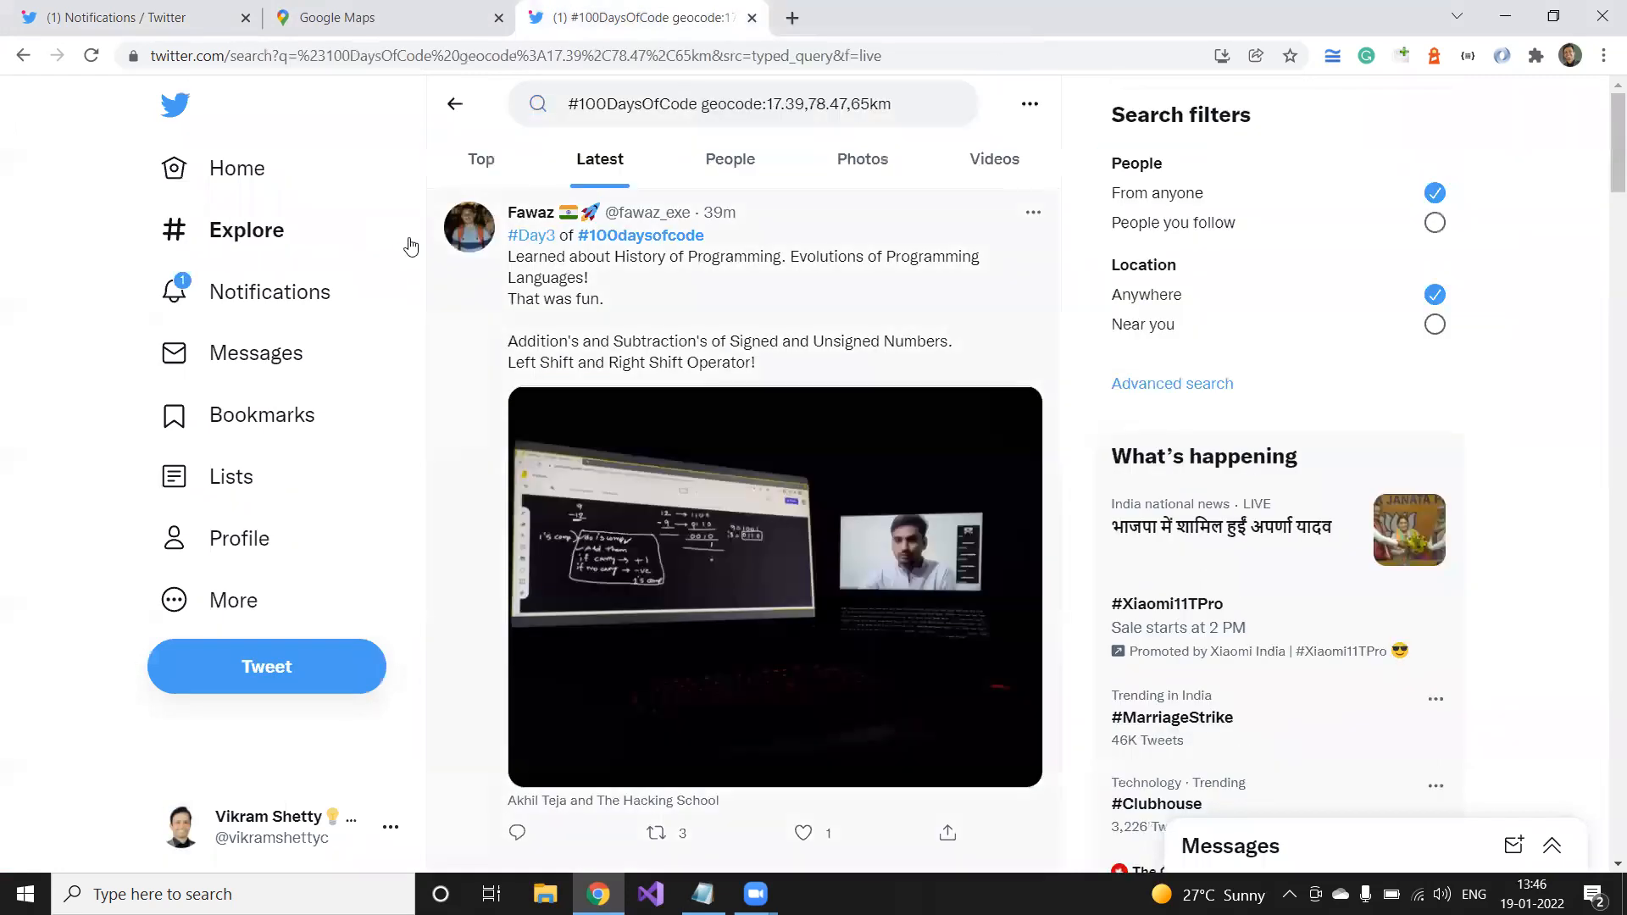
right_click(532, 236)
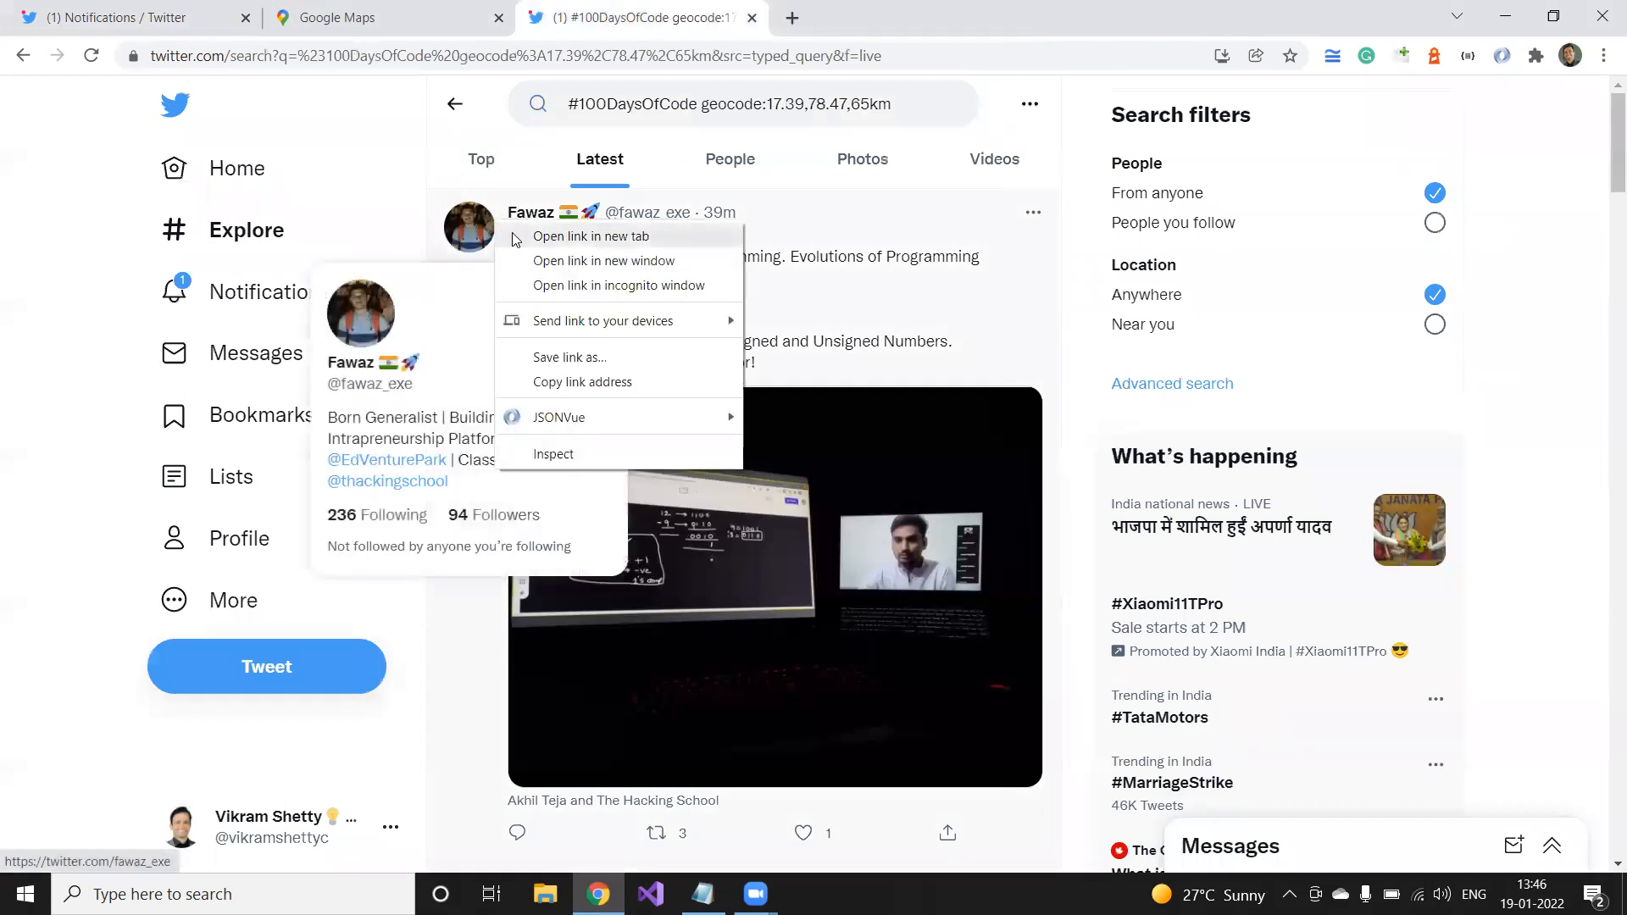
left_click(588, 236)
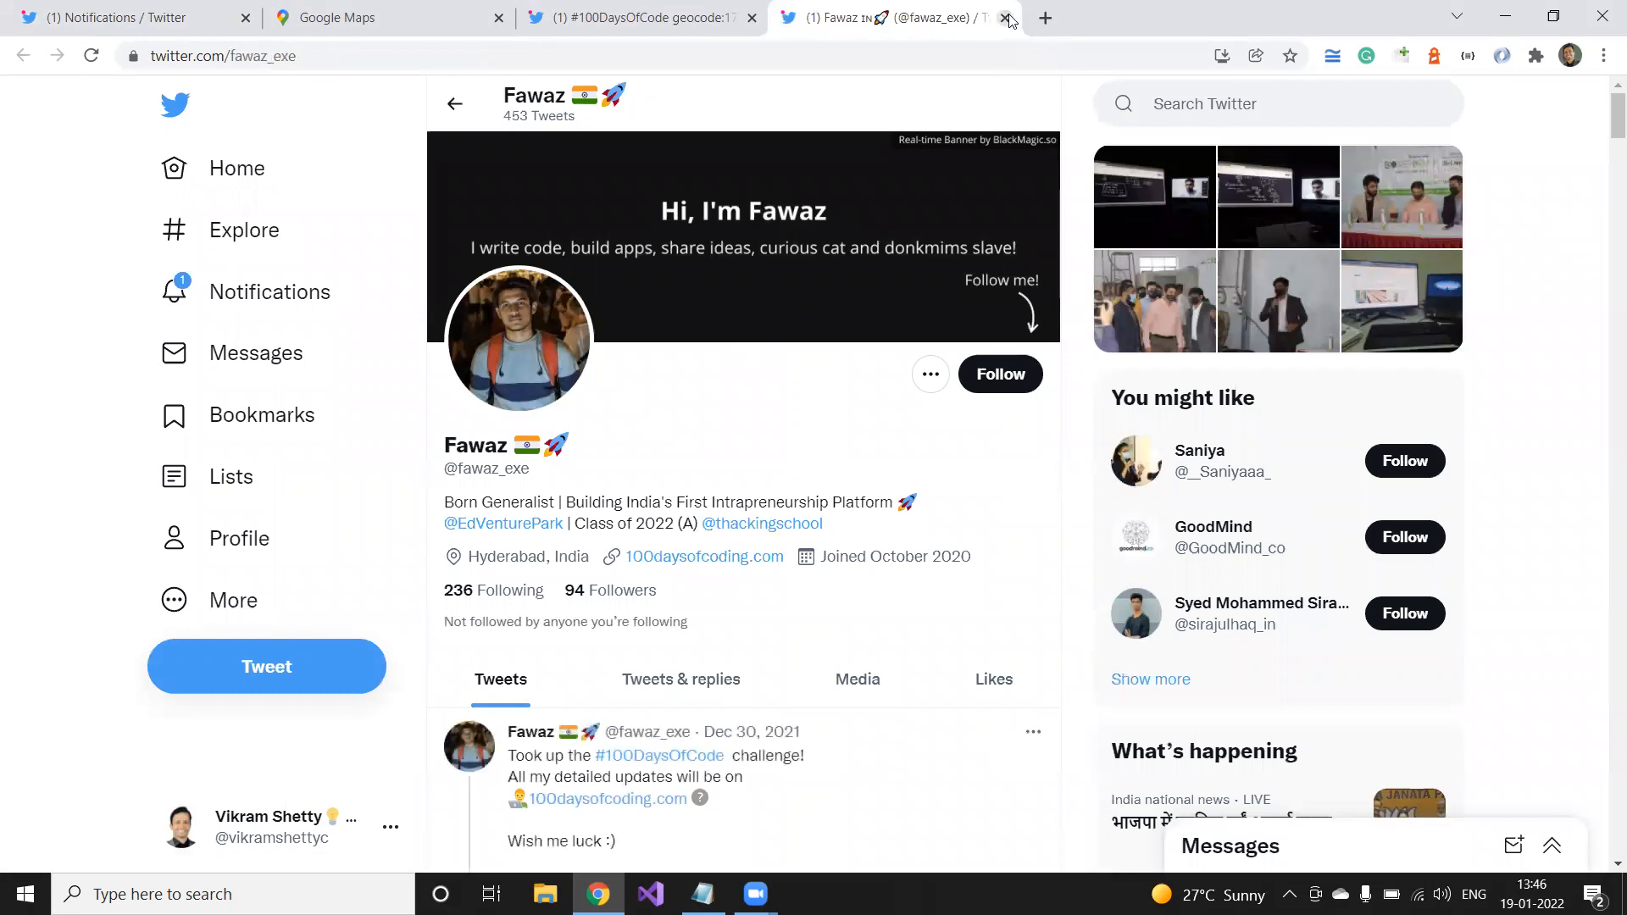
left_click(1005, 17)
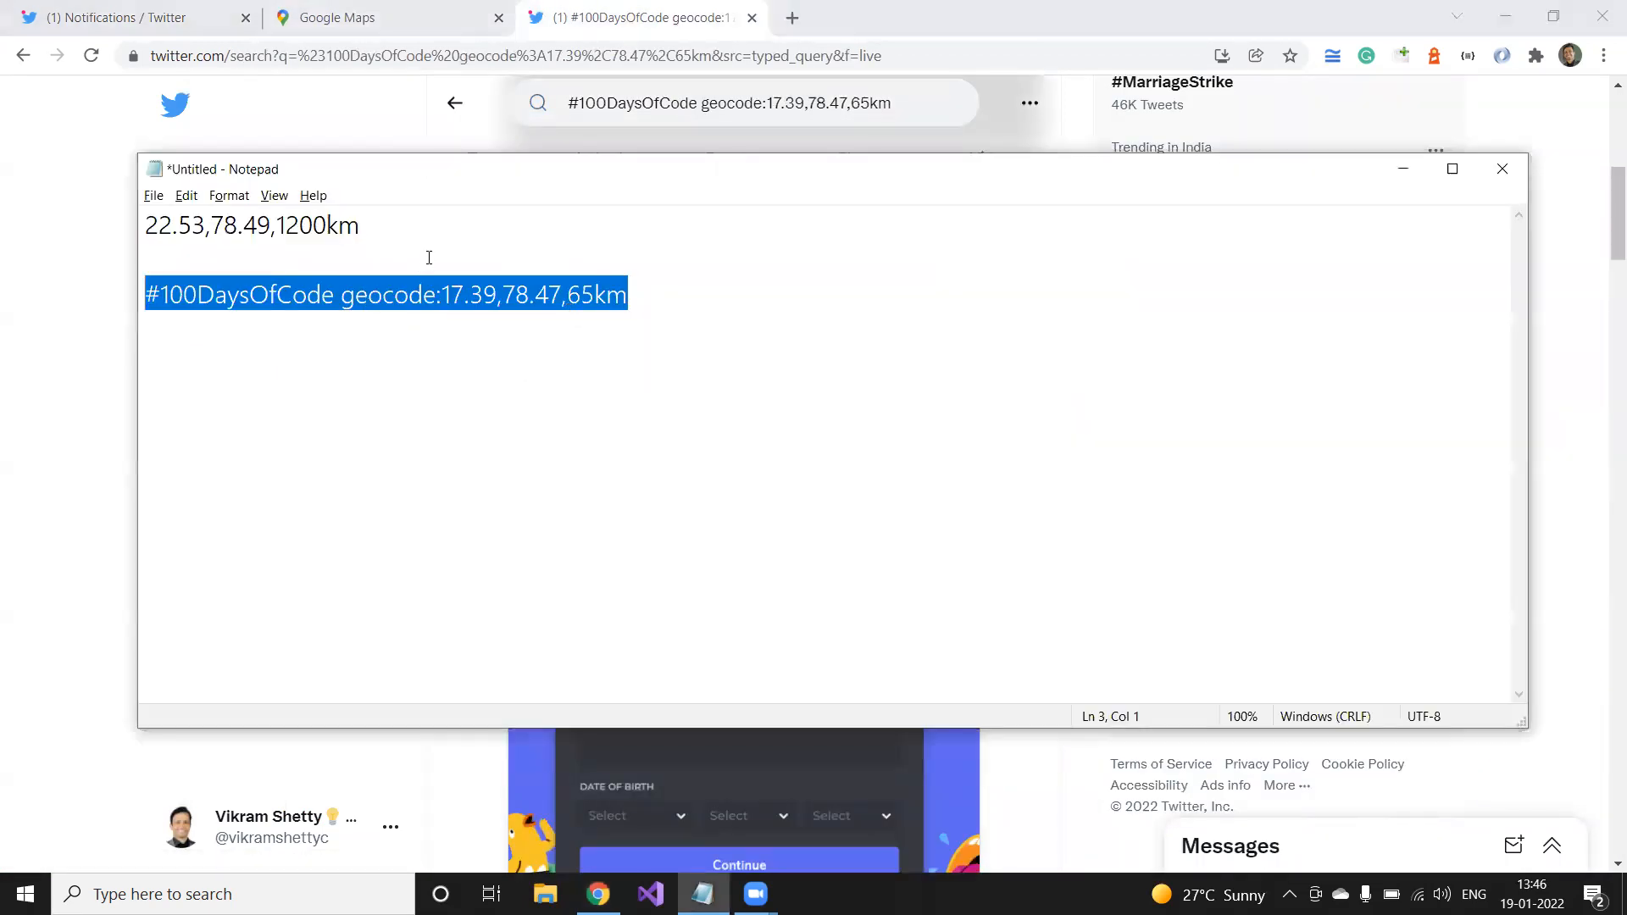
double_click(390, 294)
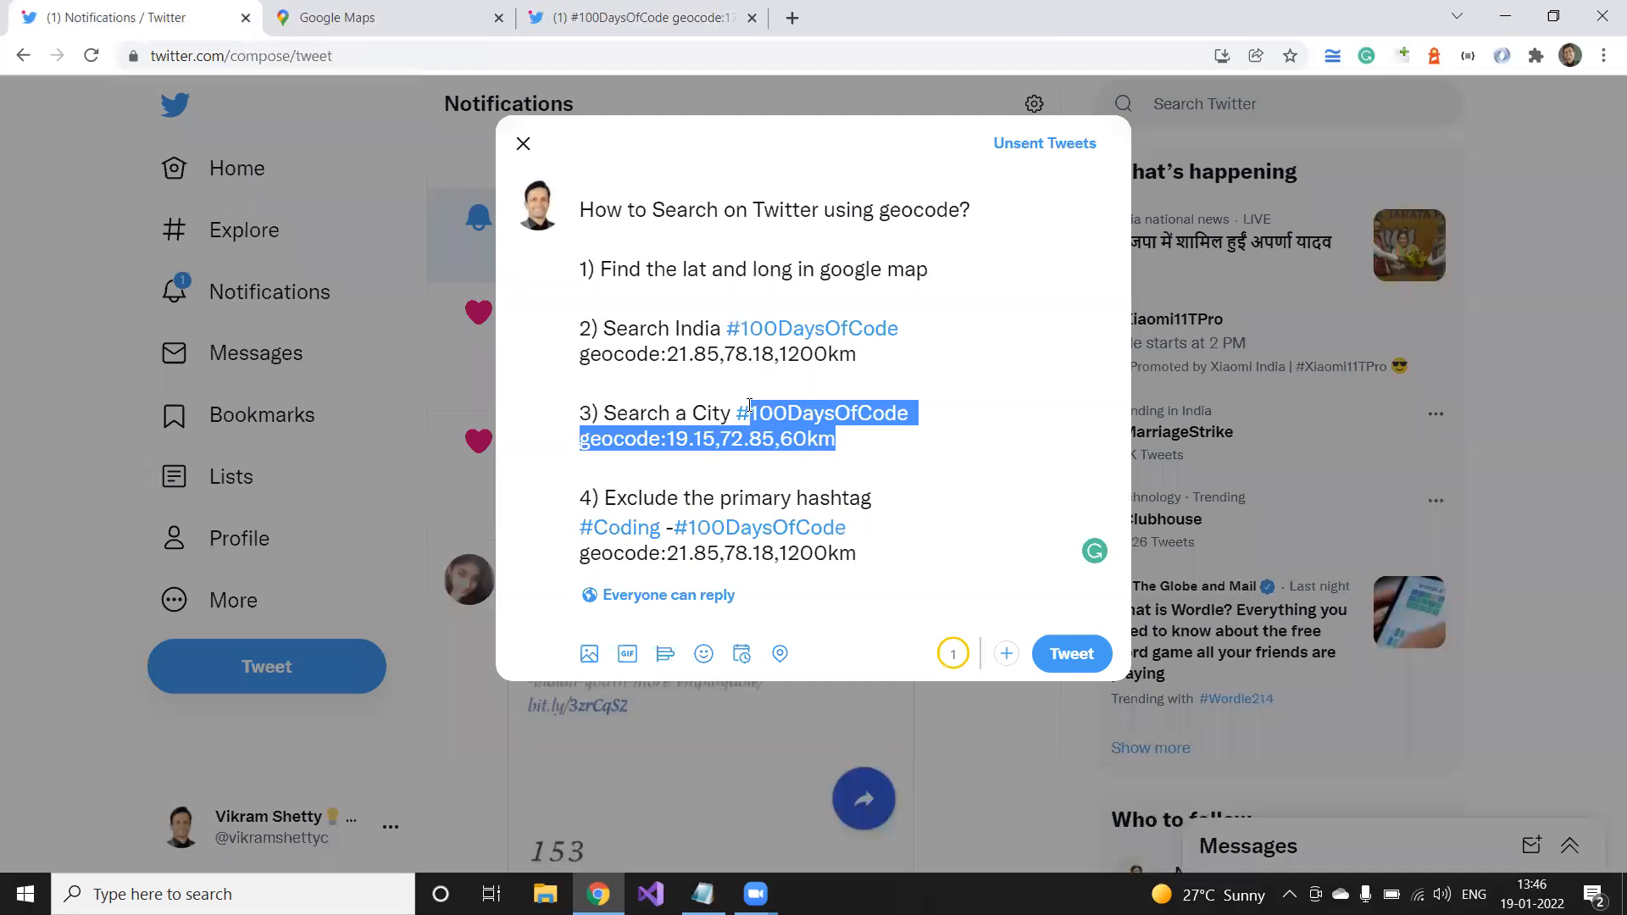
- Select the exclusion query '#Coding -#100DaysOfCode geocode:21.85,78.18,1200km' in the draft to search it
left_click(896, 456)
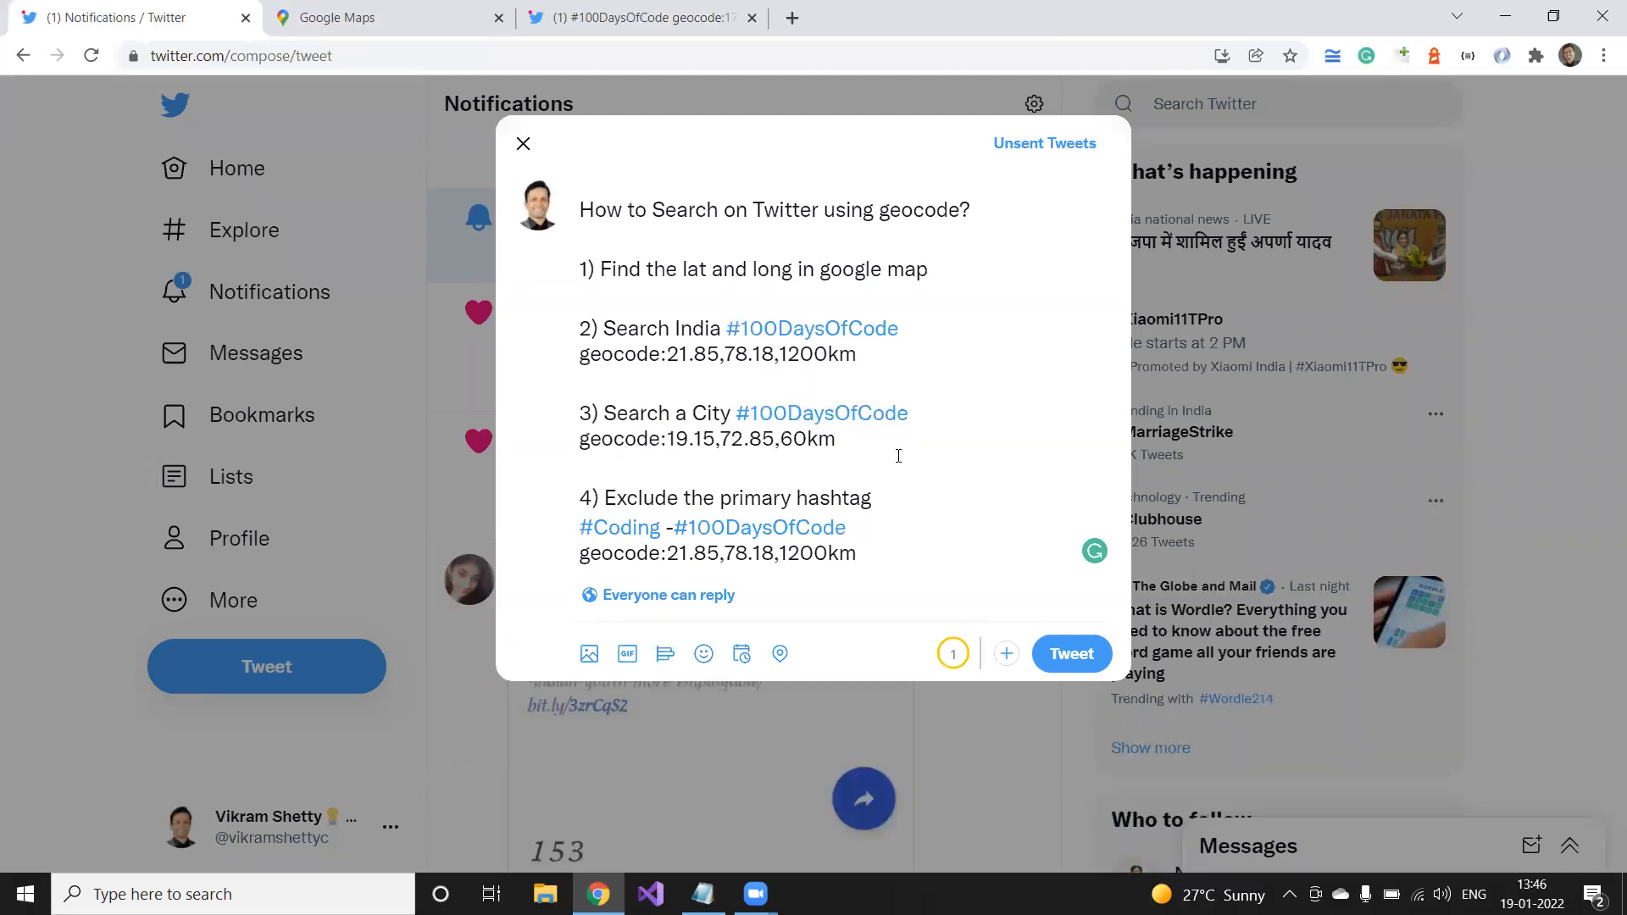
double_click(796, 438)
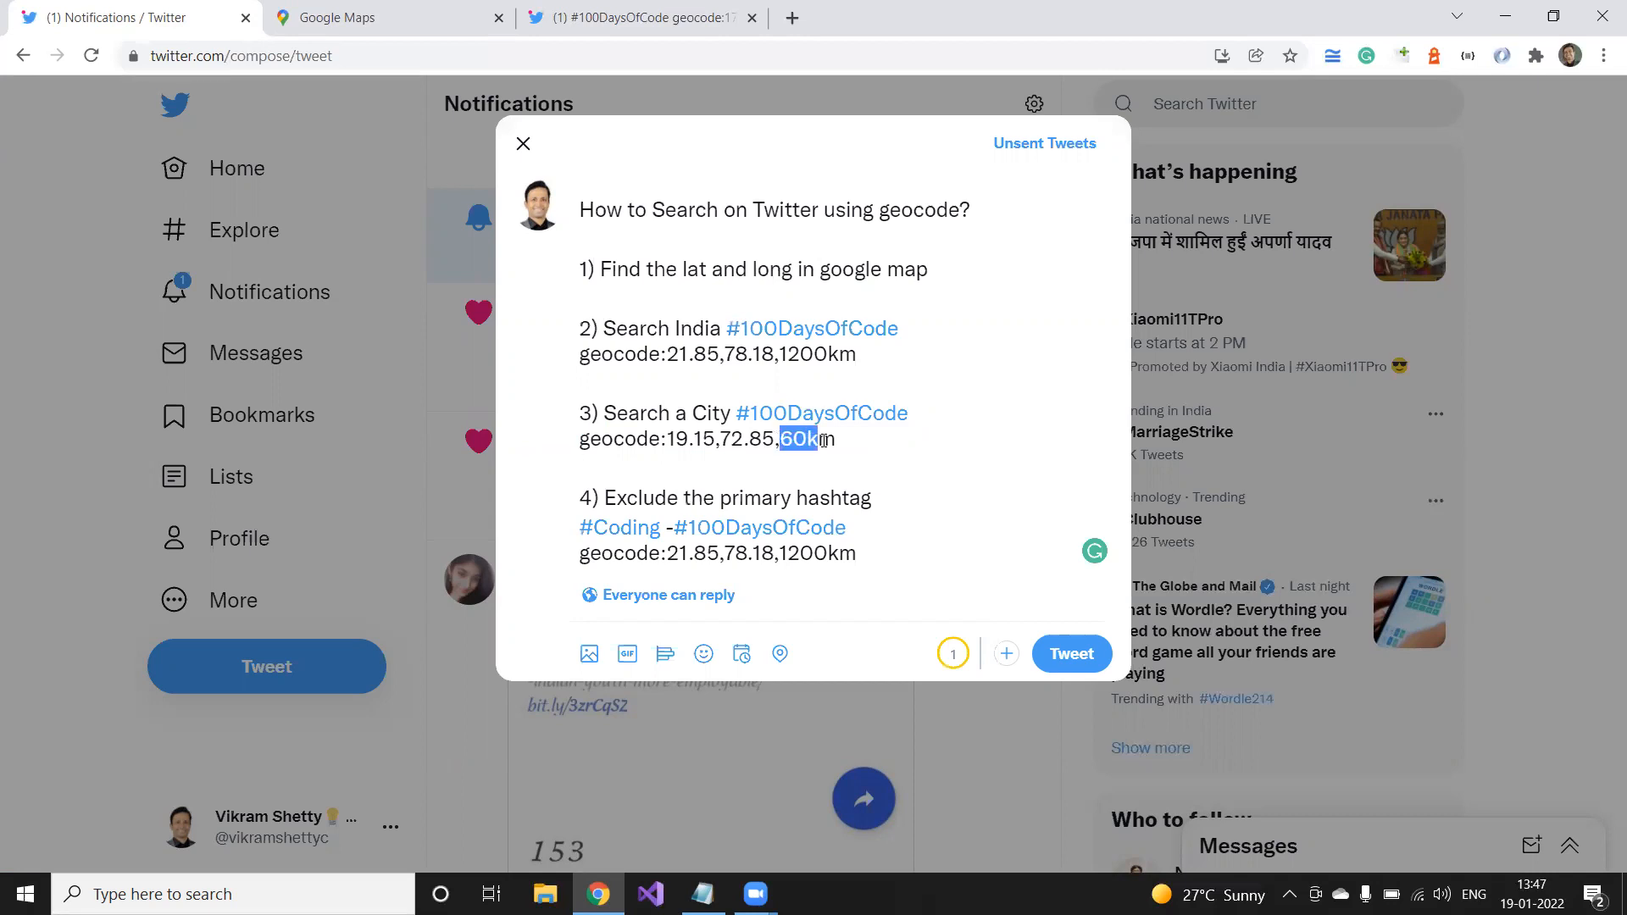
mouse_move(724, 483)
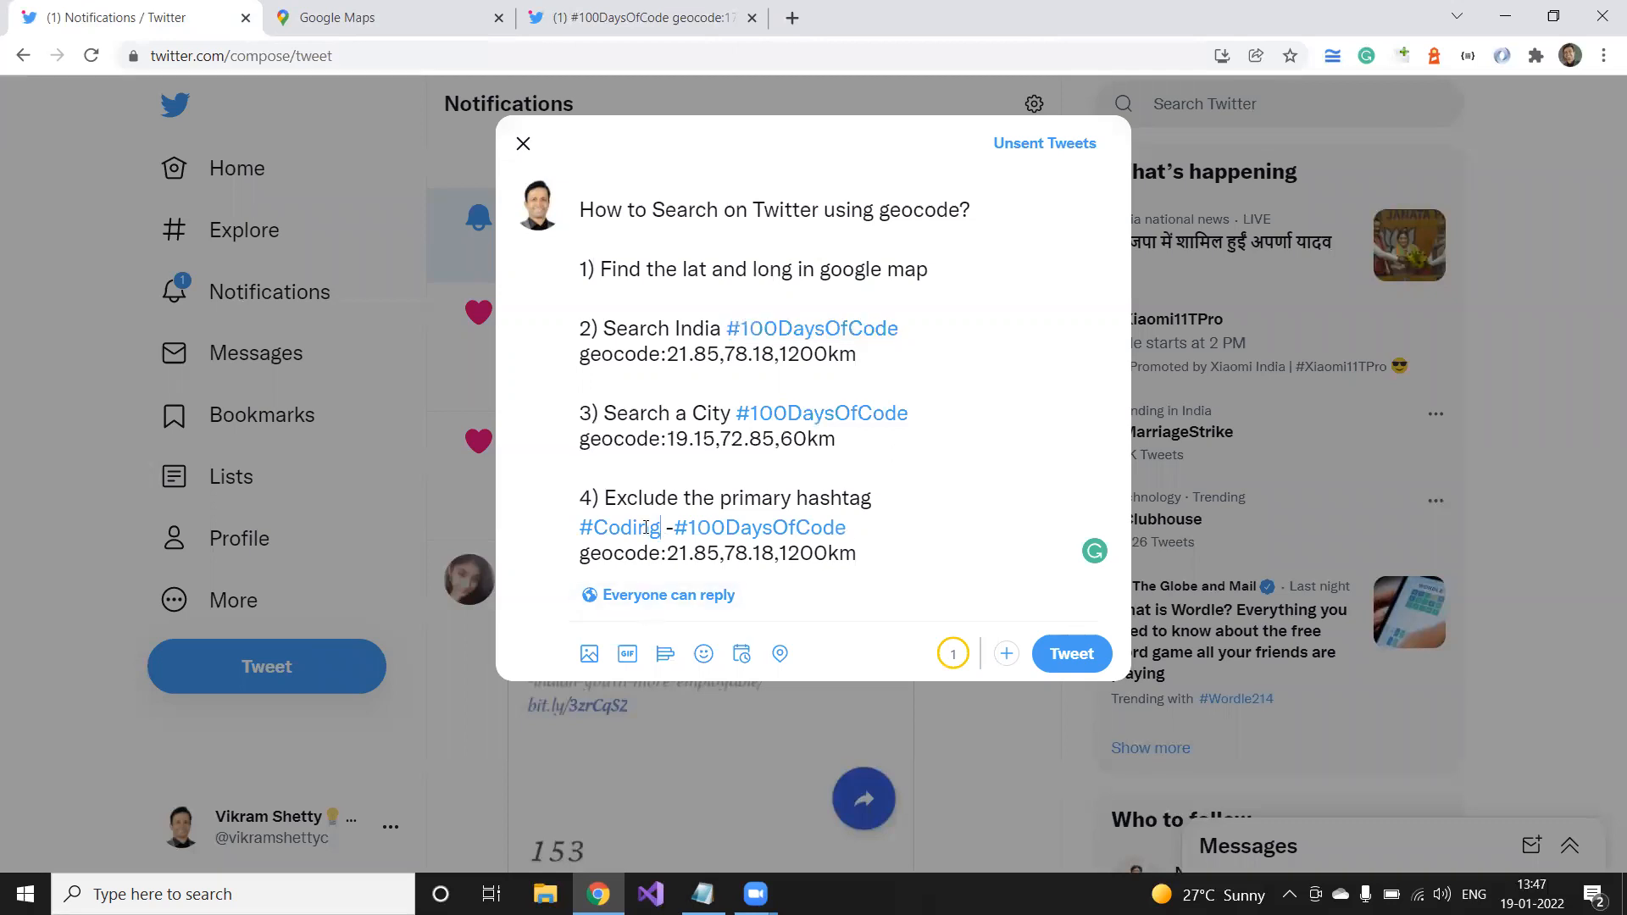
double_click(618, 527)
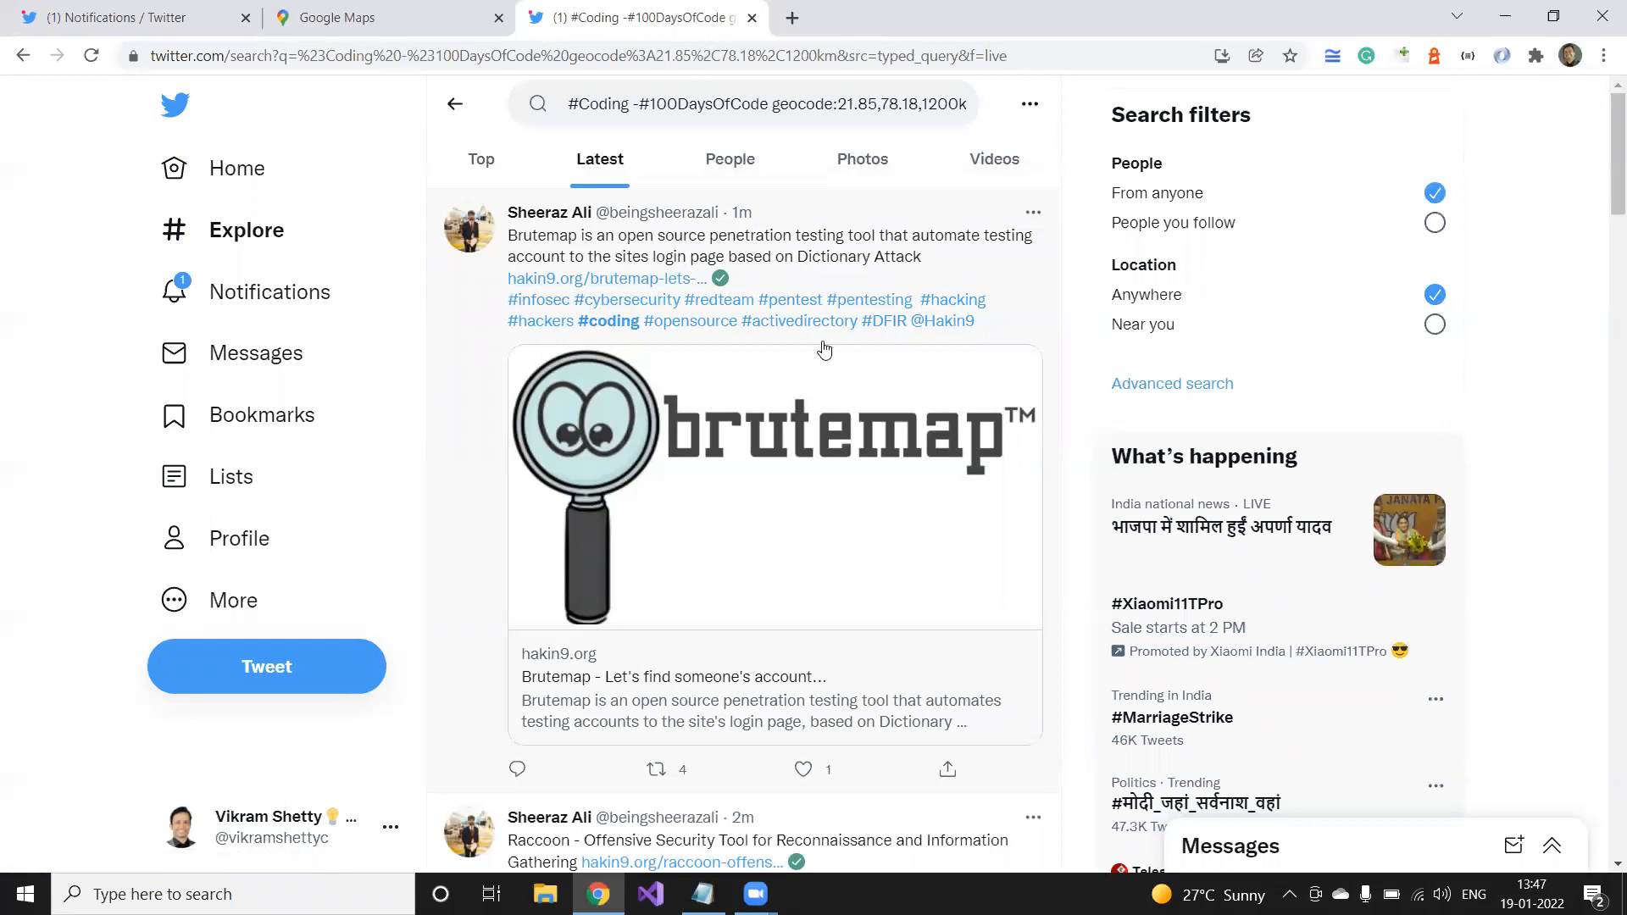
mouse_move(803, 432)
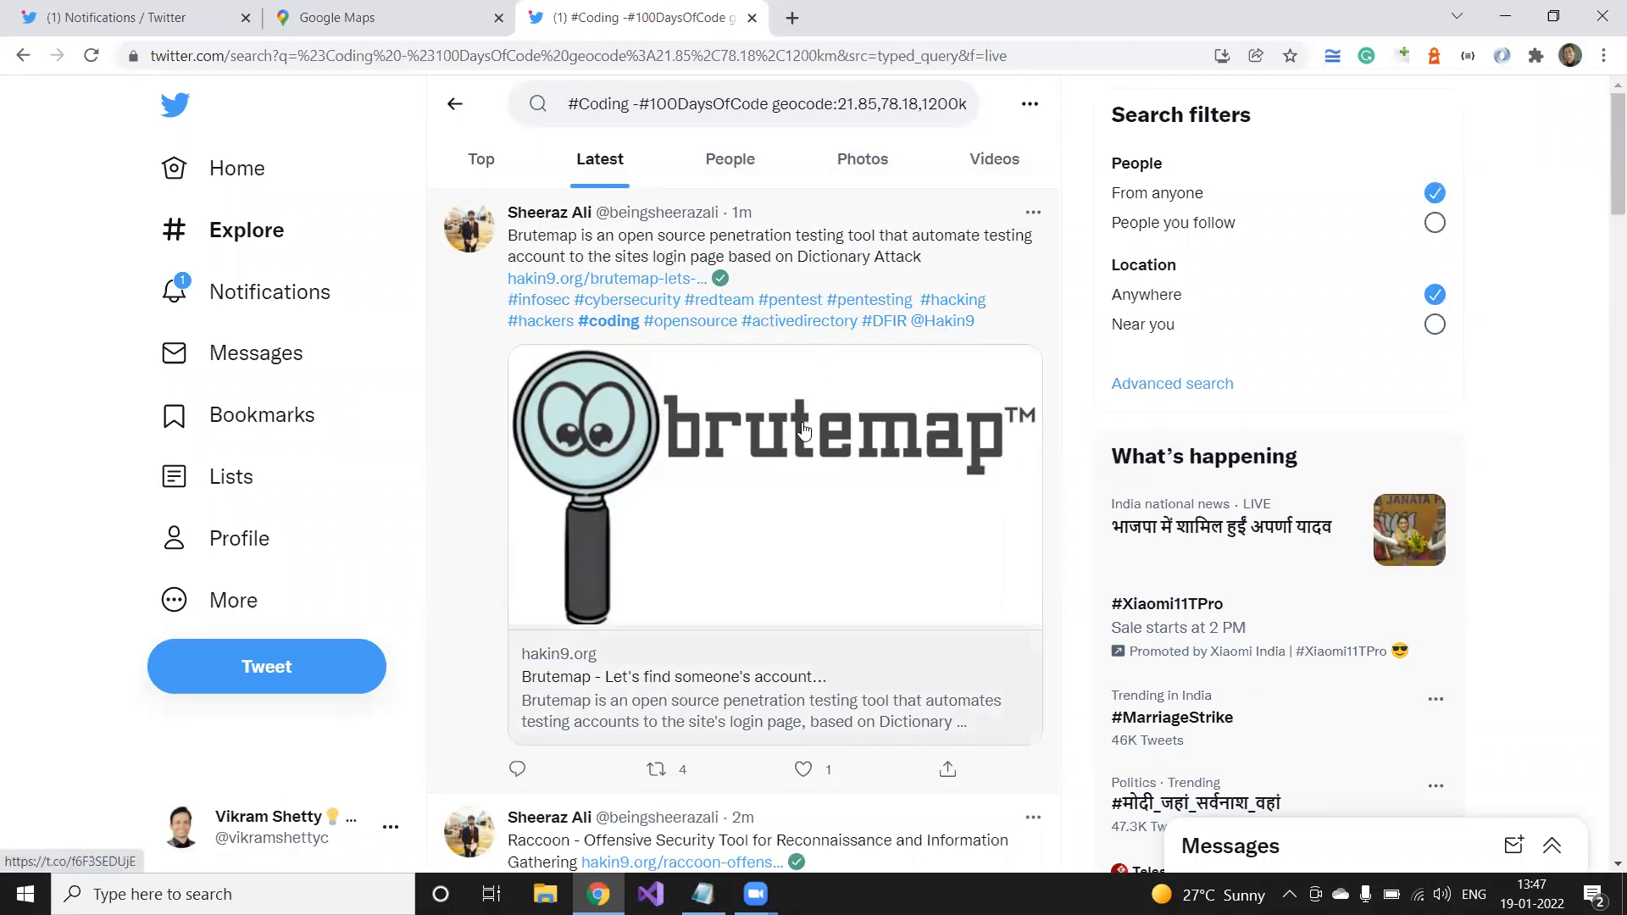
mouse_move(790, 299)
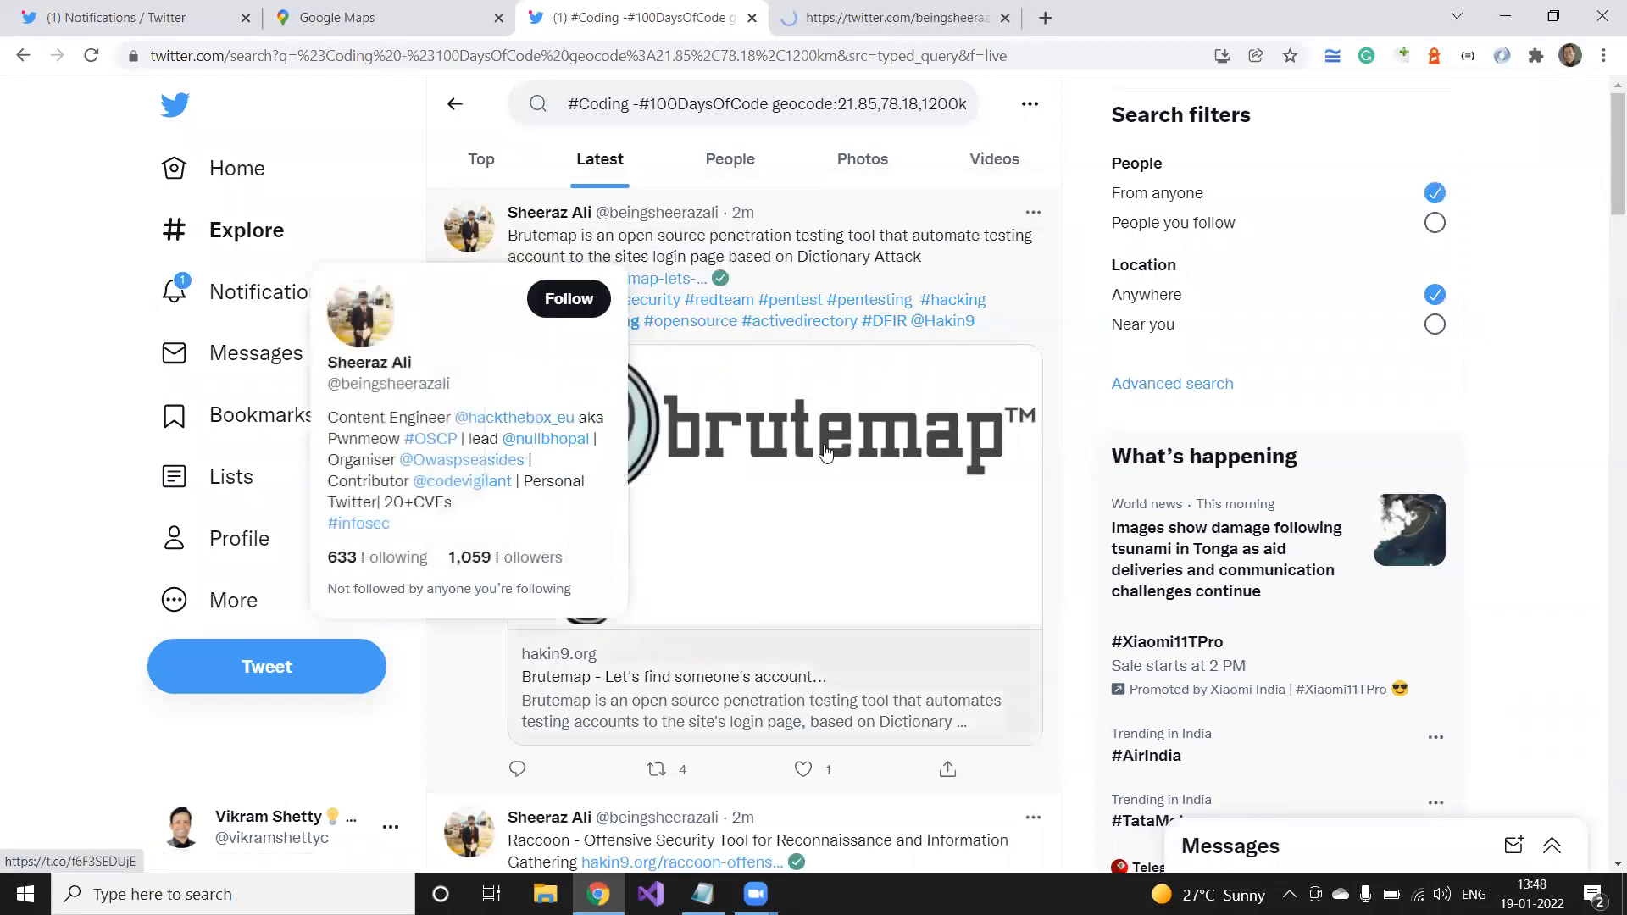
- Scroll through the Latest excluded-hashtag coding results
scroll("down", 3)
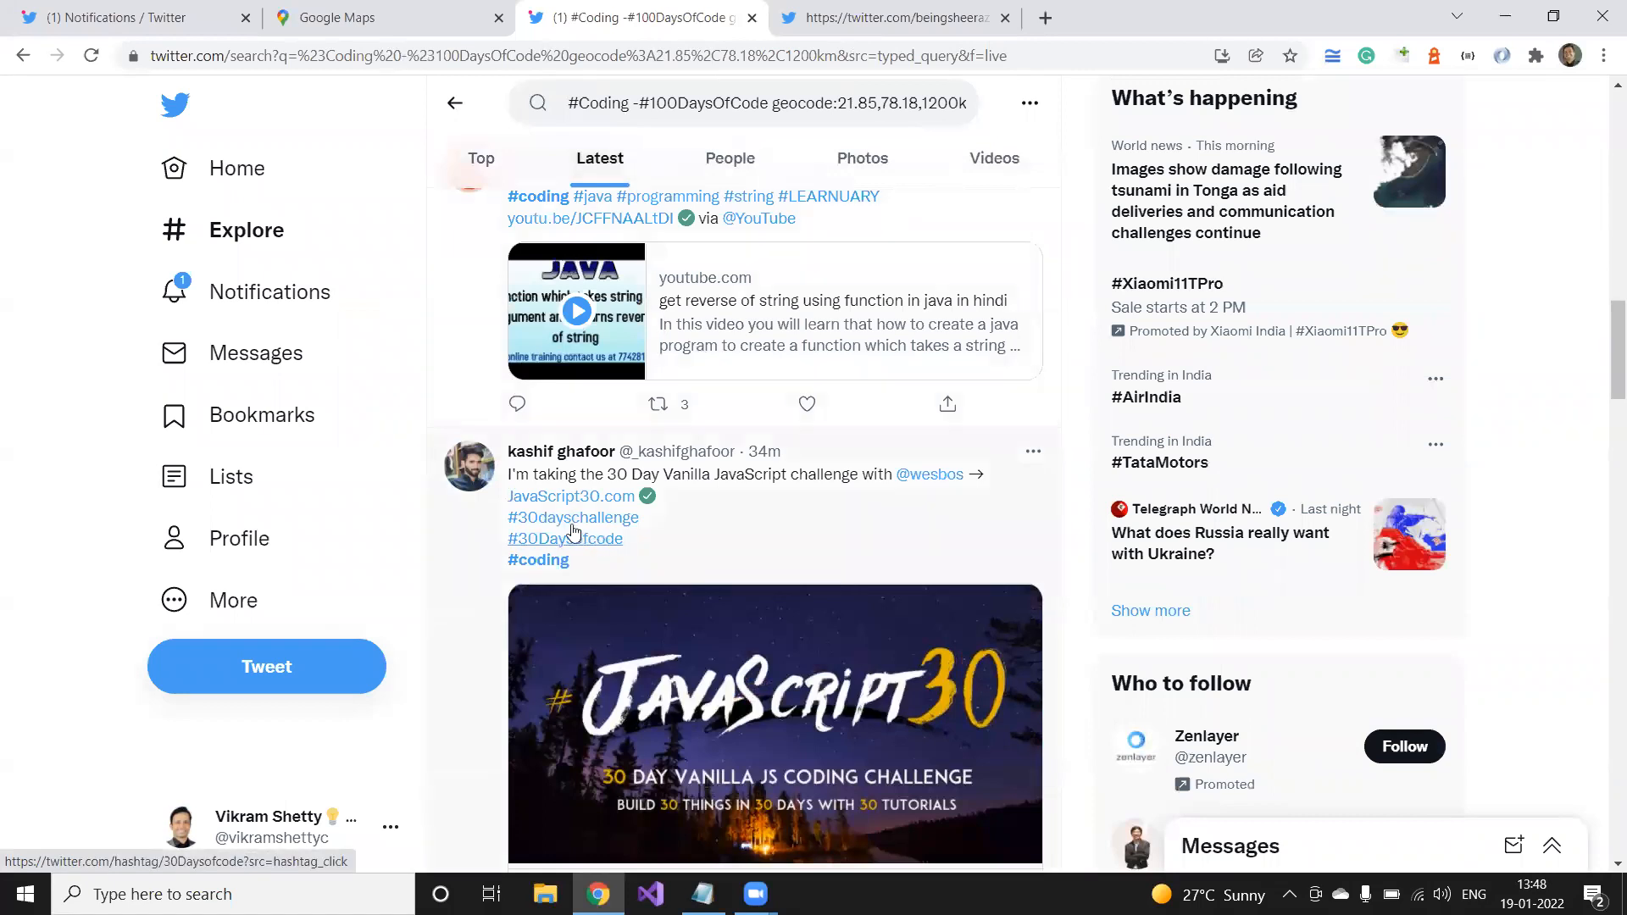
mouse_move(705, 566)
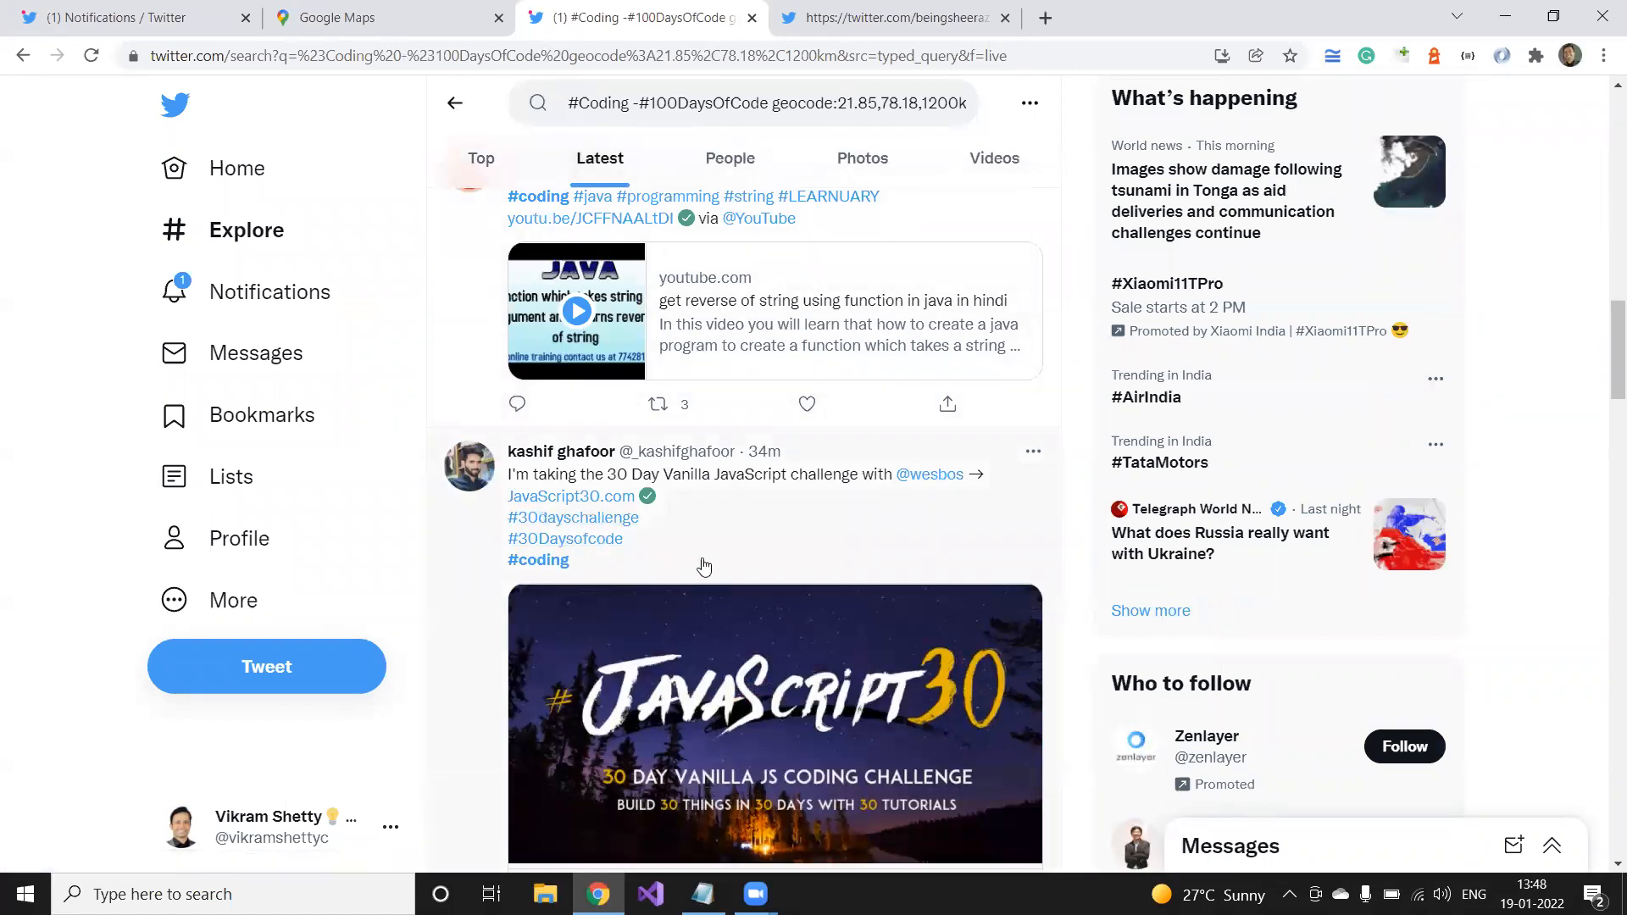
scroll("down", 3)
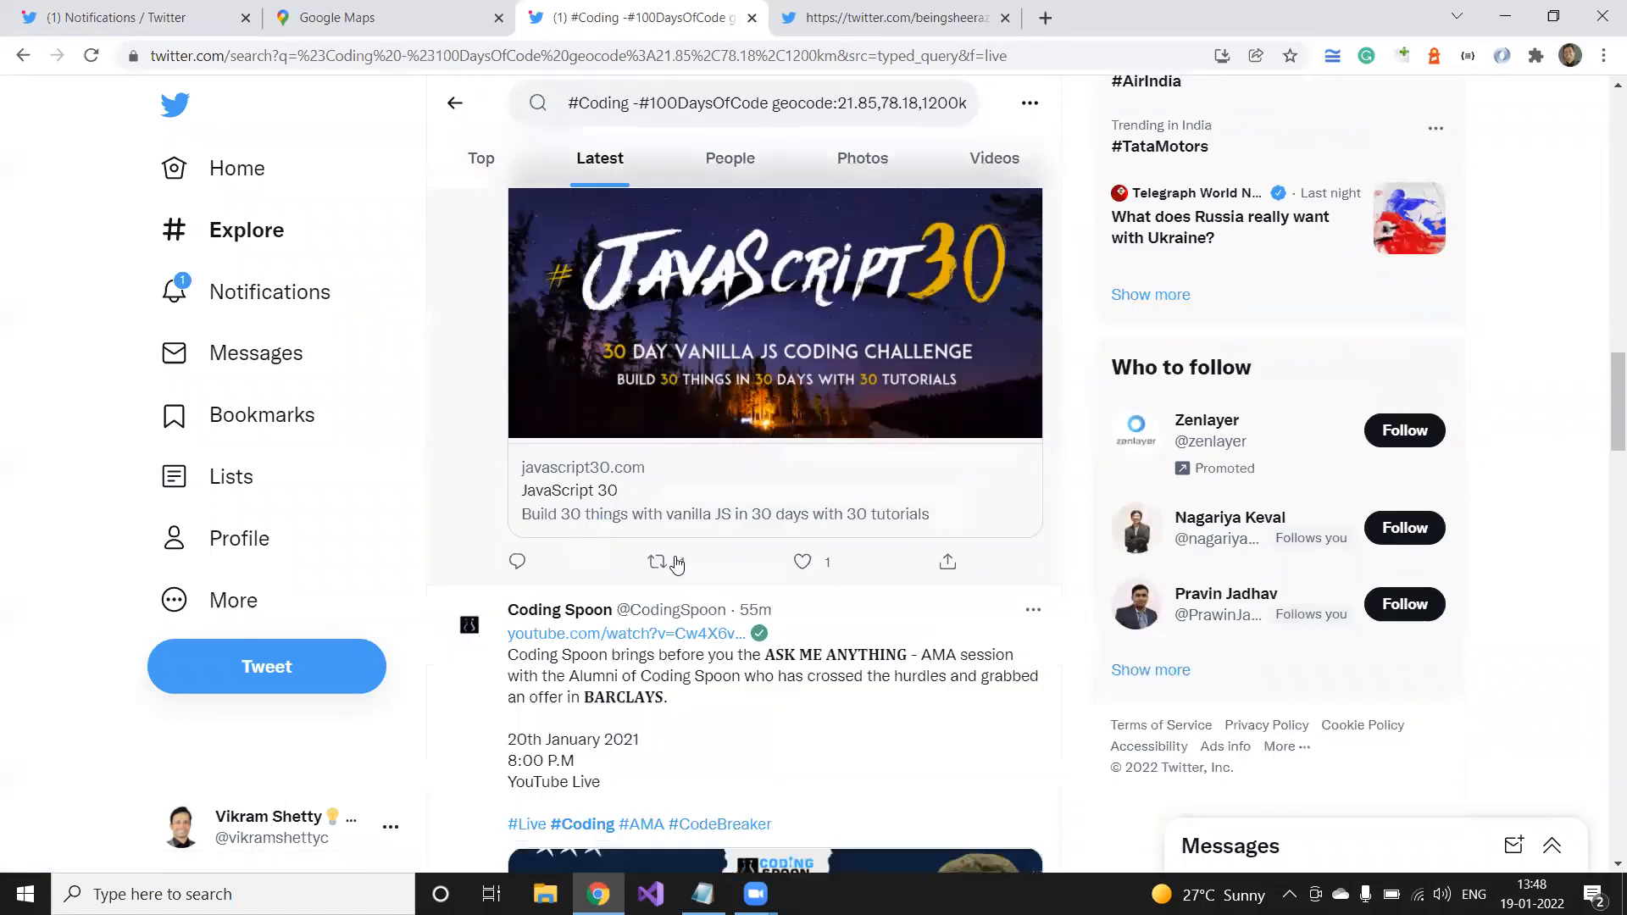
scroll("down", 3)
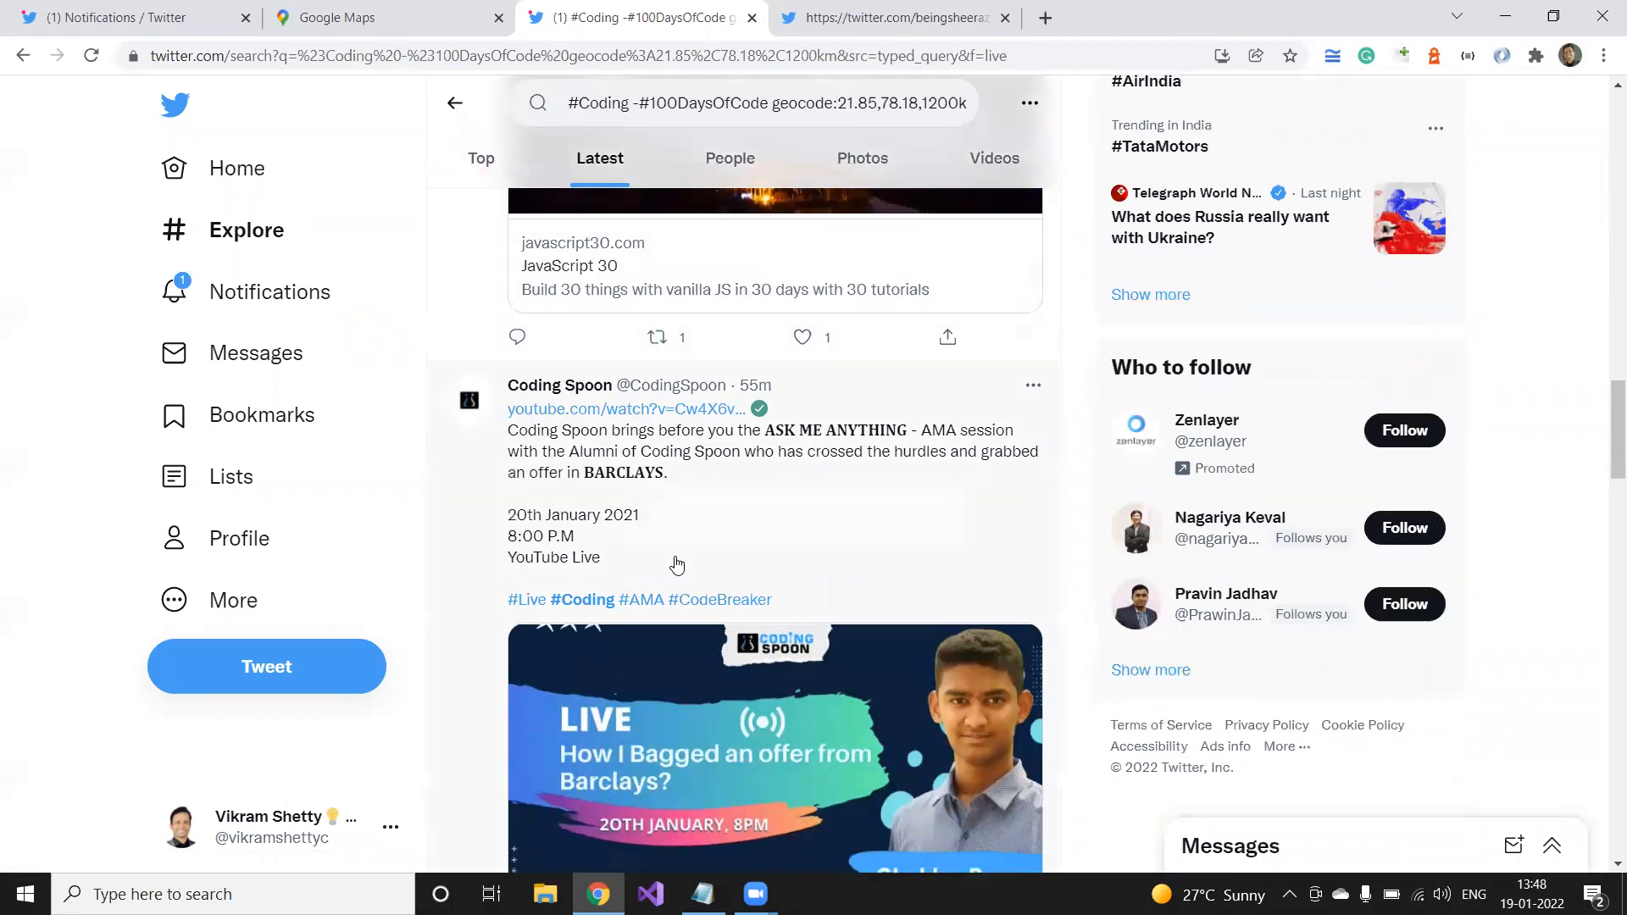
scroll("down", 3)
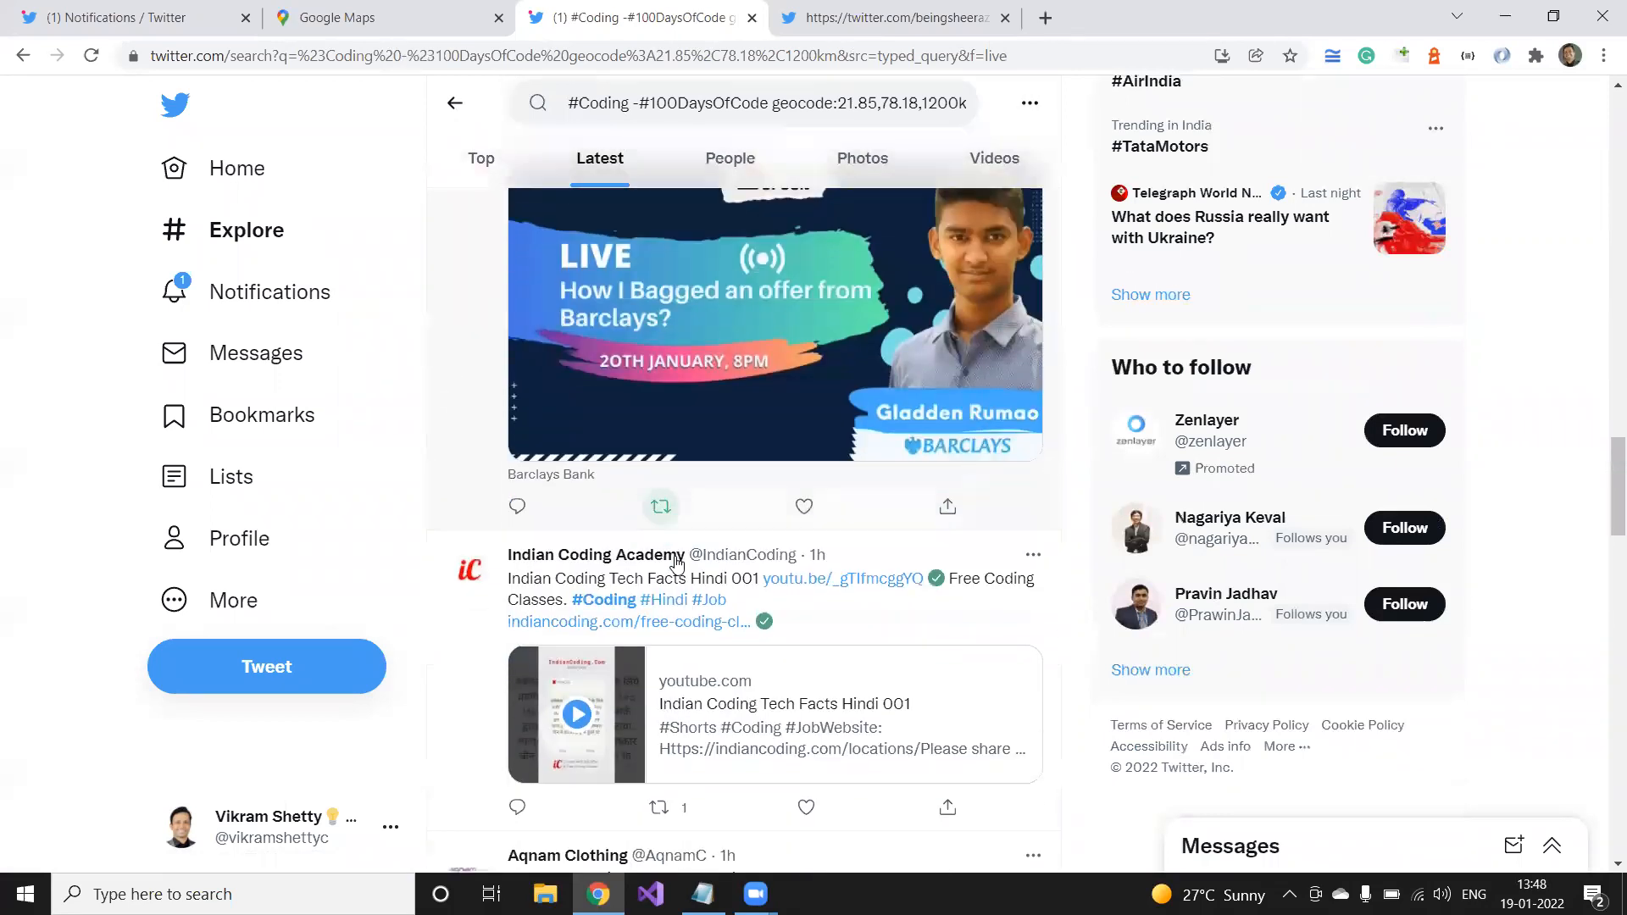
scroll("up", 3)
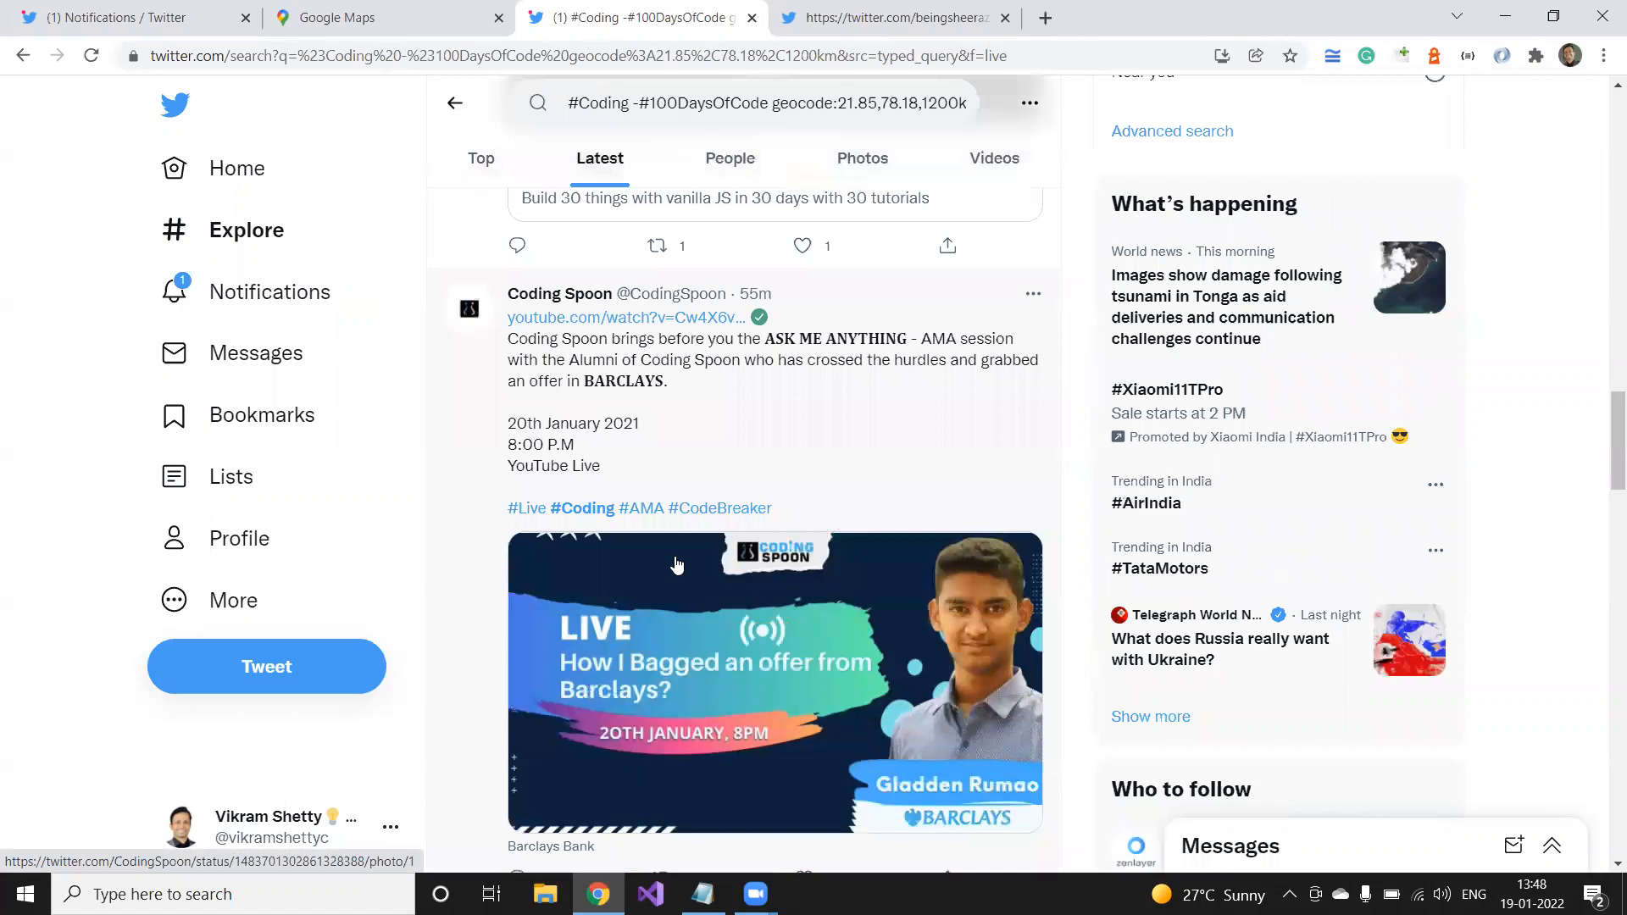
scroll("down", 3)
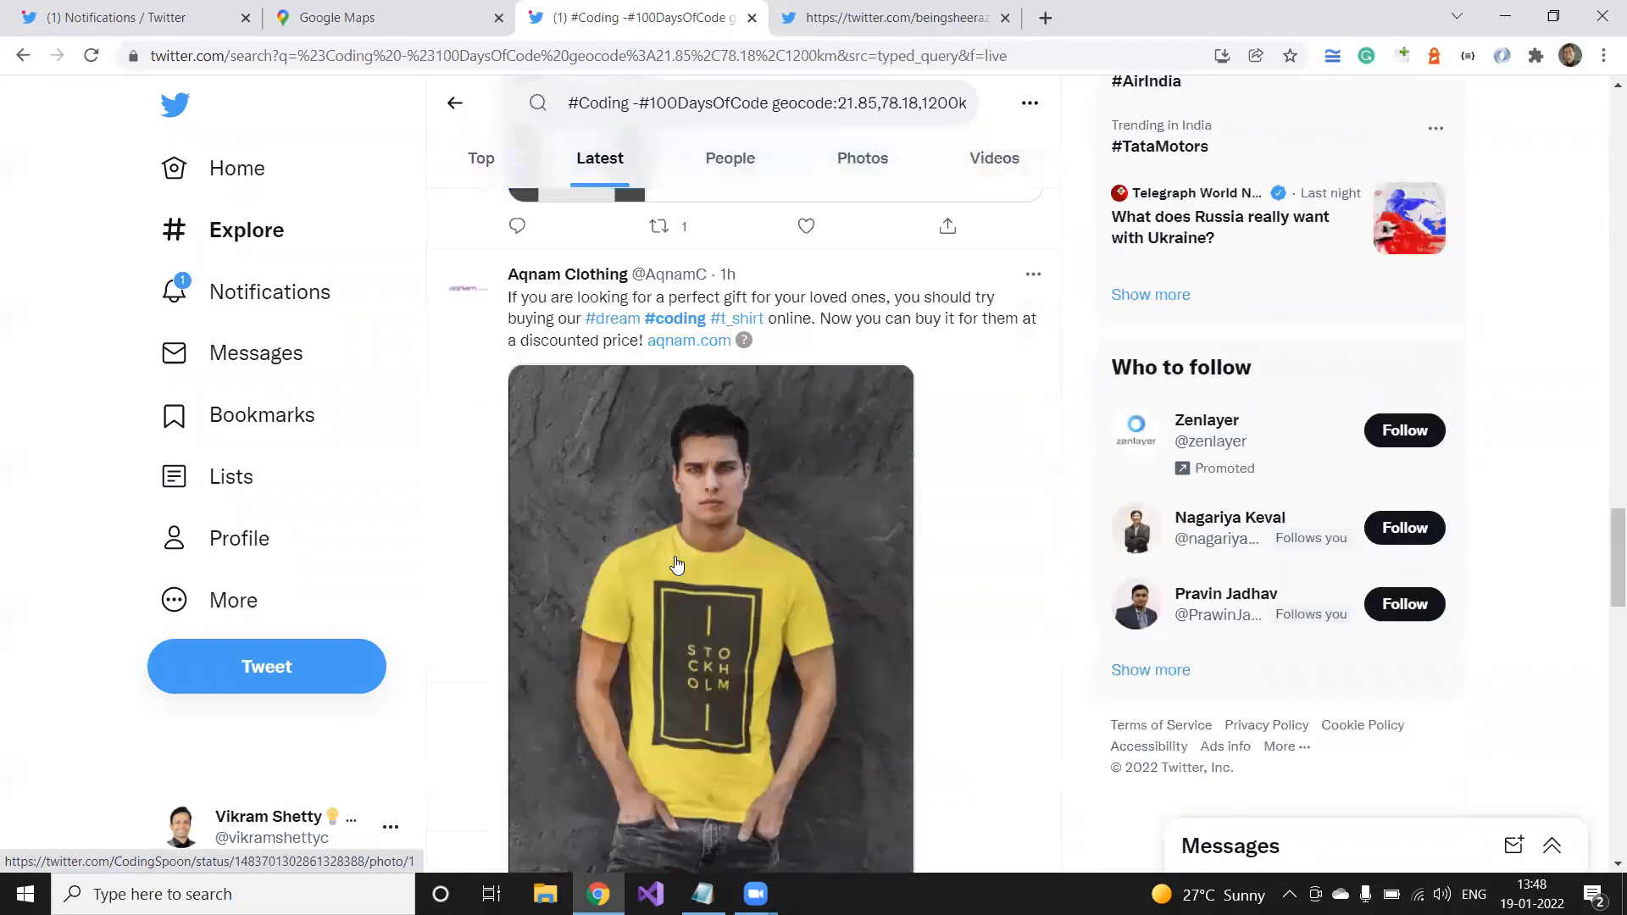
scroll("down", 3)
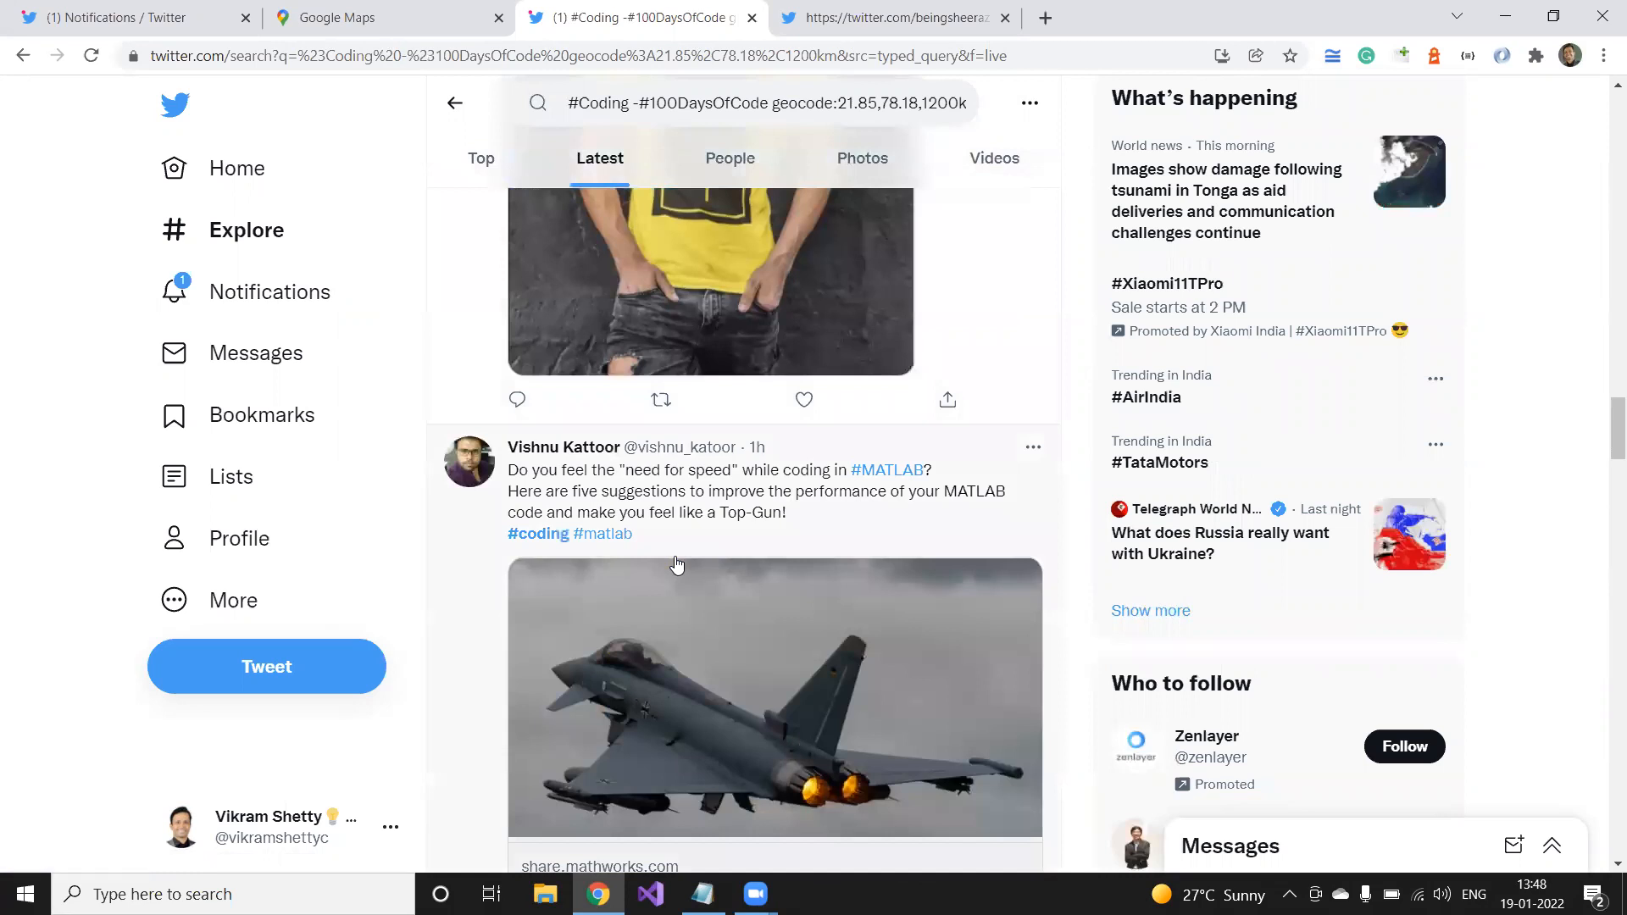
scroll("down", 3)
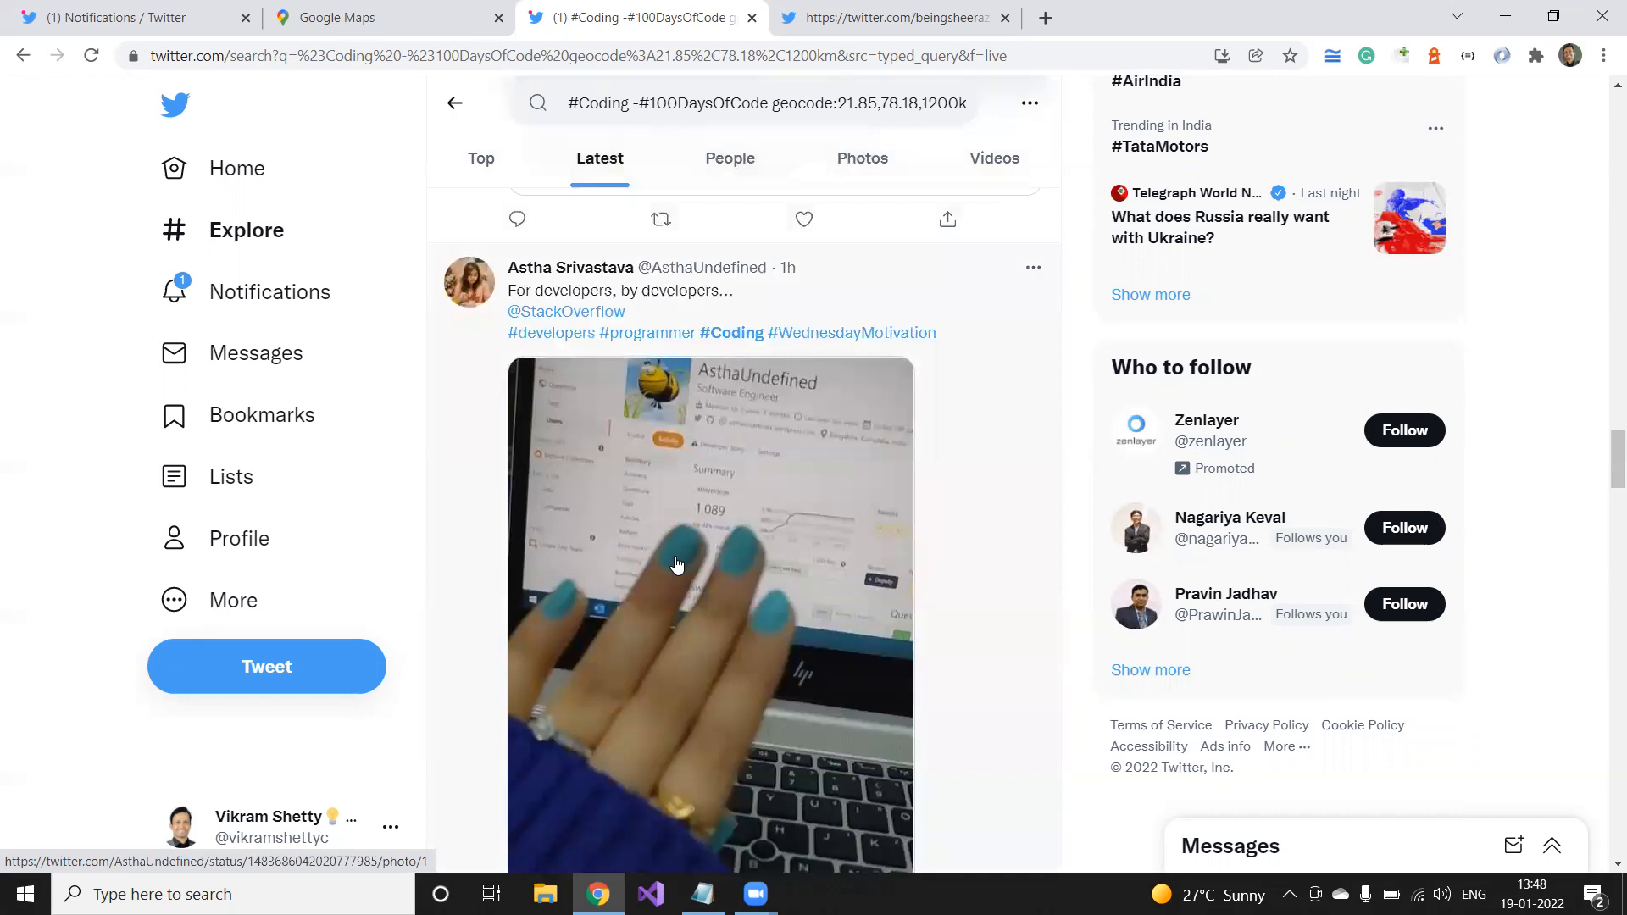
scroll("down", 3)
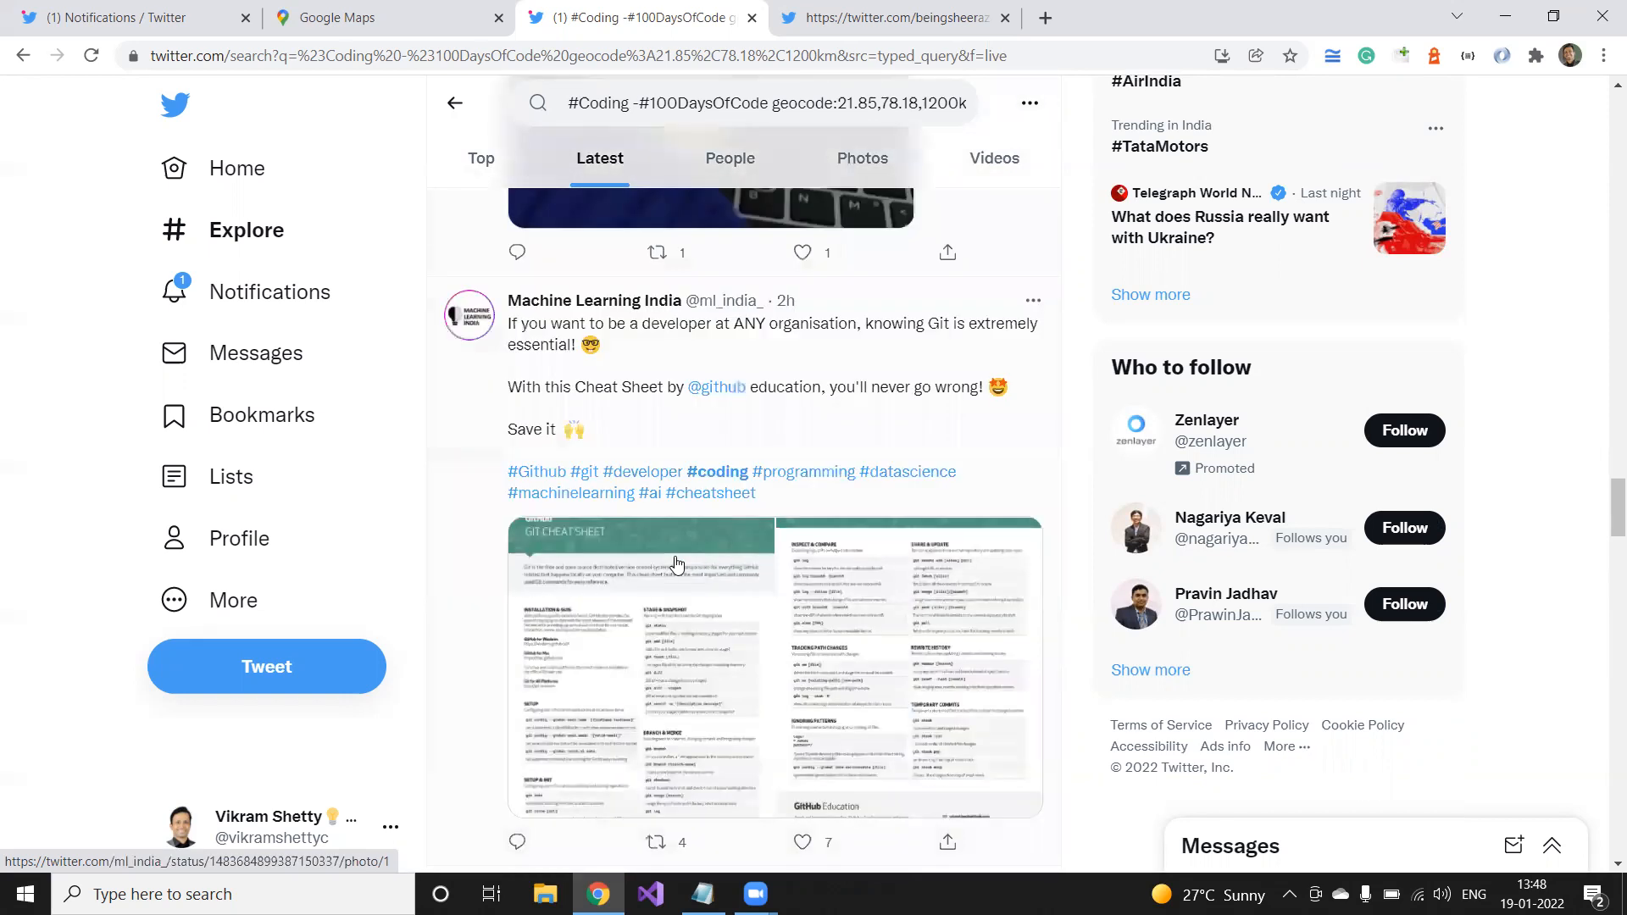
scroll("down", 3)
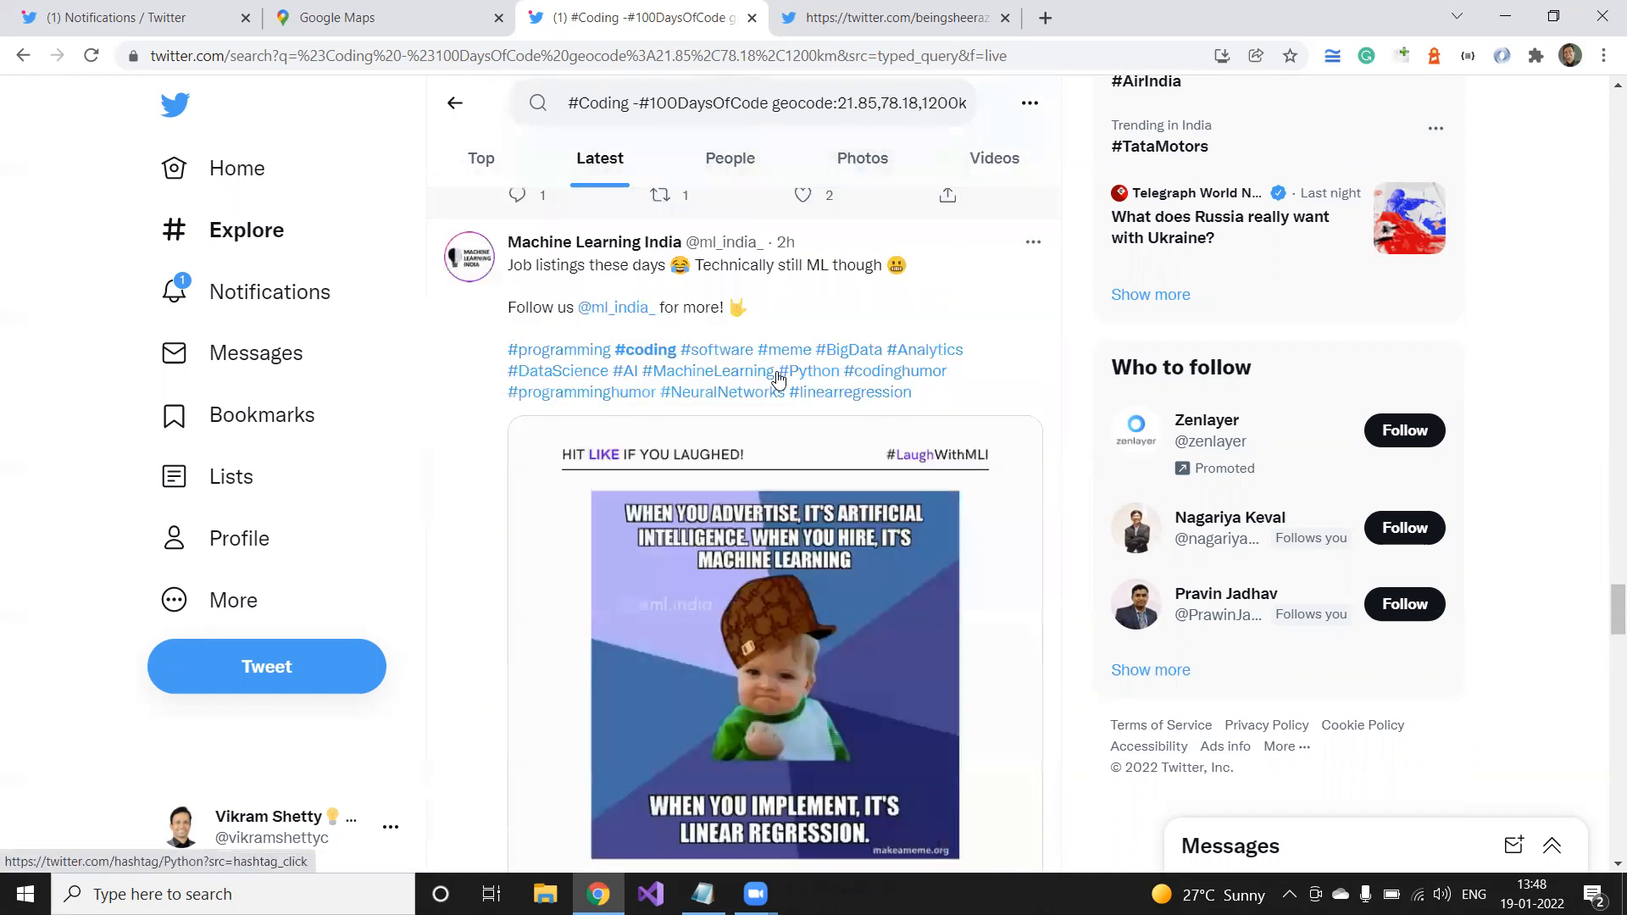
scroll("down", 3)
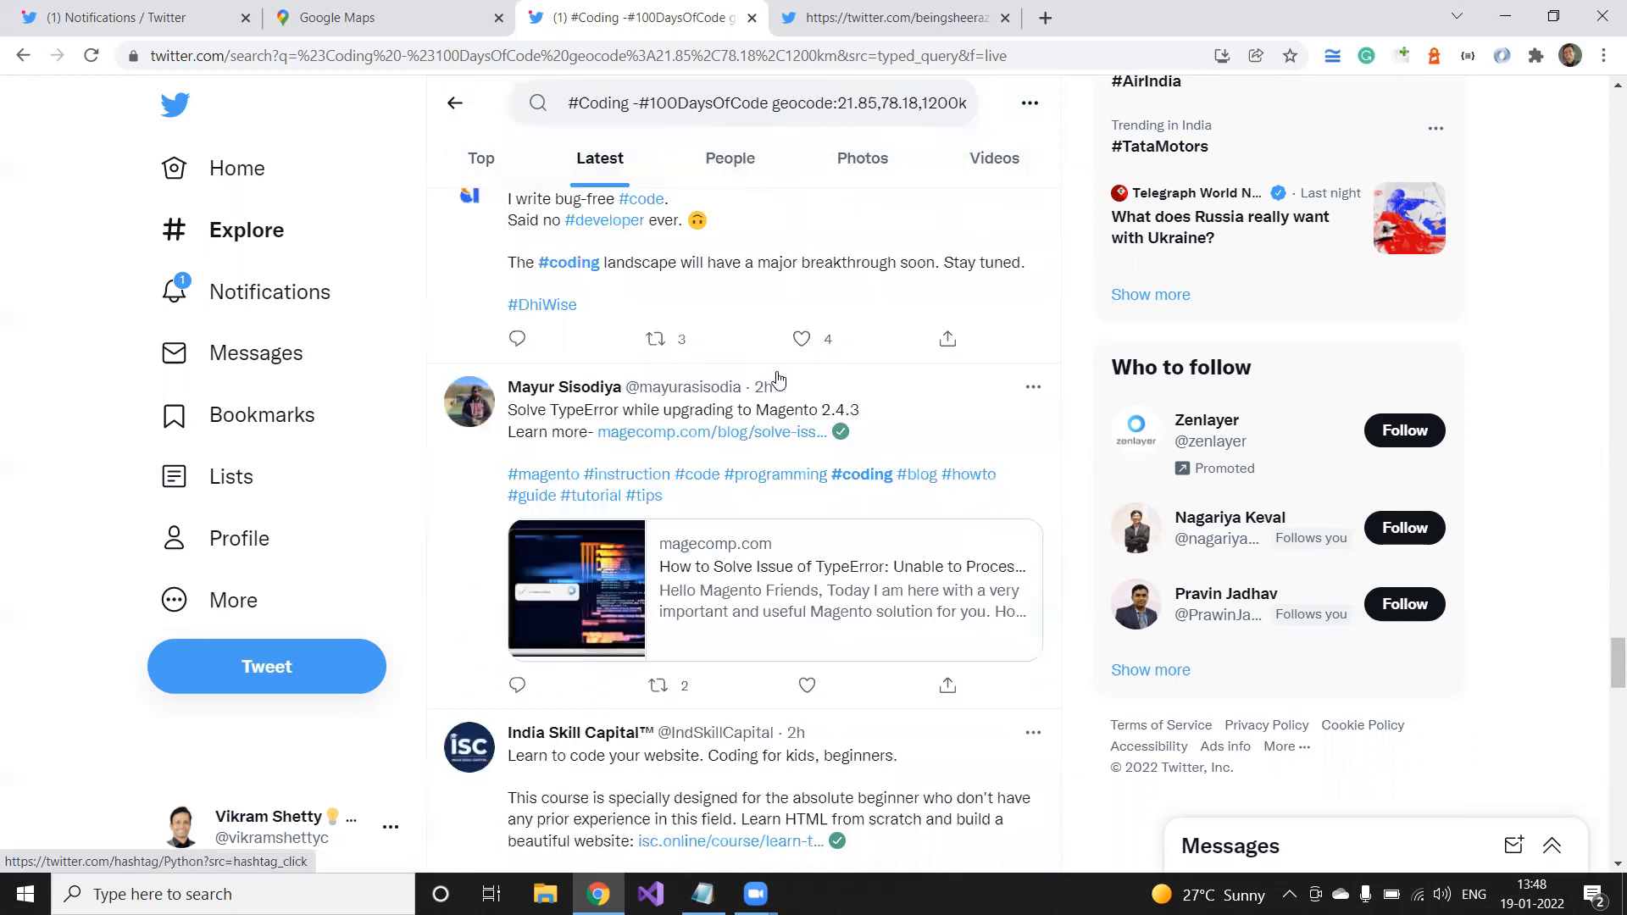
scroll("down", 3)
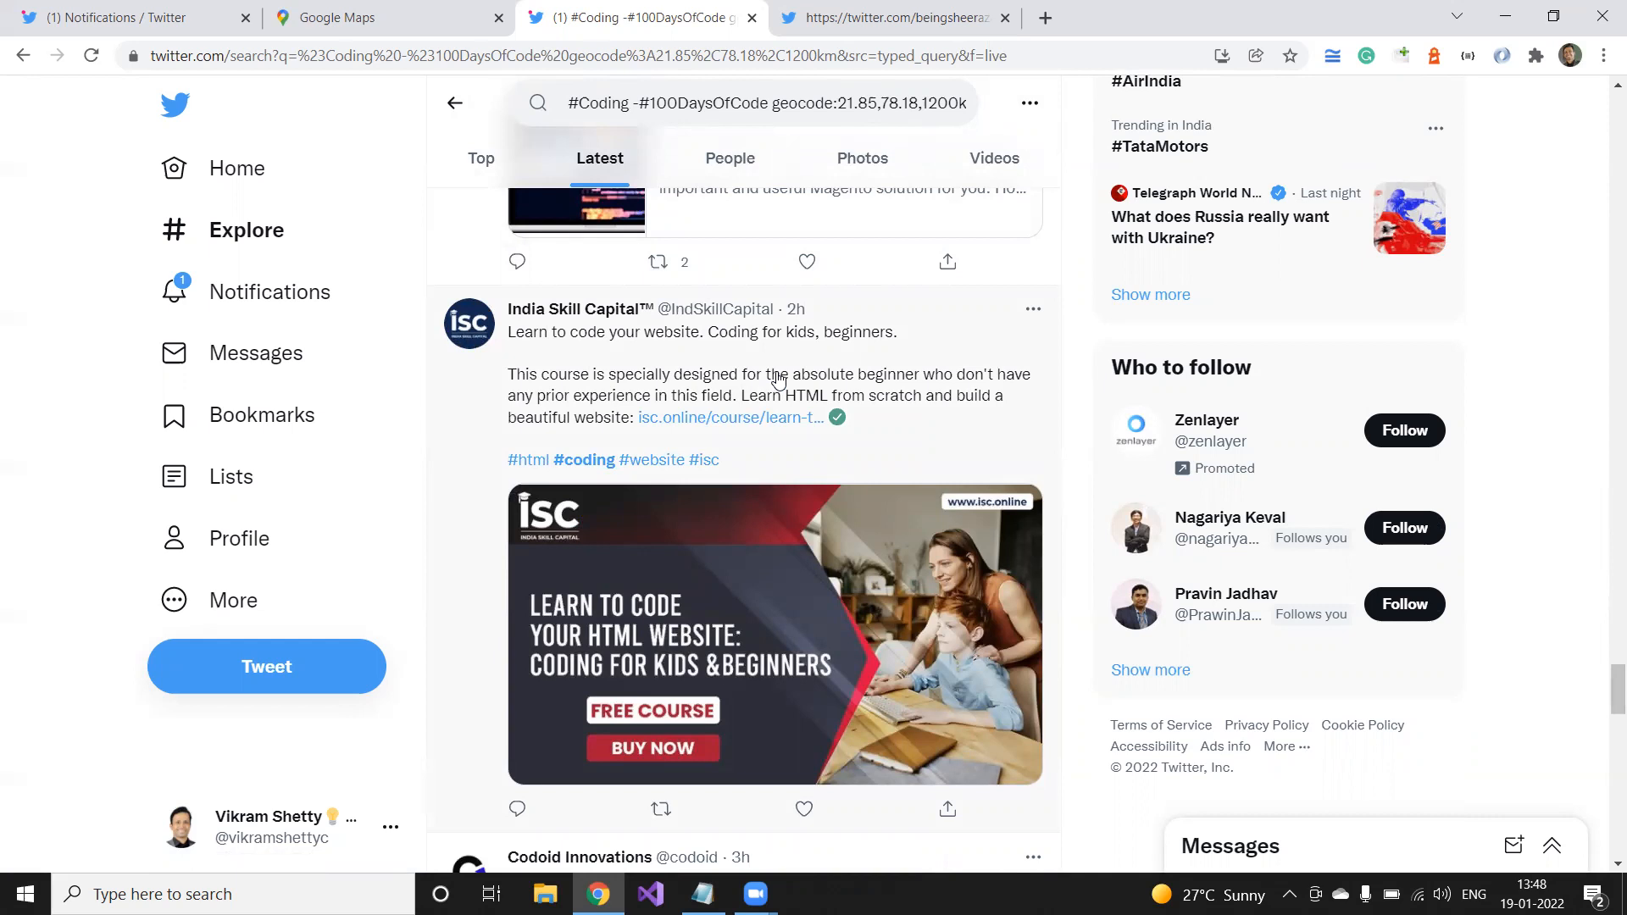
scroll("down", 3)
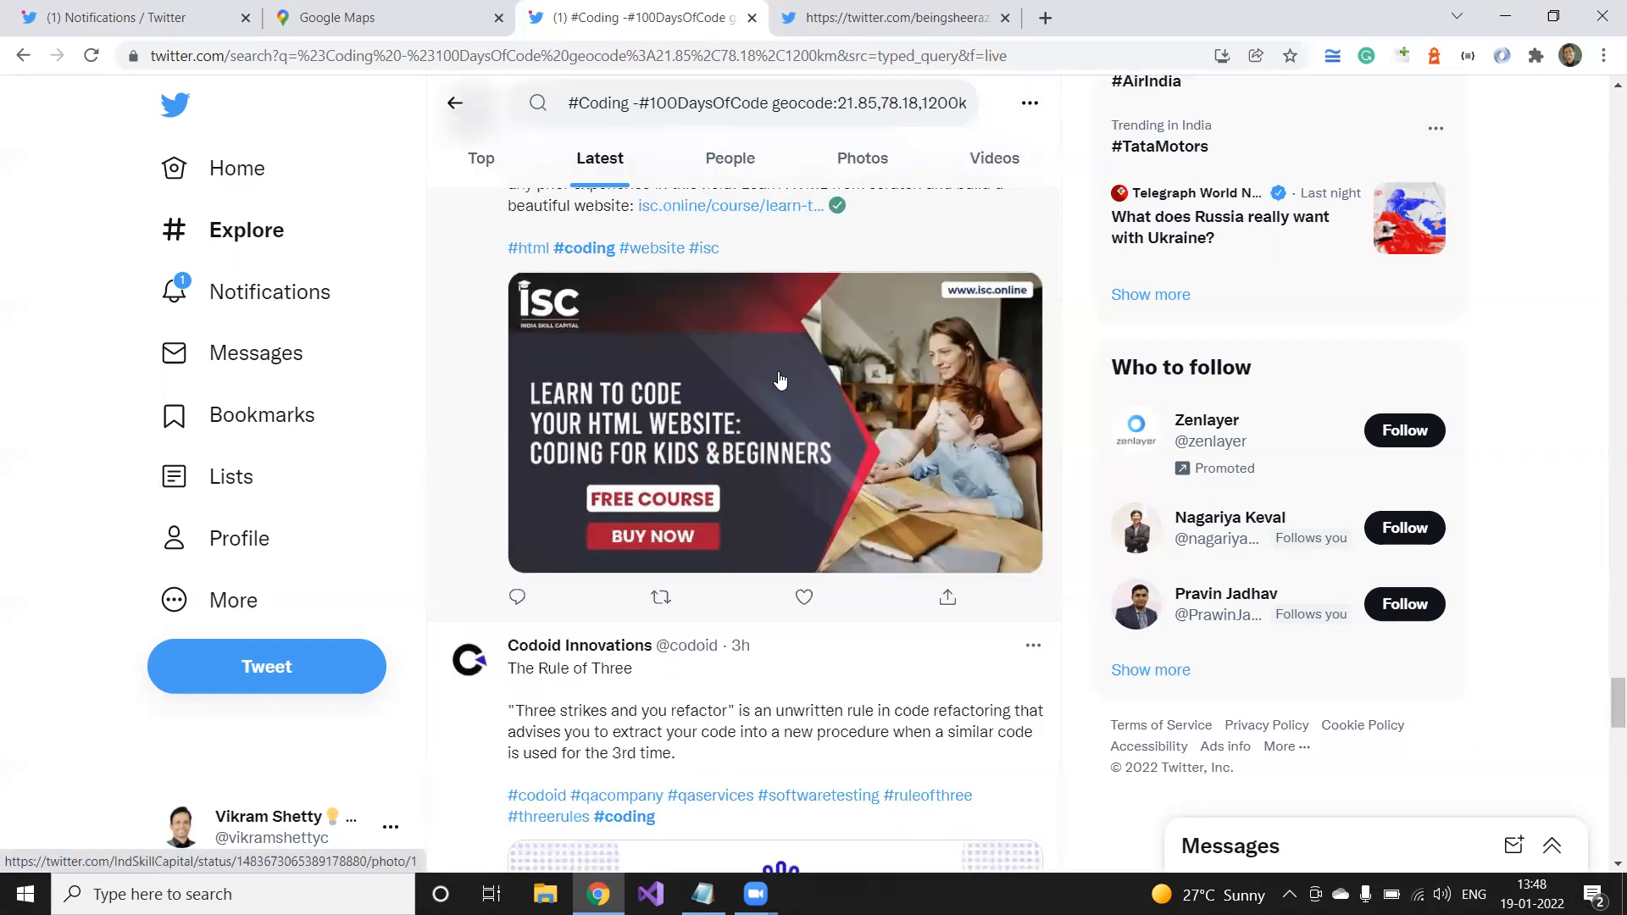
scroll("down", 3)
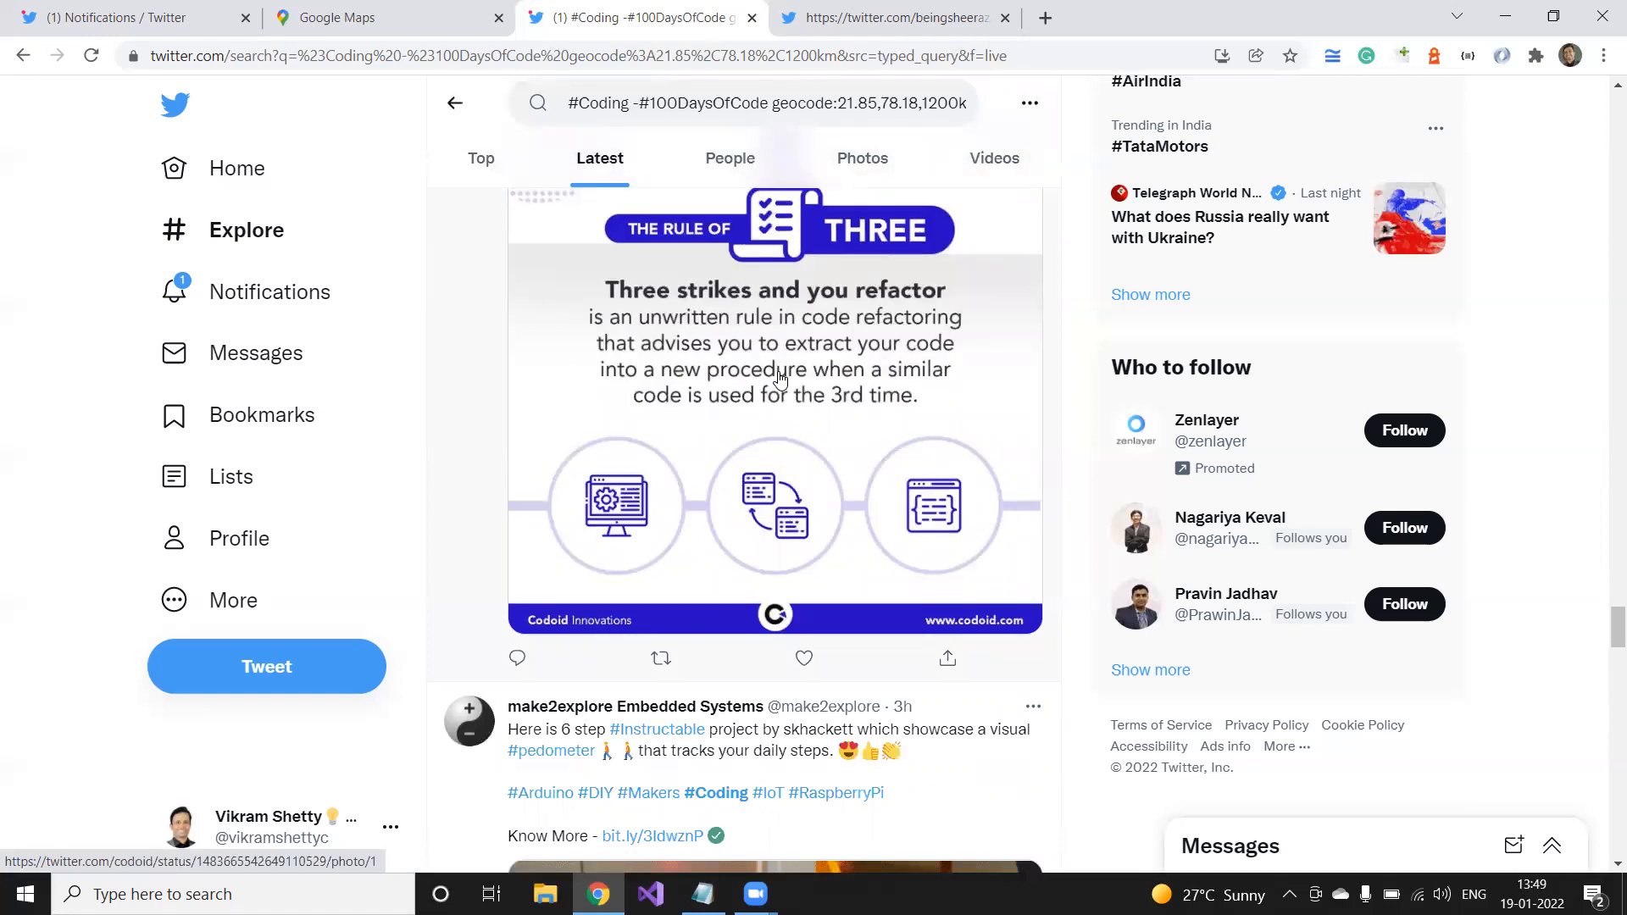
- Glance at an author's profile, close it, and post the four-step geocode how-to tweet
left_click(892, 17)
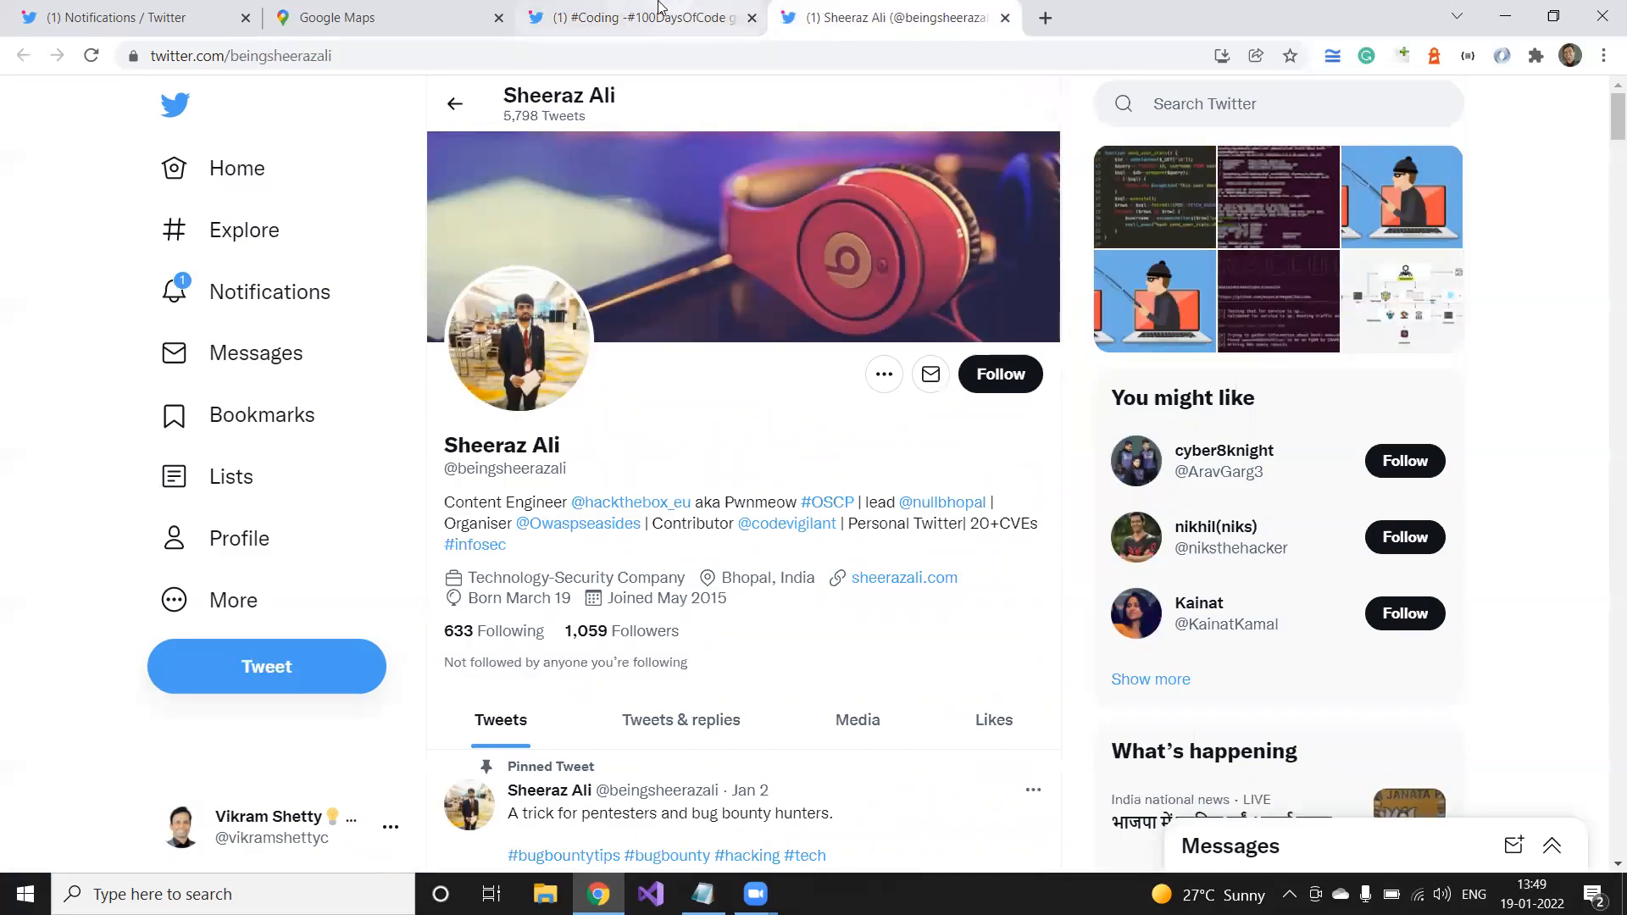
left_click(639, 17)
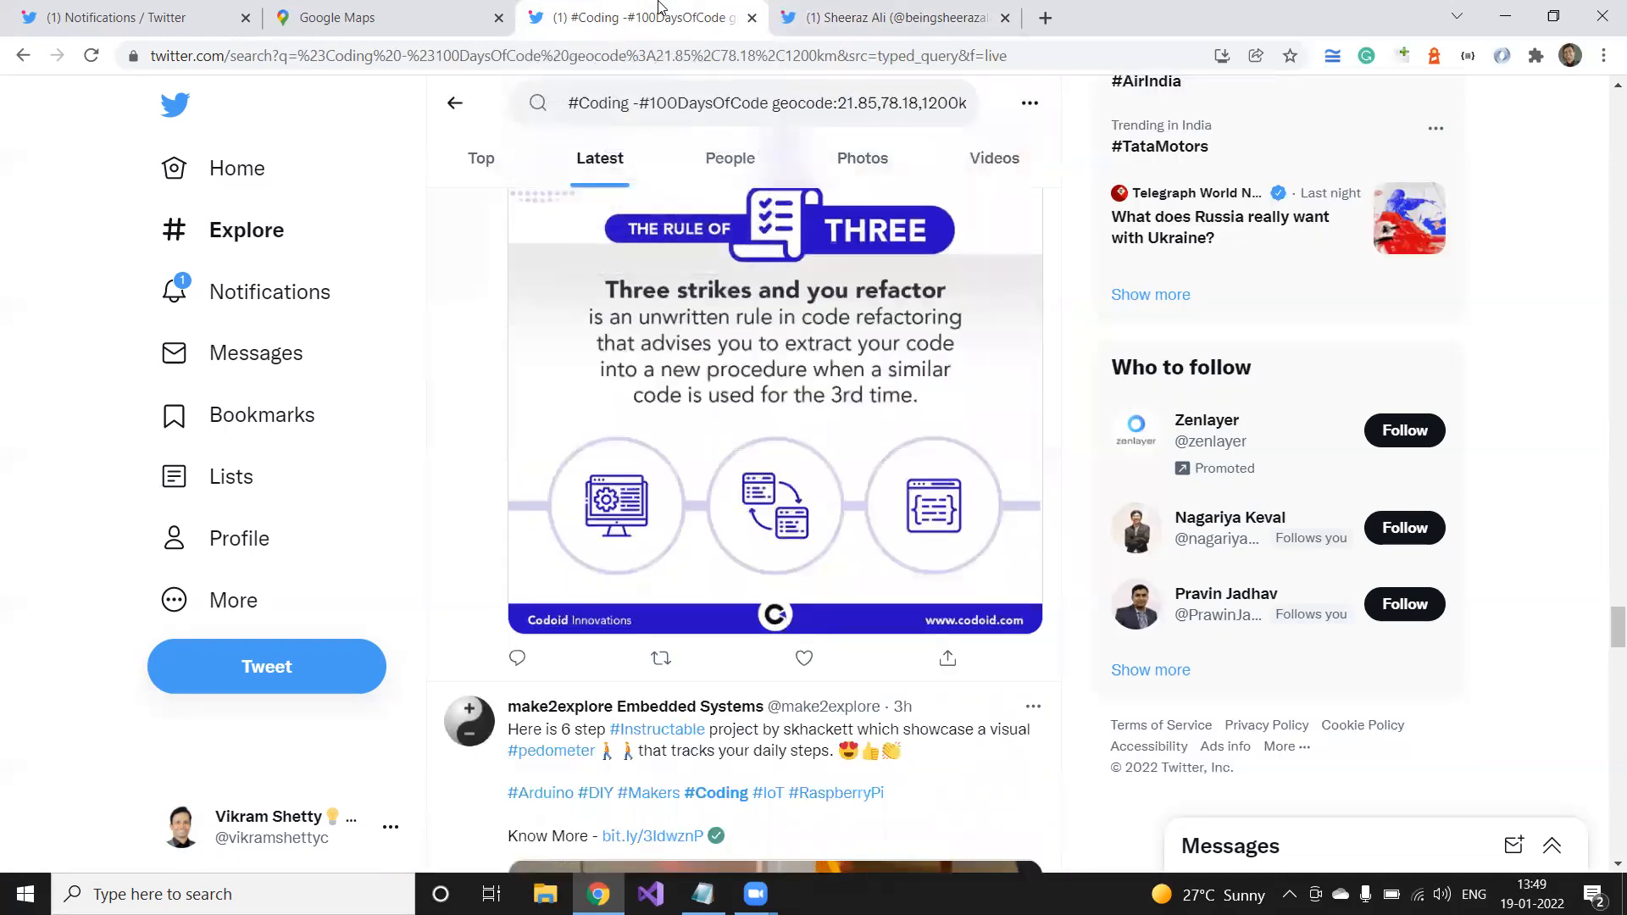
left_click(886, 17)
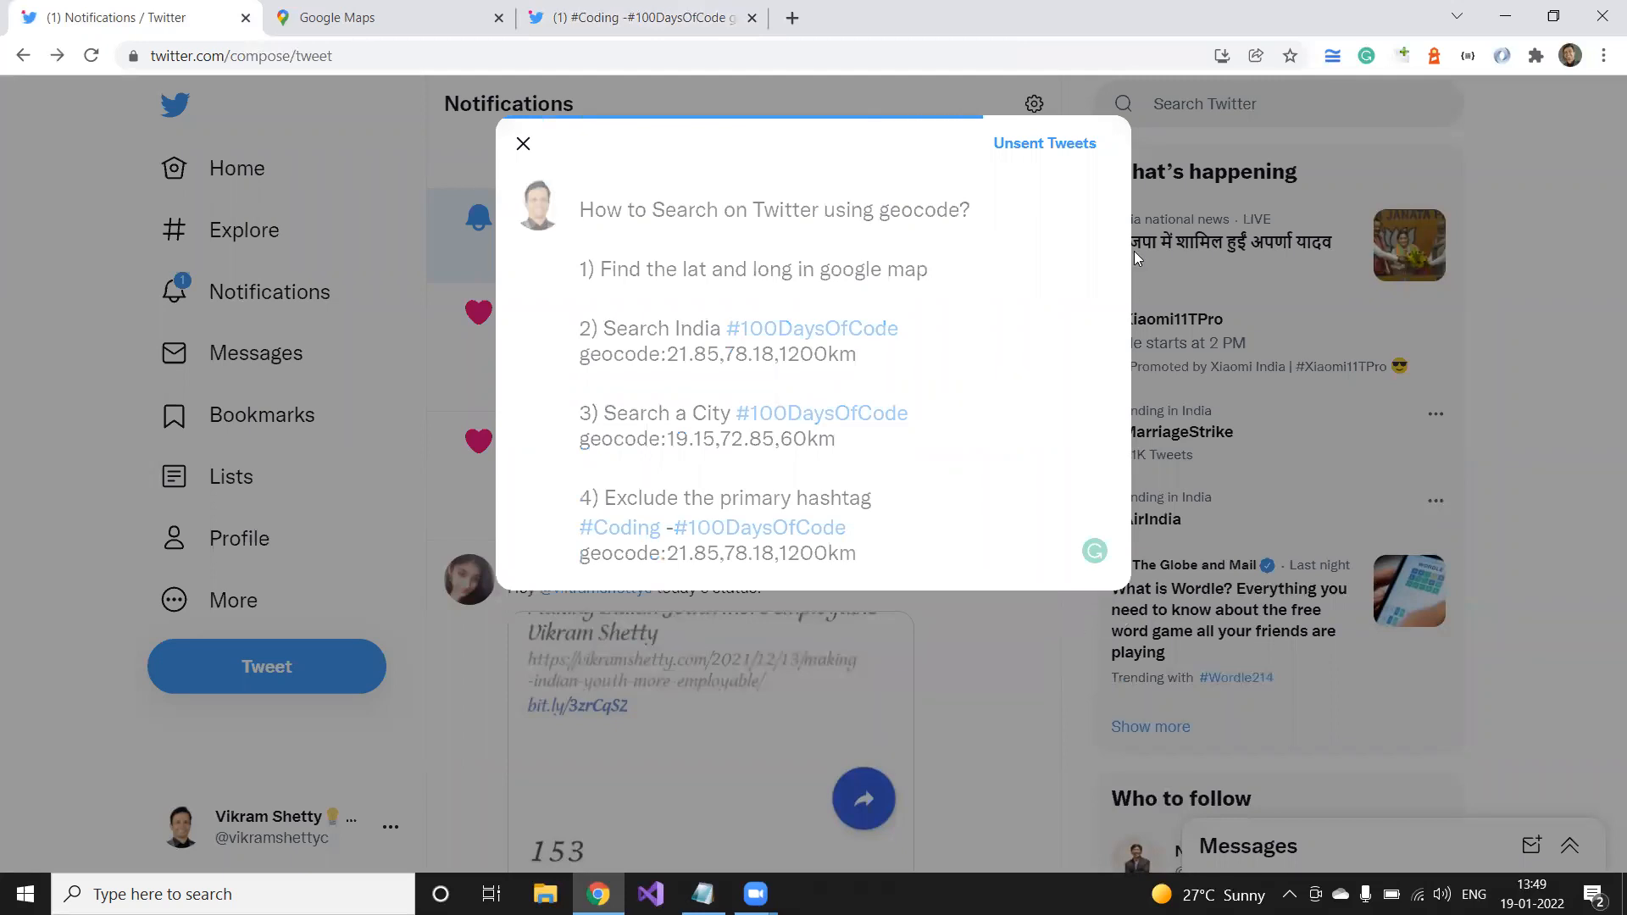
left_click(524, 142)
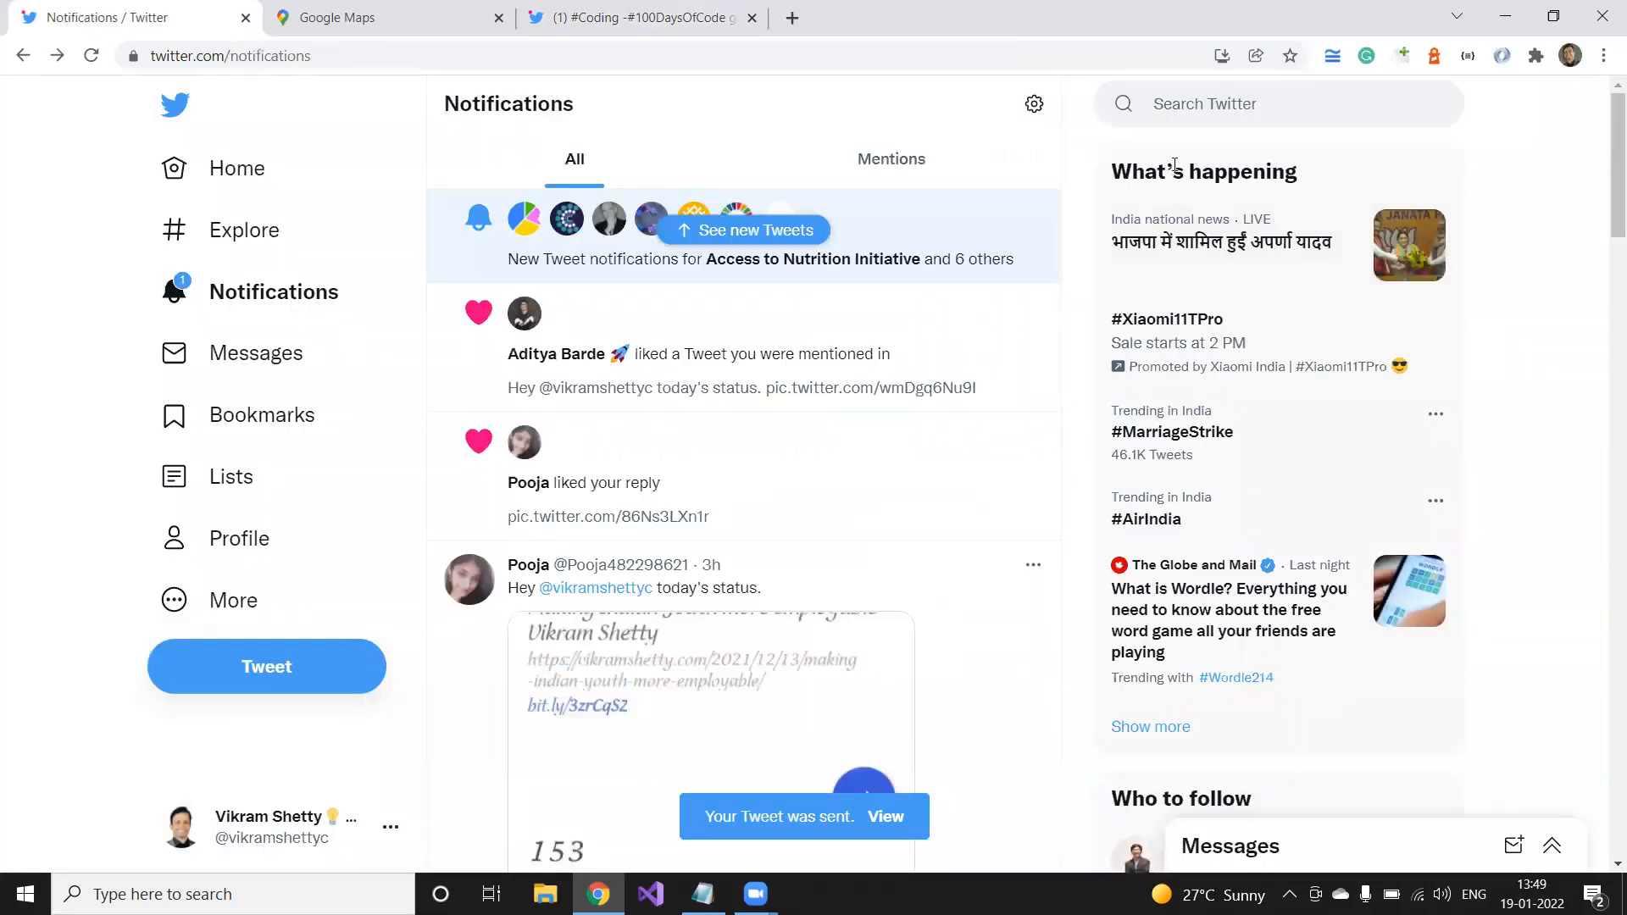